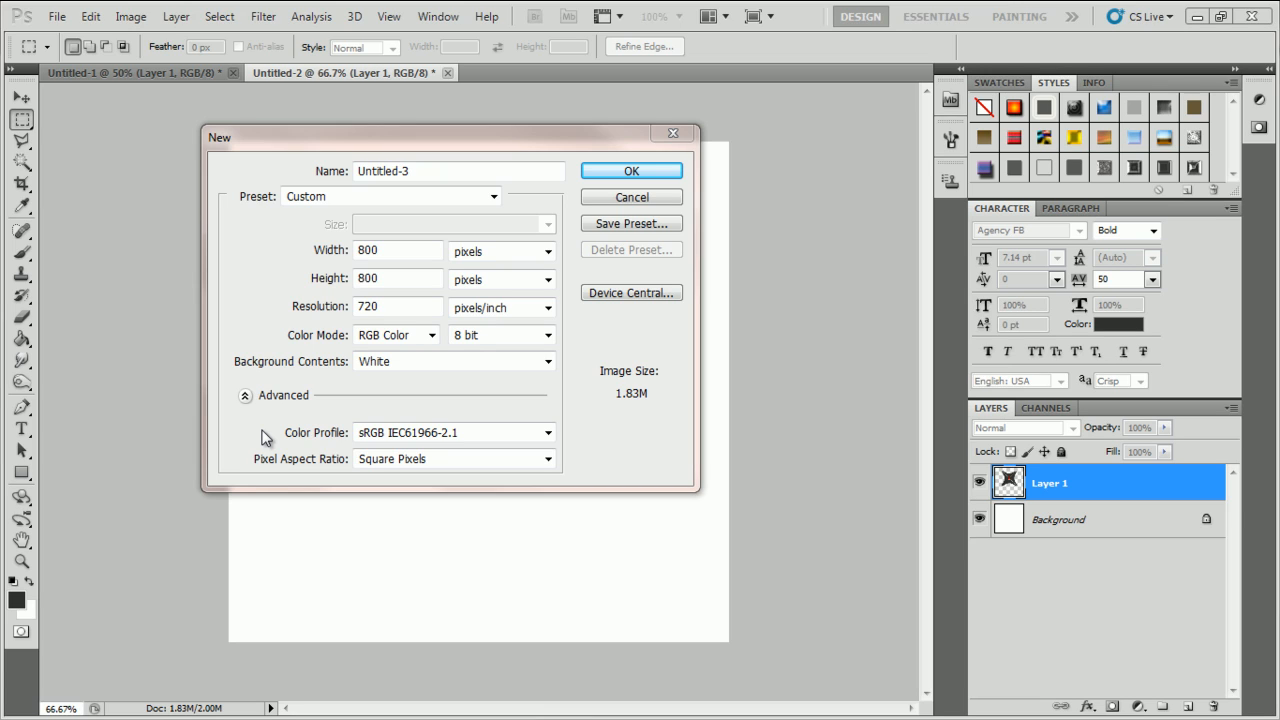
mouse_move(320, 369)
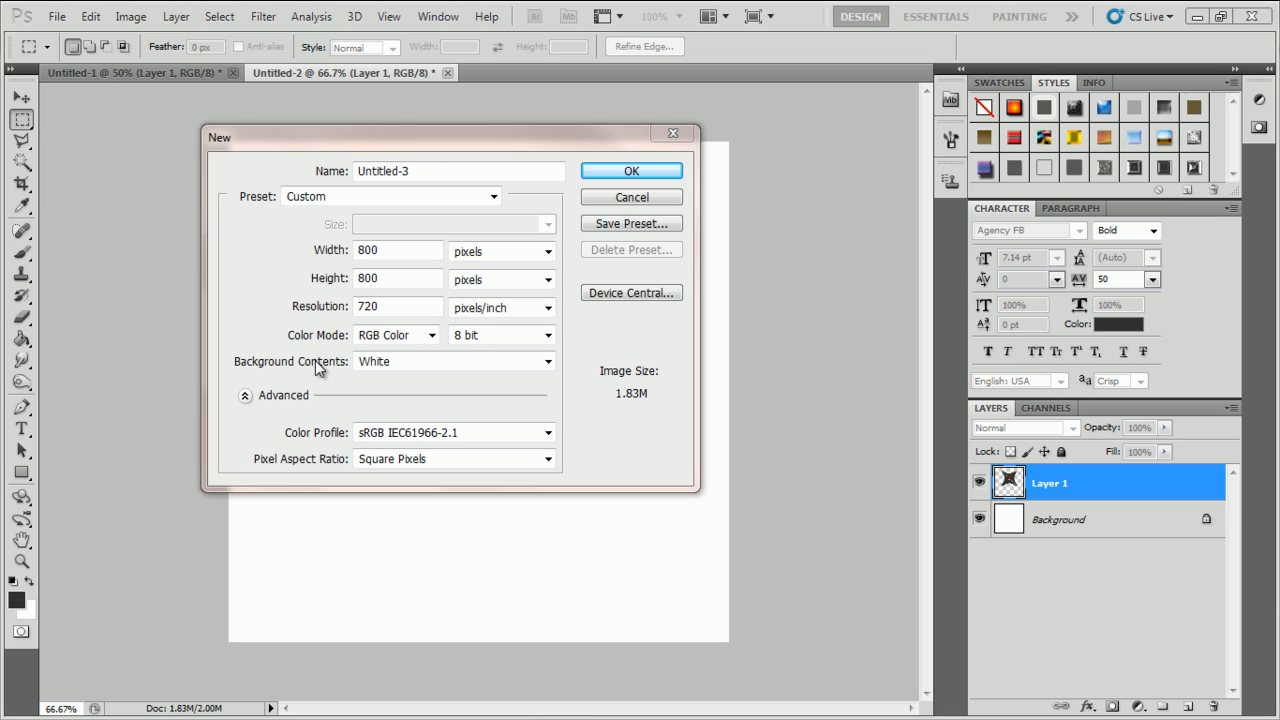
mouse_move(340, 290)
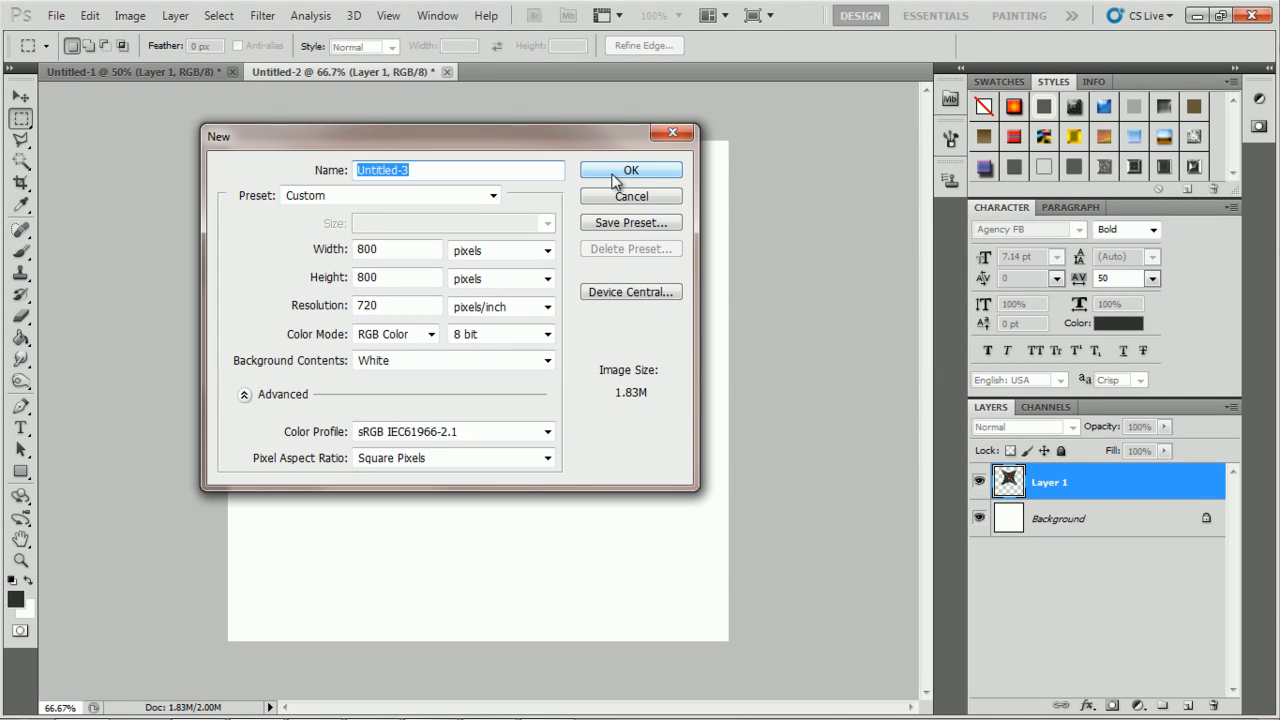
- Create an 800×800 px, 720 resolution document with a white background
left_click(631, 170)
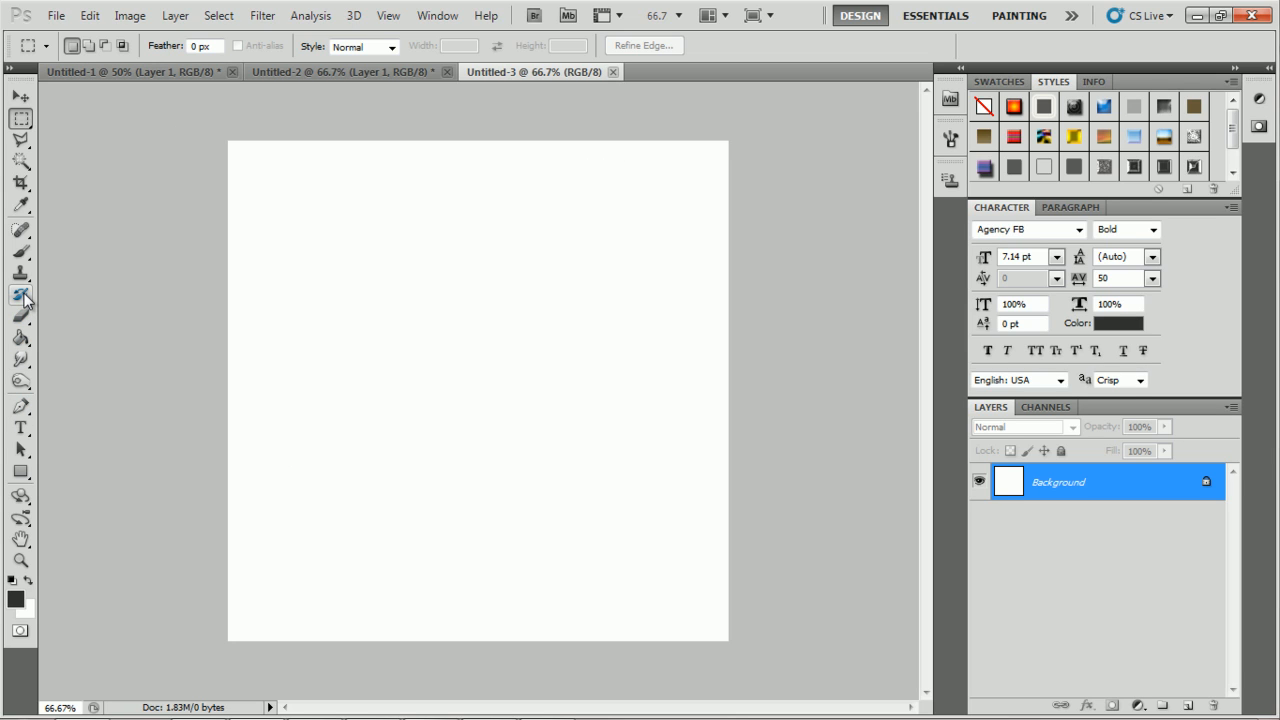
- Type a large bold X in Agency FB Bold near the canvas centre
left_click(20, 428)
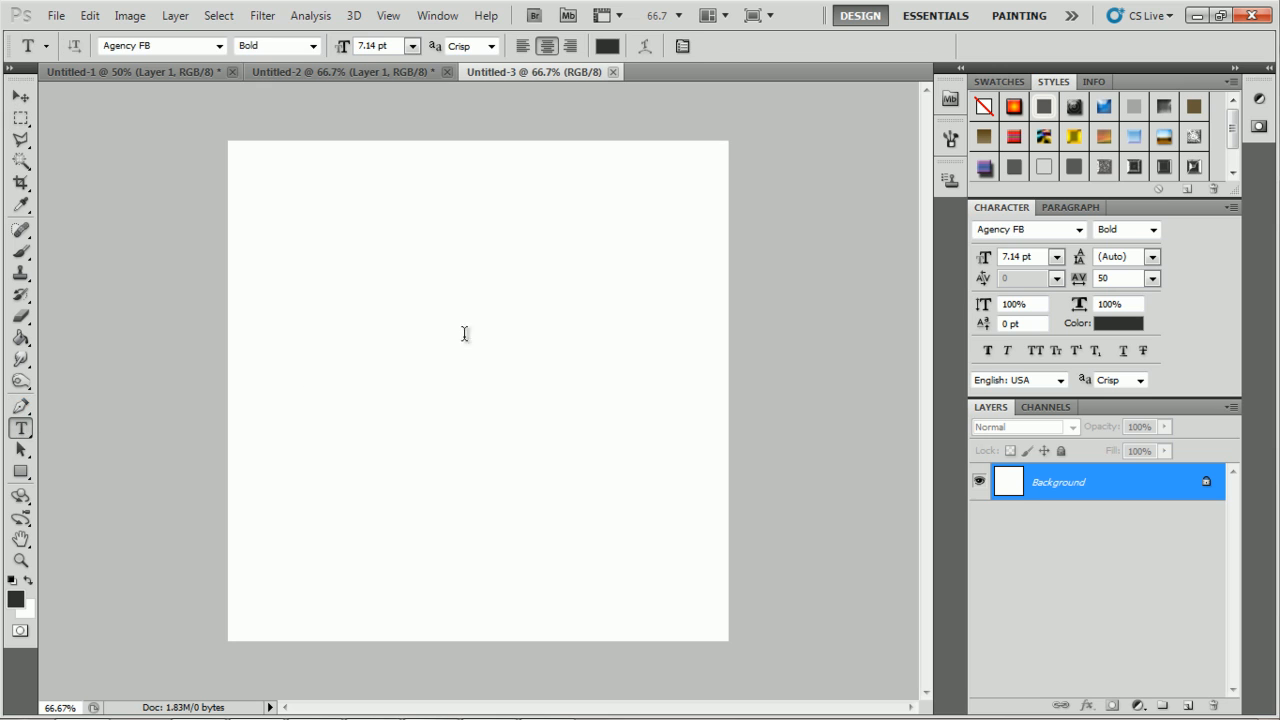
left_click(463, 318)
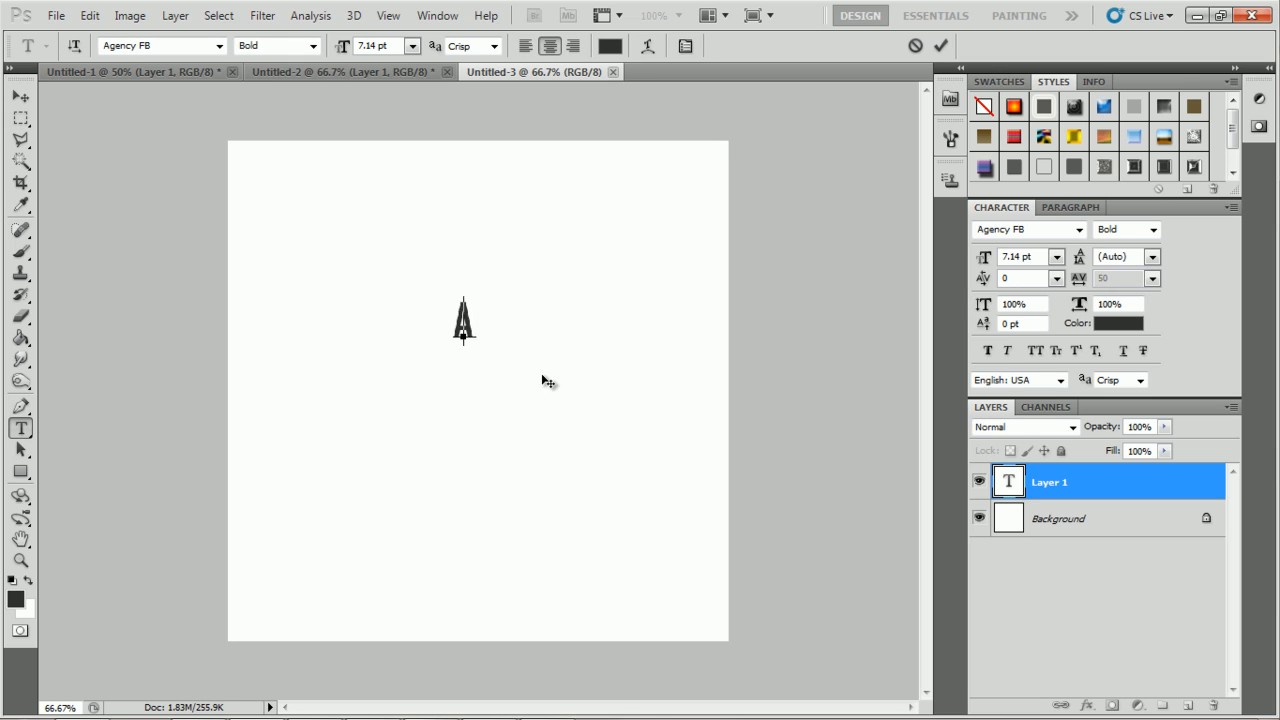
left_click(20, 97)
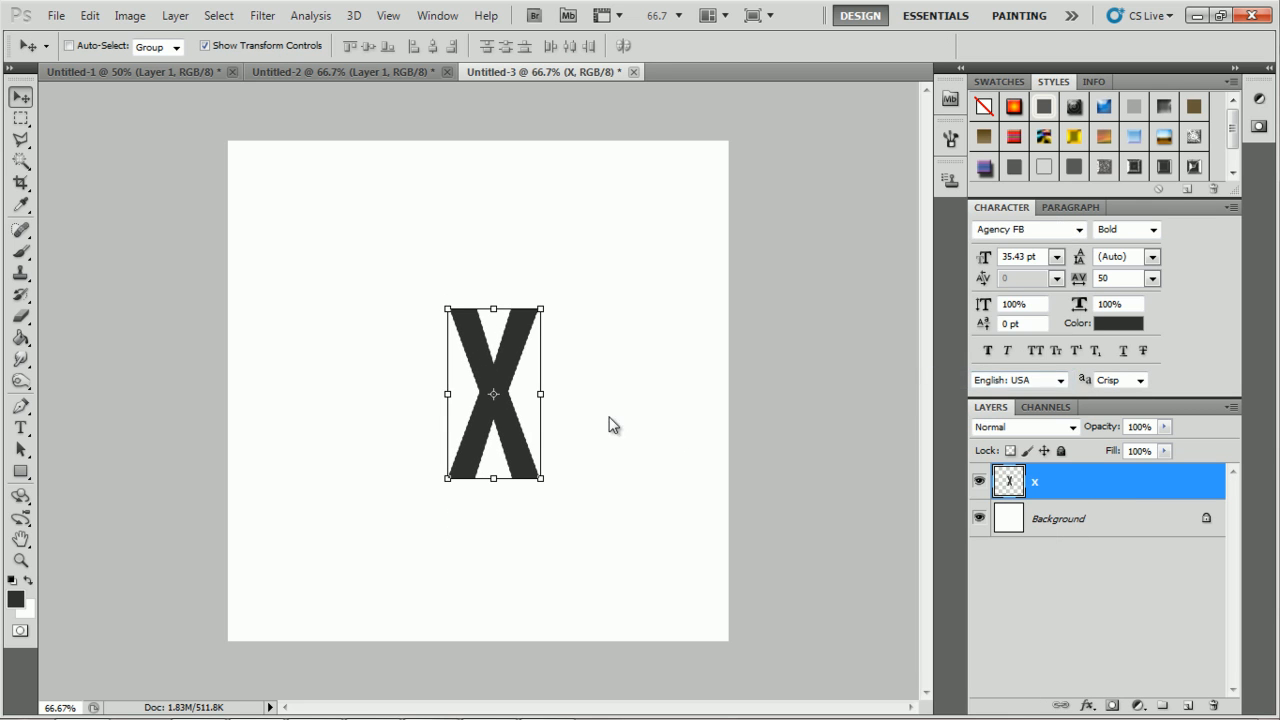
left_click(20, 472)
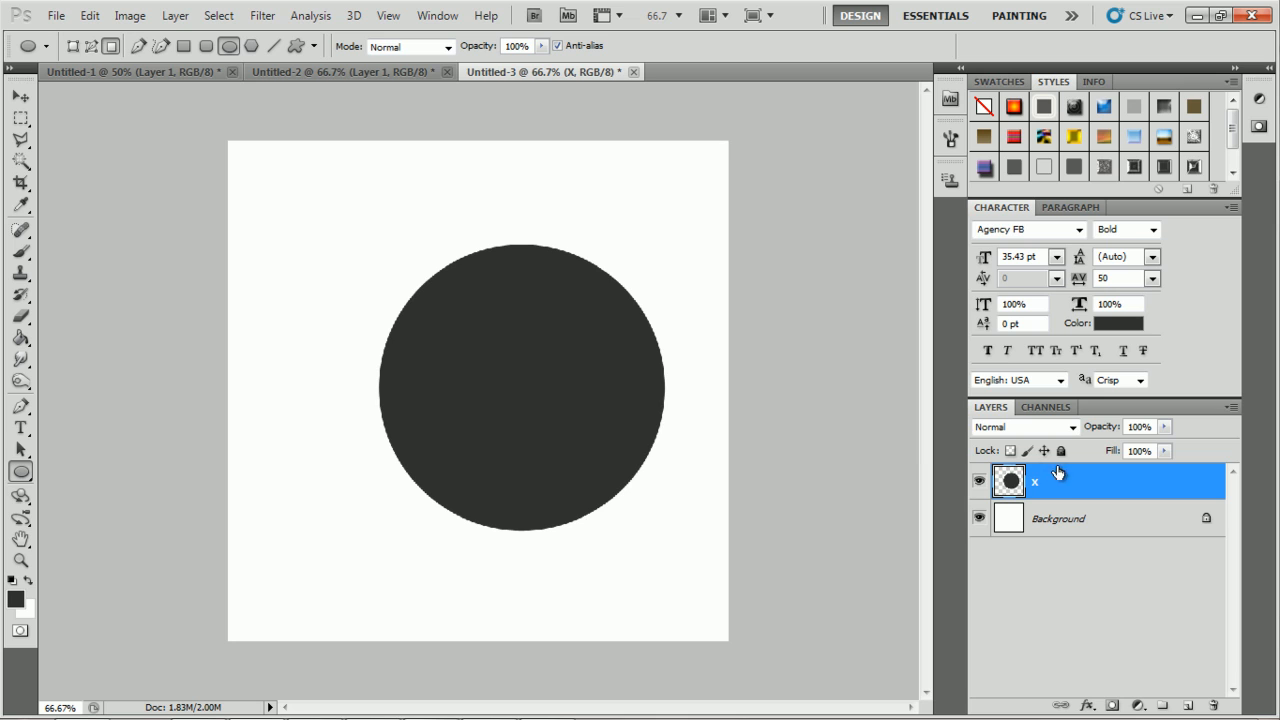
mouse_move(977, 668)
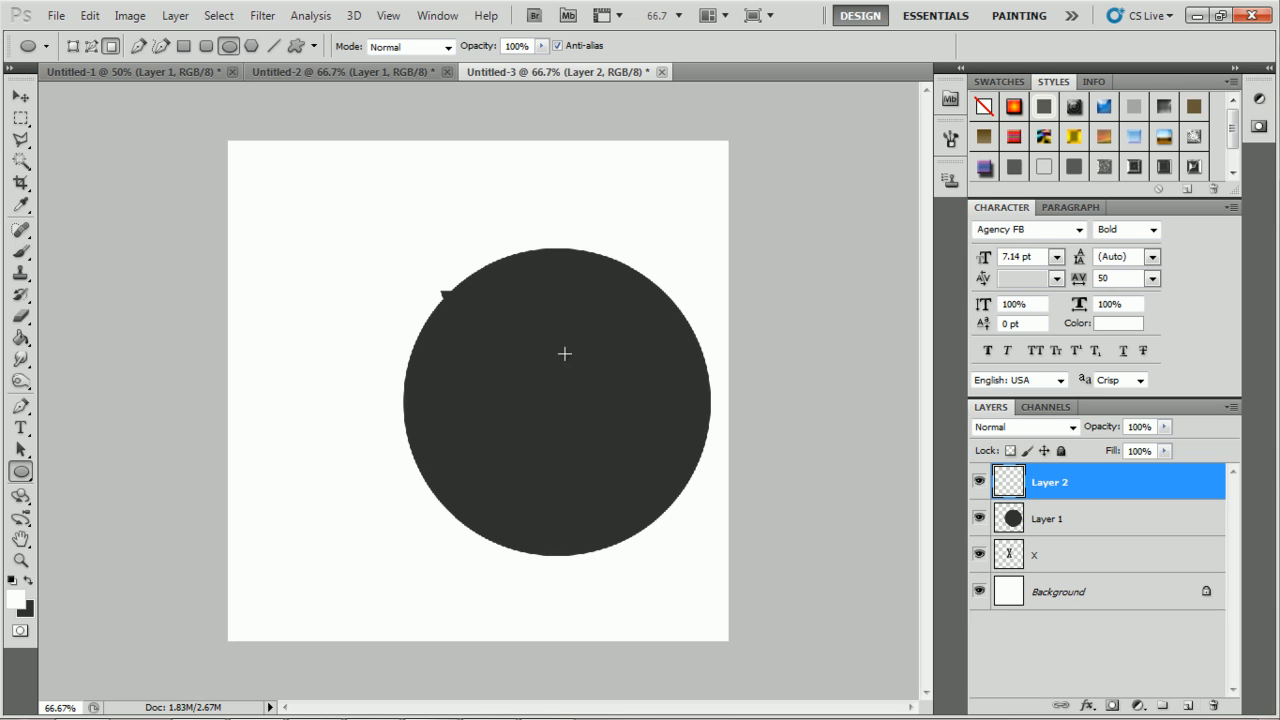
mouse_move(461, 337)
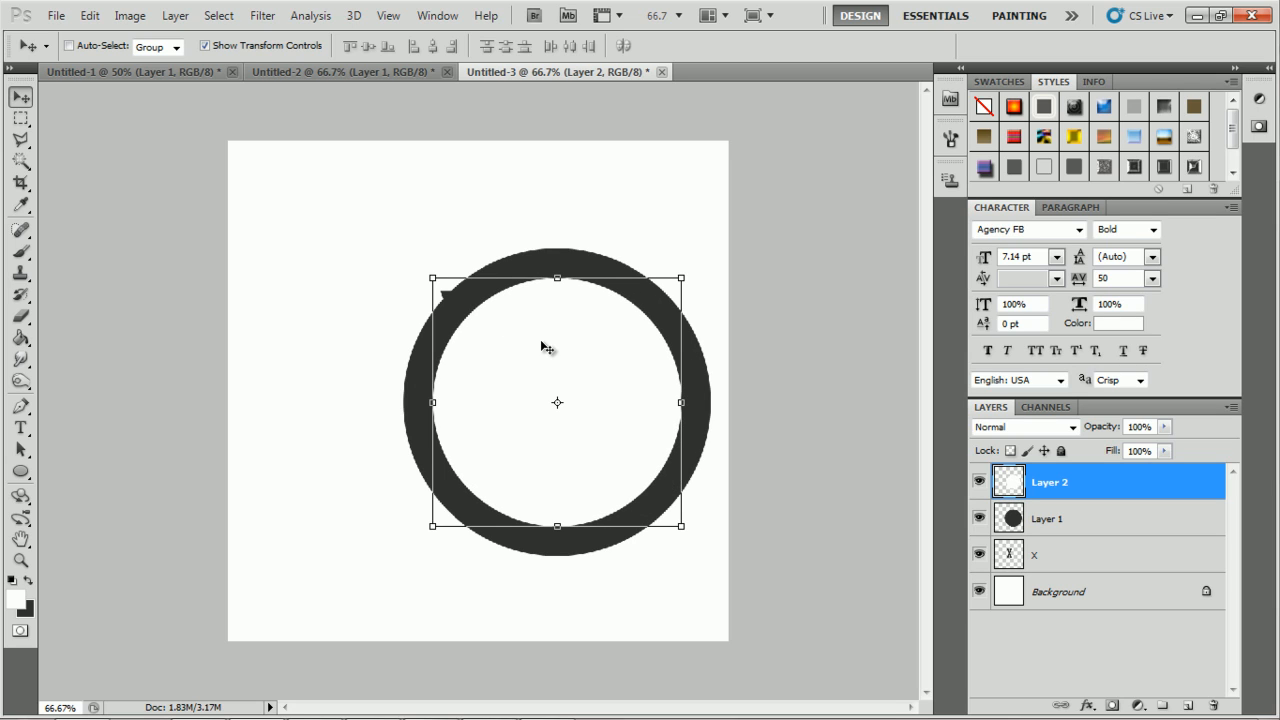
mouse_move(565, 351)
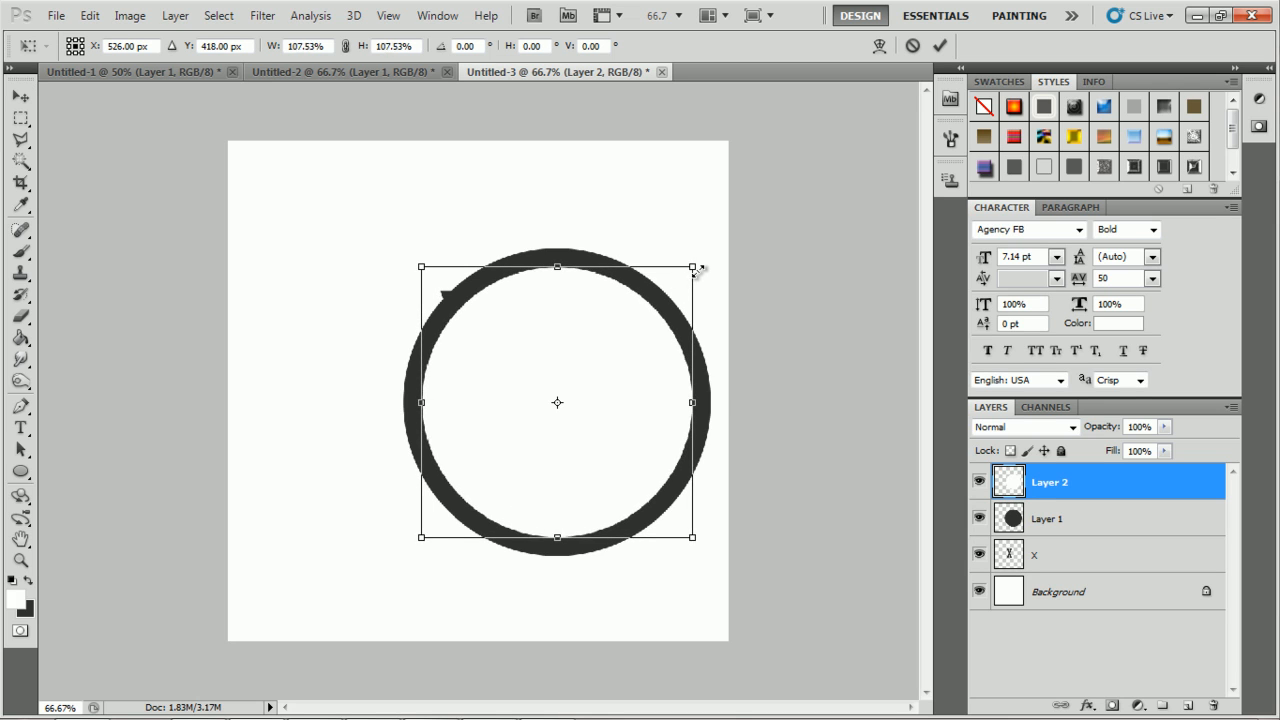
- Enlarge the inner circle, load it as a selection and cut it from Layer 1
left_click_drag(692, 268, 700, 261)
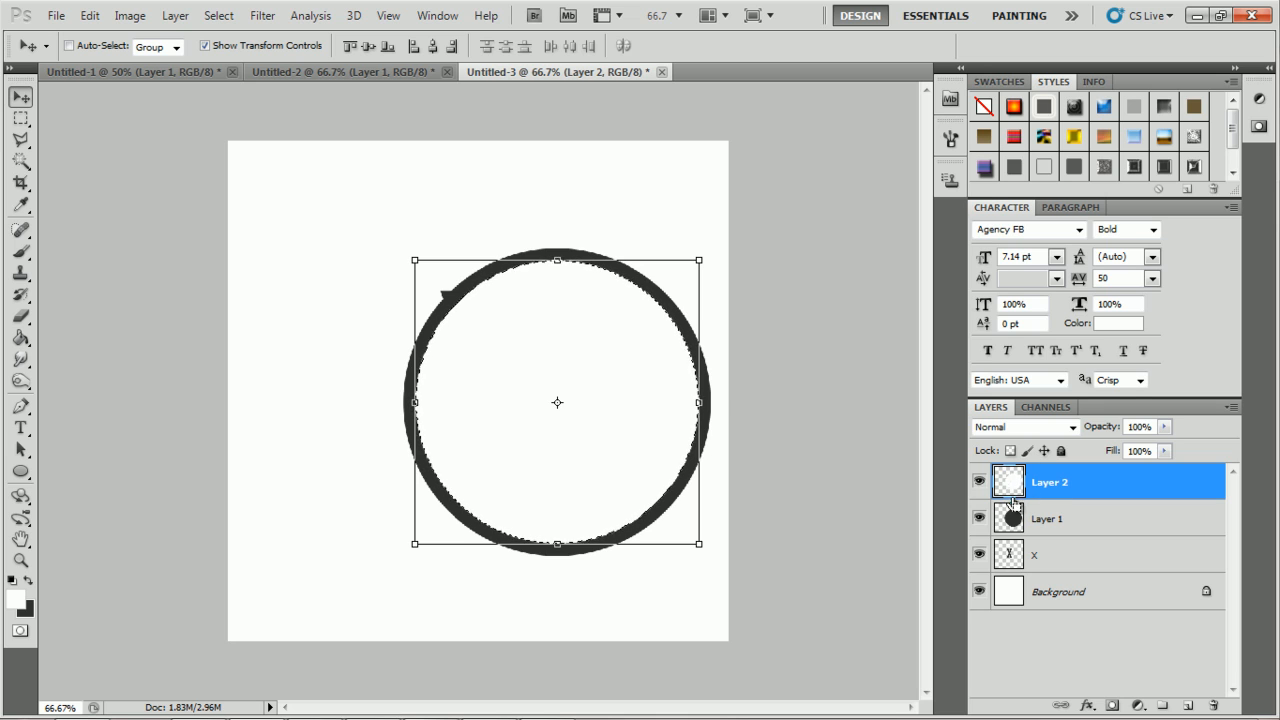
left_click(1047, 518)
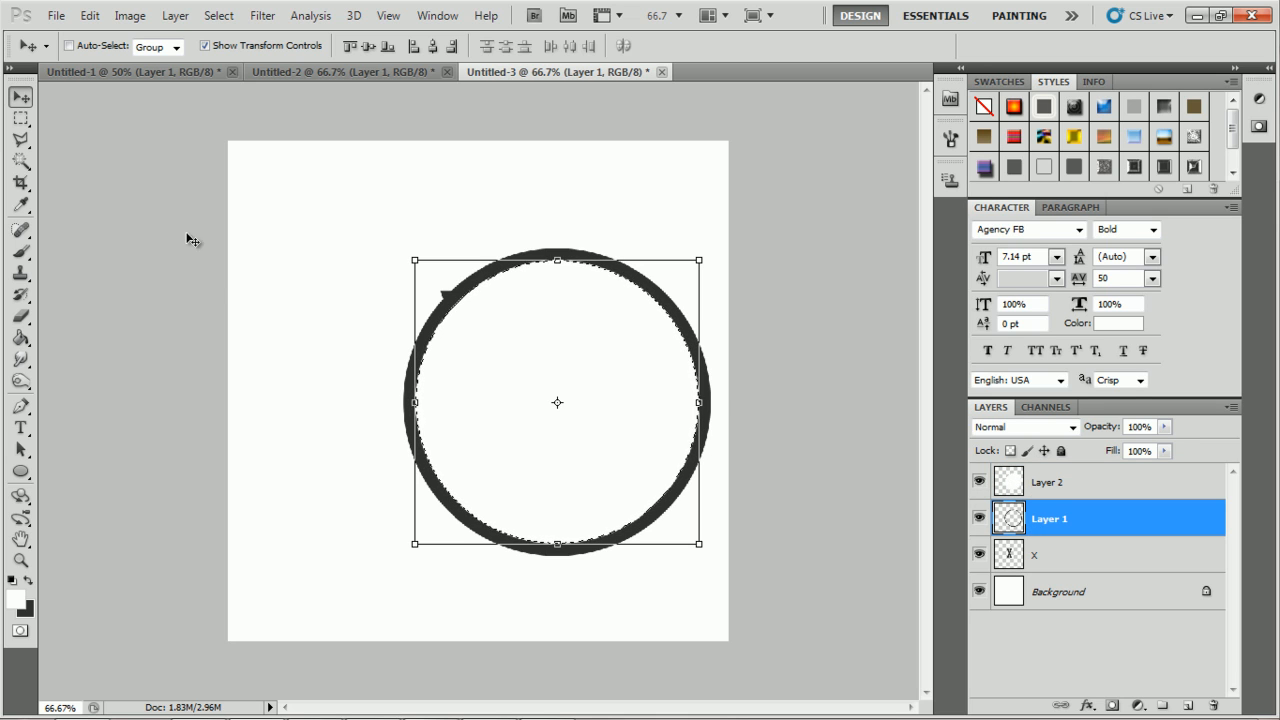
left_click(20, 97)
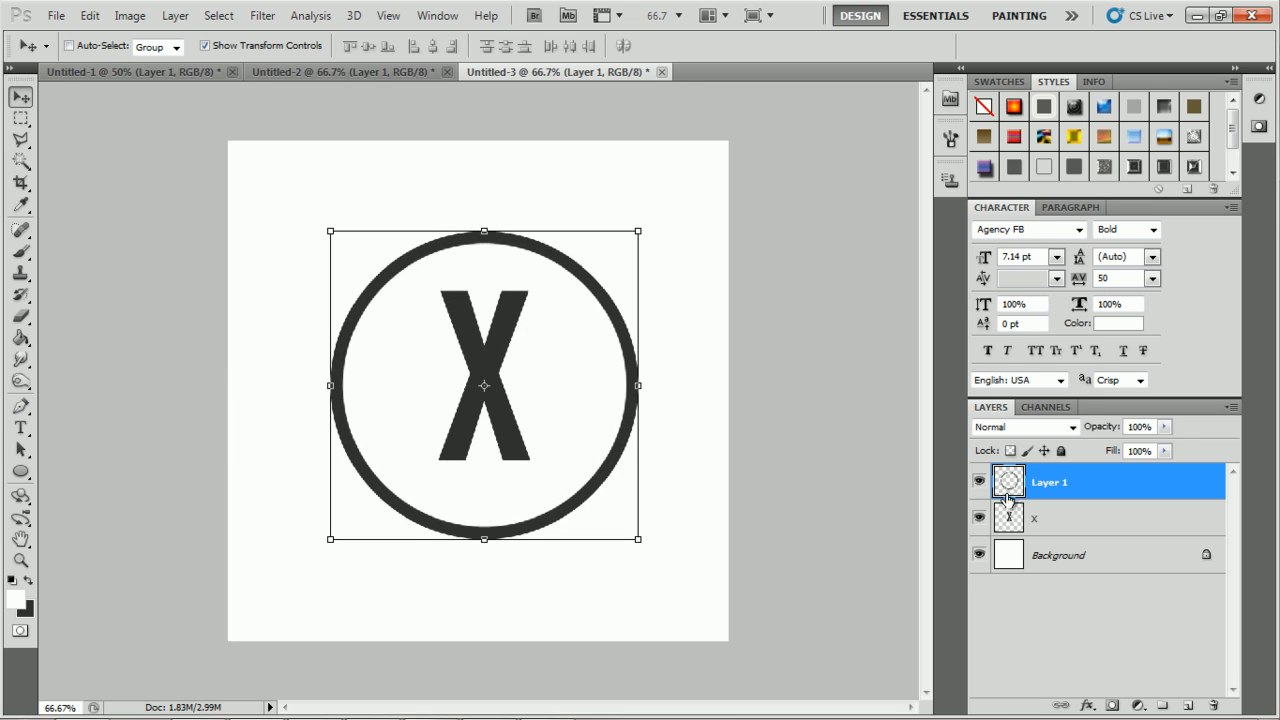
- Duplicate the X layer, move the copy down and flip it vertically
left_click(1034, 517)
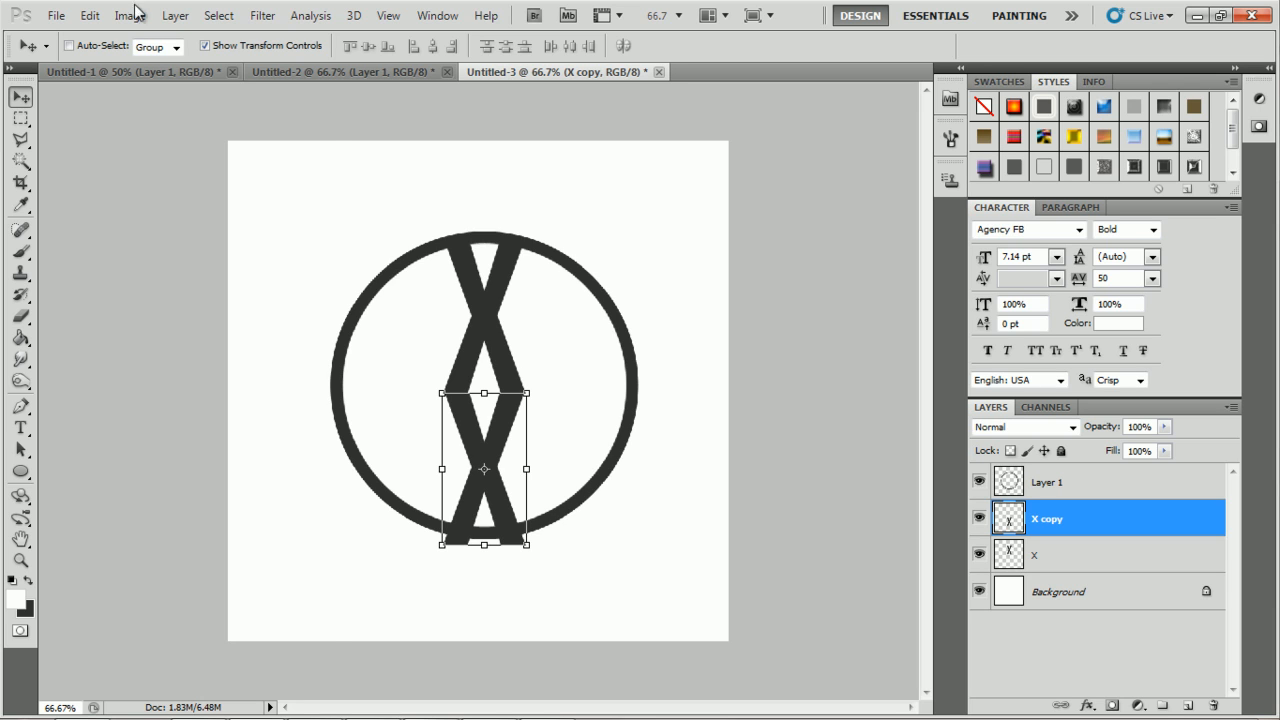
left_click(89, 15)
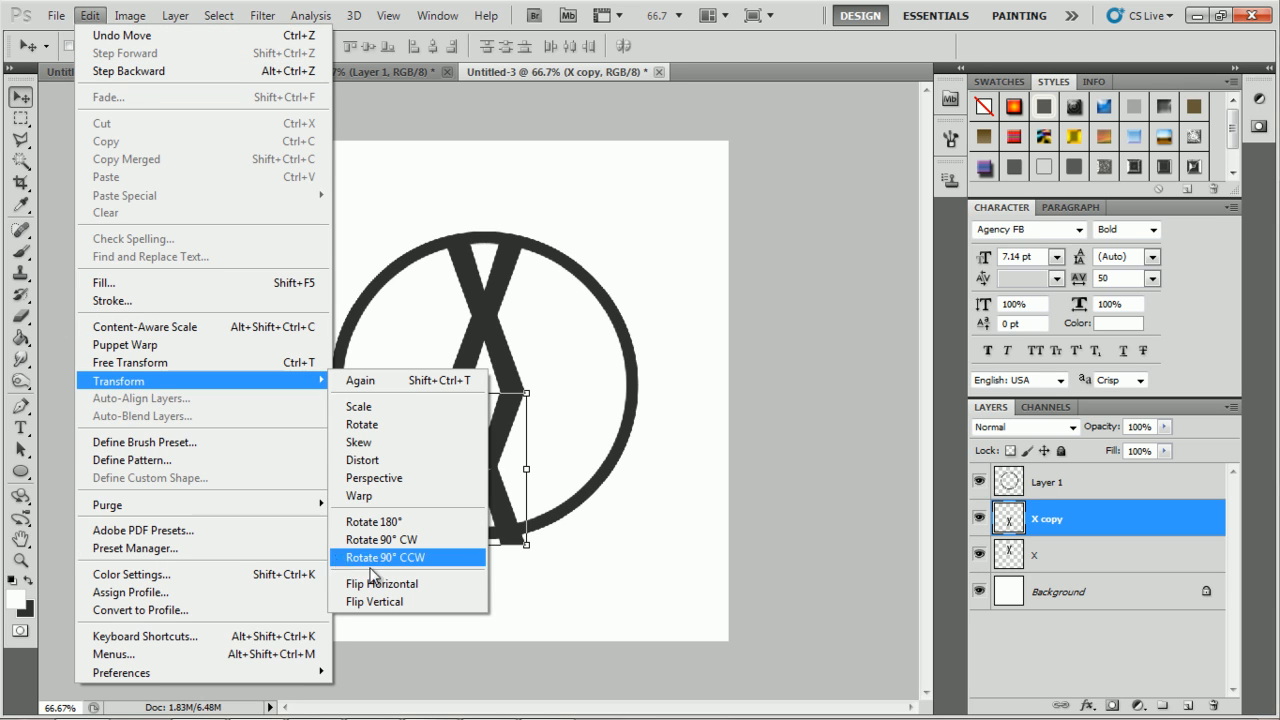
left_click(384, 557)
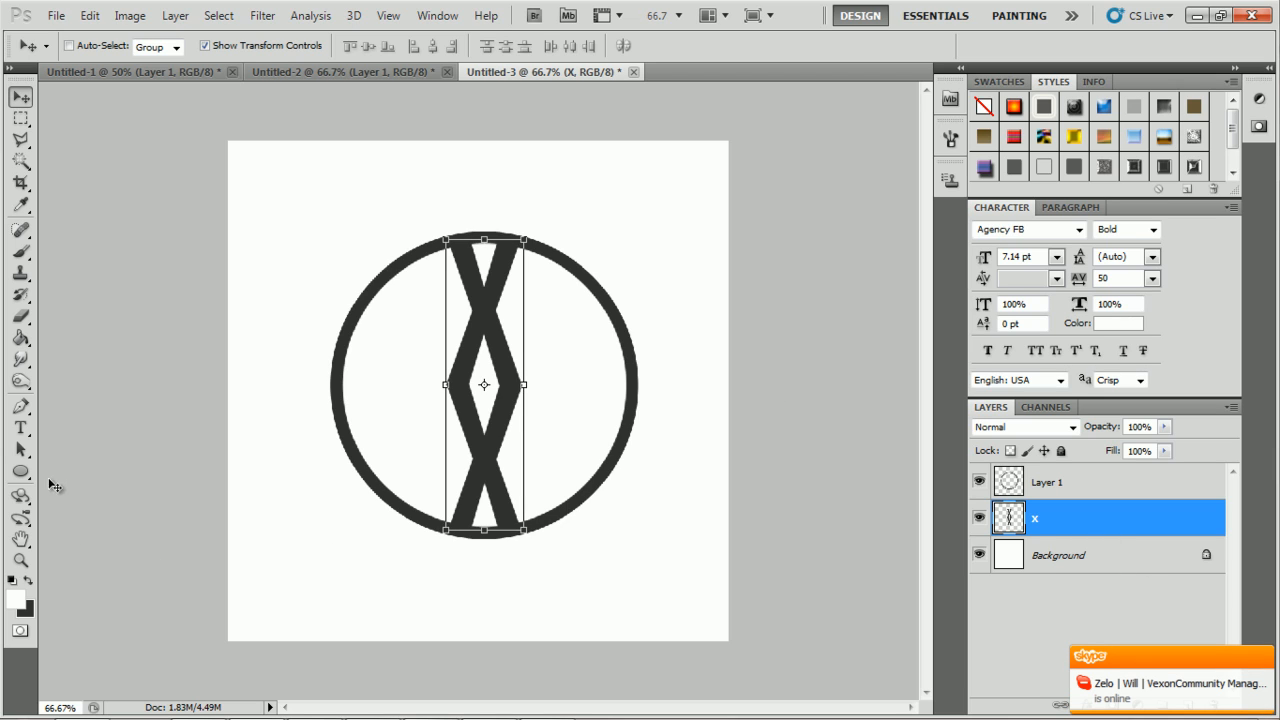
- Trace the central diamond on new Layer 2 and fill the path with red
left_click(20, 406)
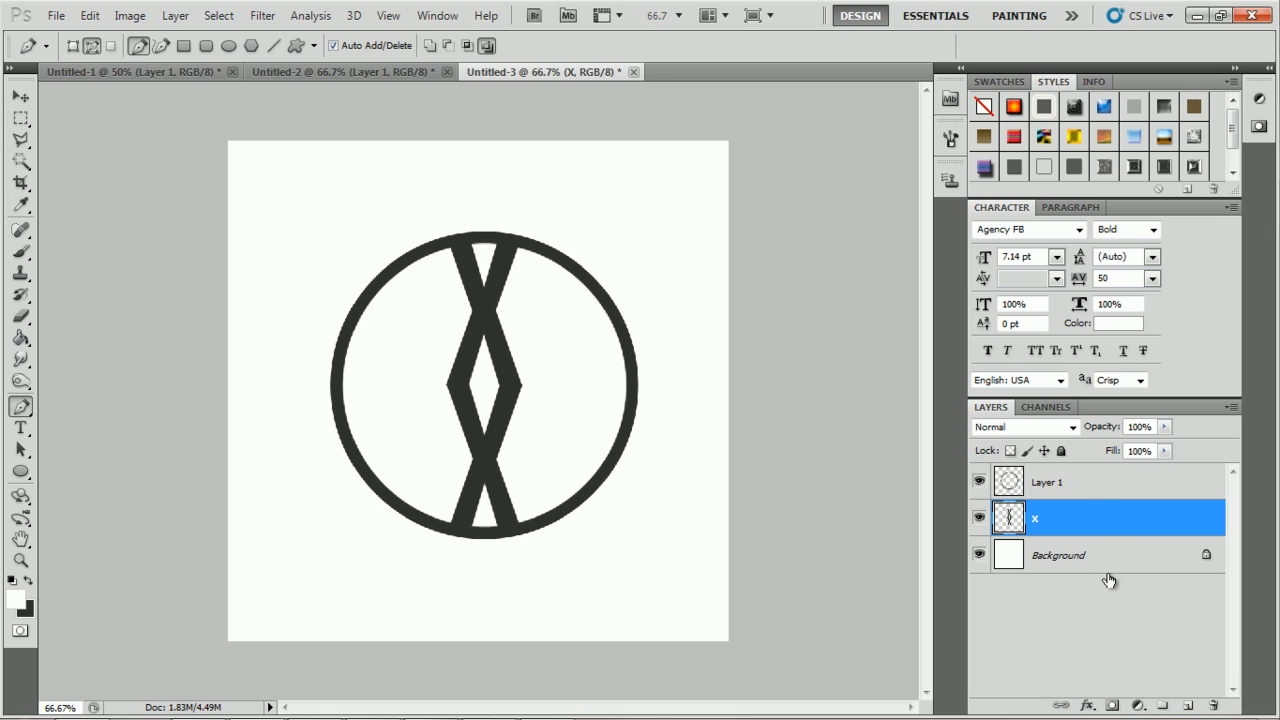
mouse_move(1210, 703)
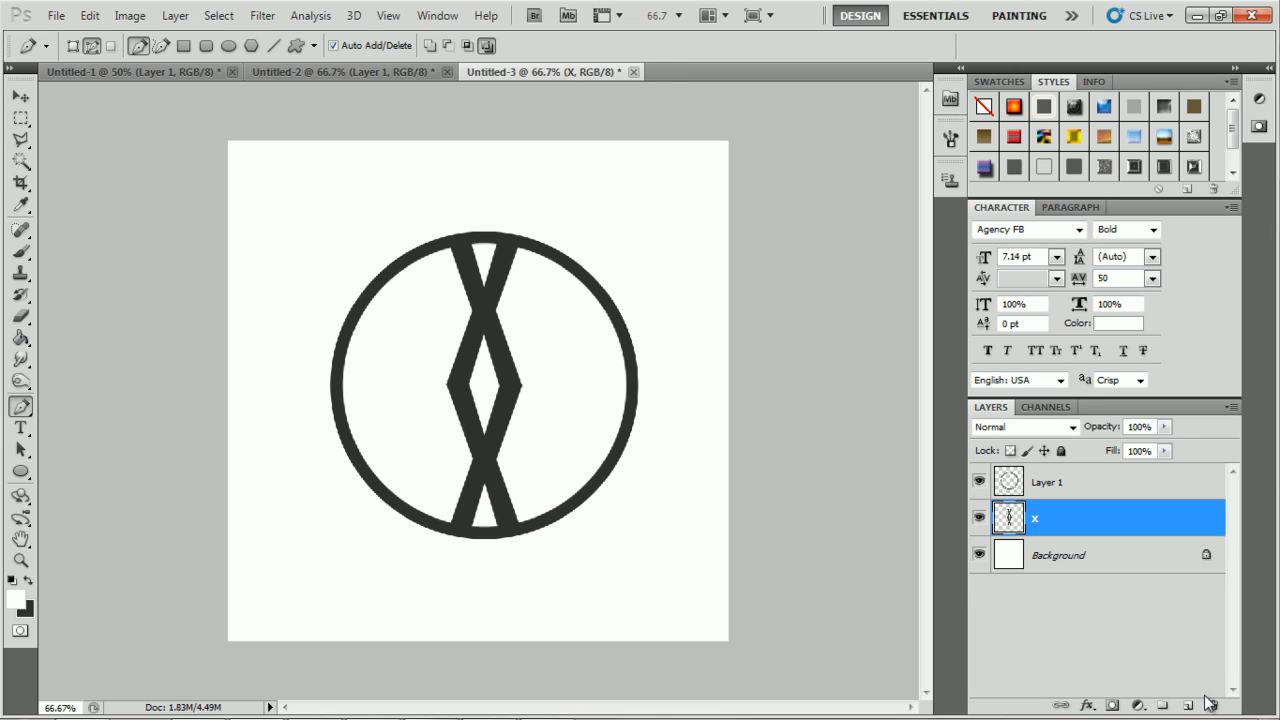
left_click(1189, 705)
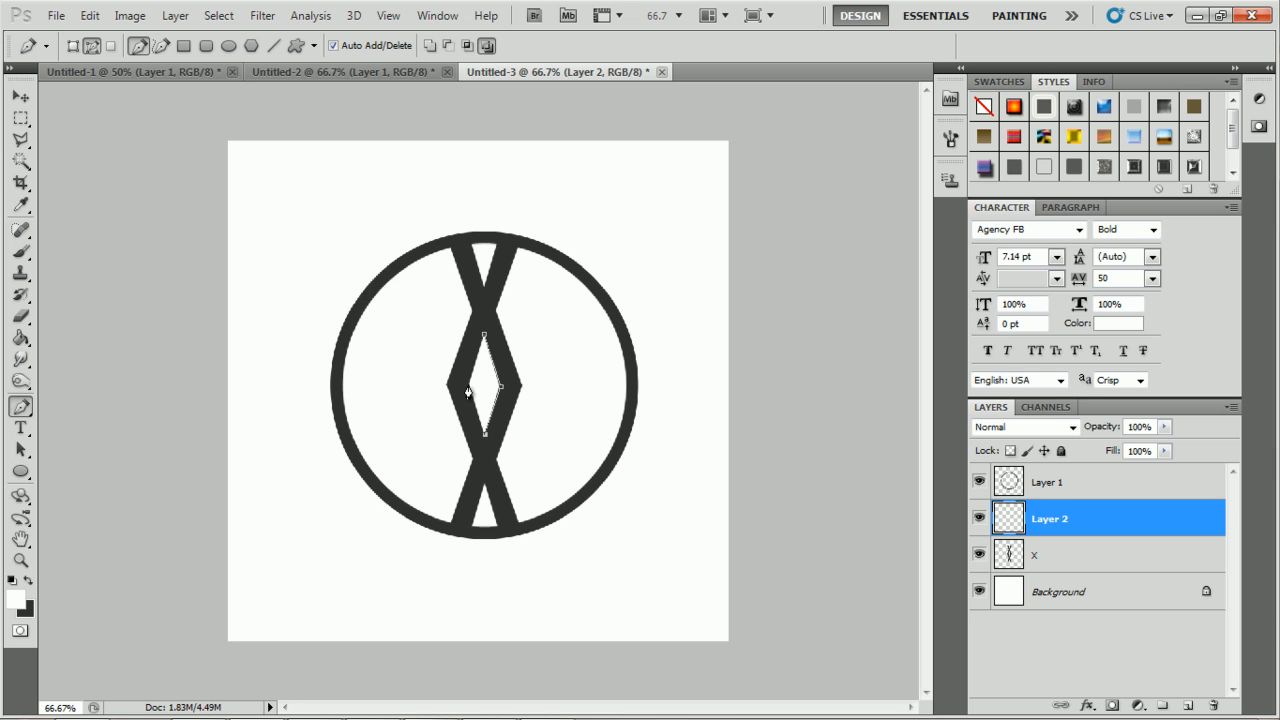
right_click(467, 393)
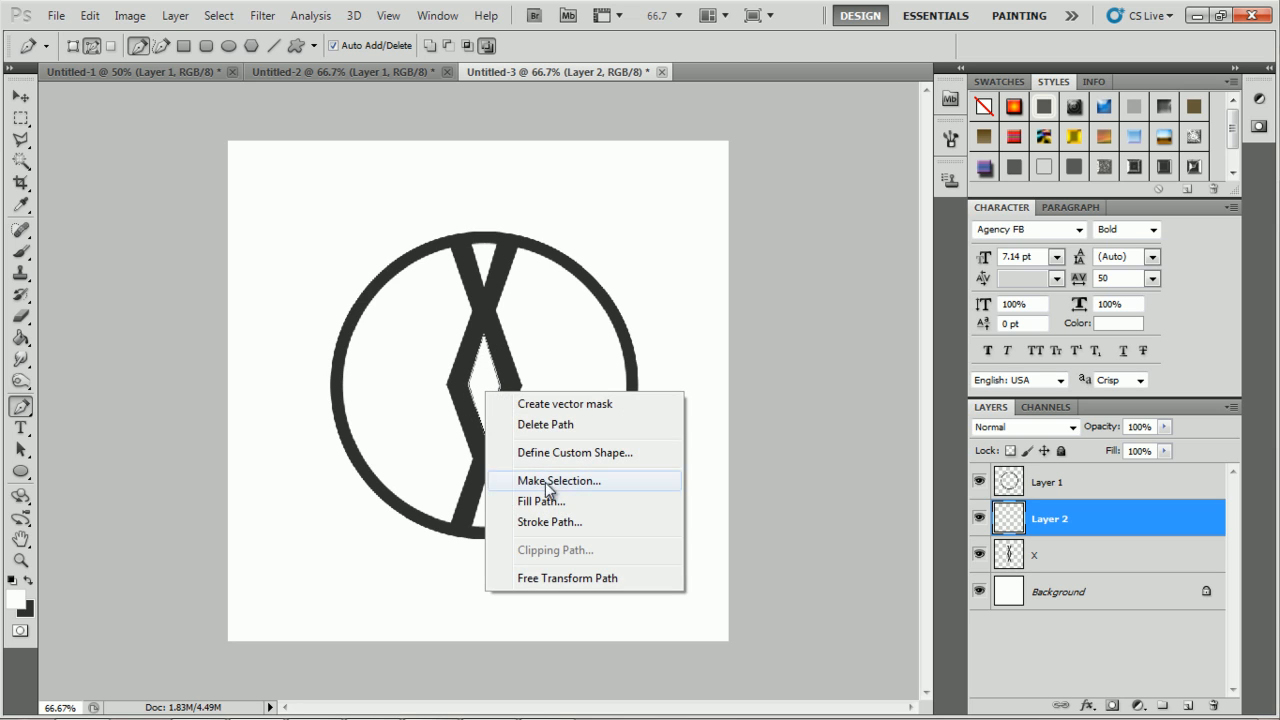
left_click(540, 501)
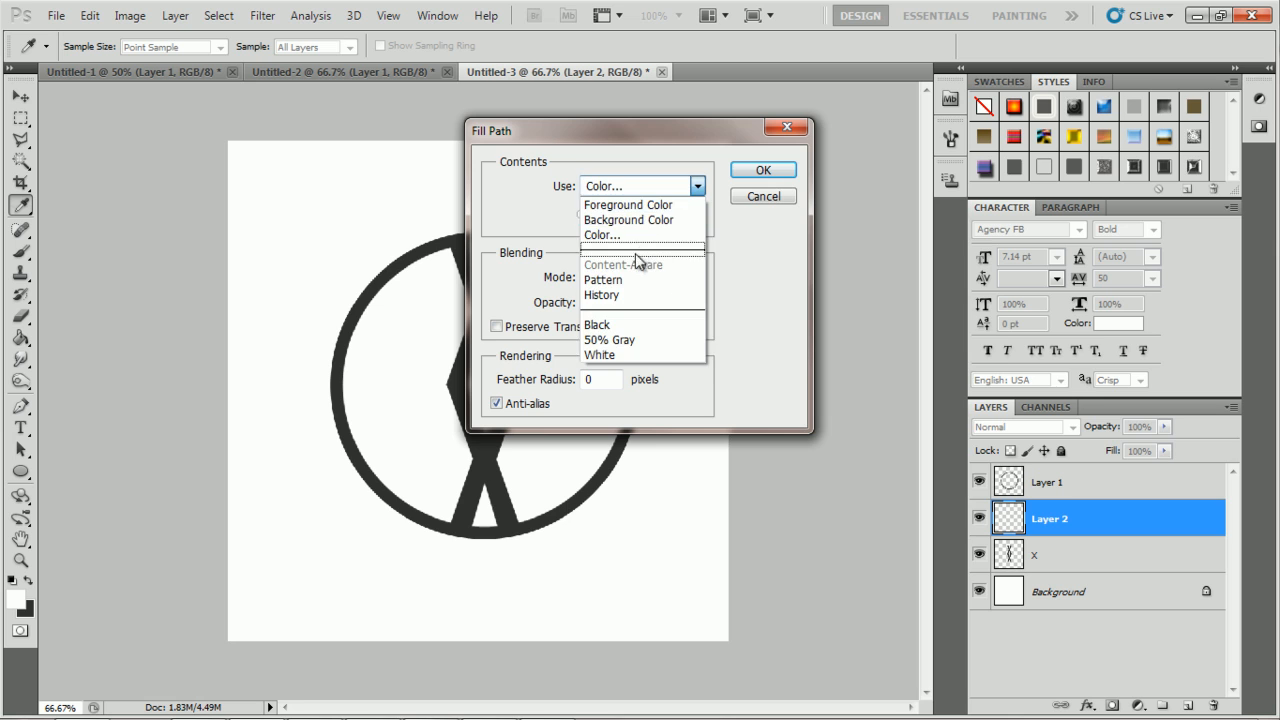
left_click(601, 235)
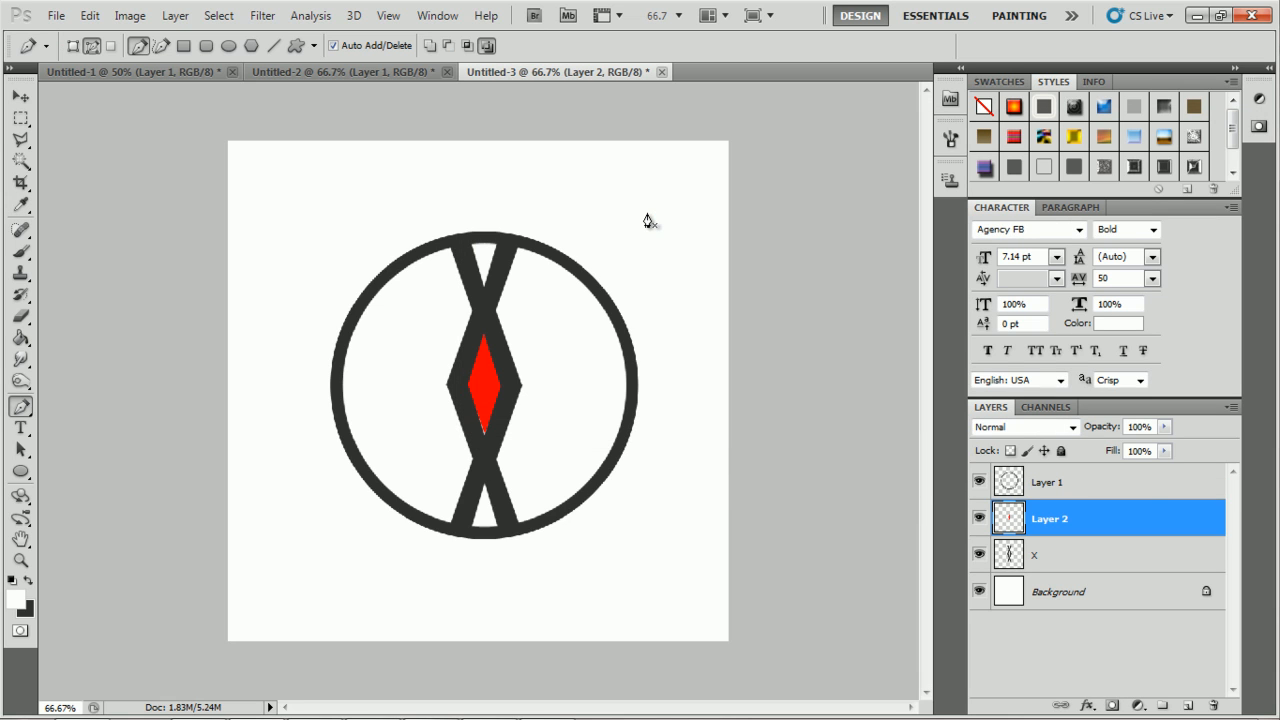
left_click(20, 97)
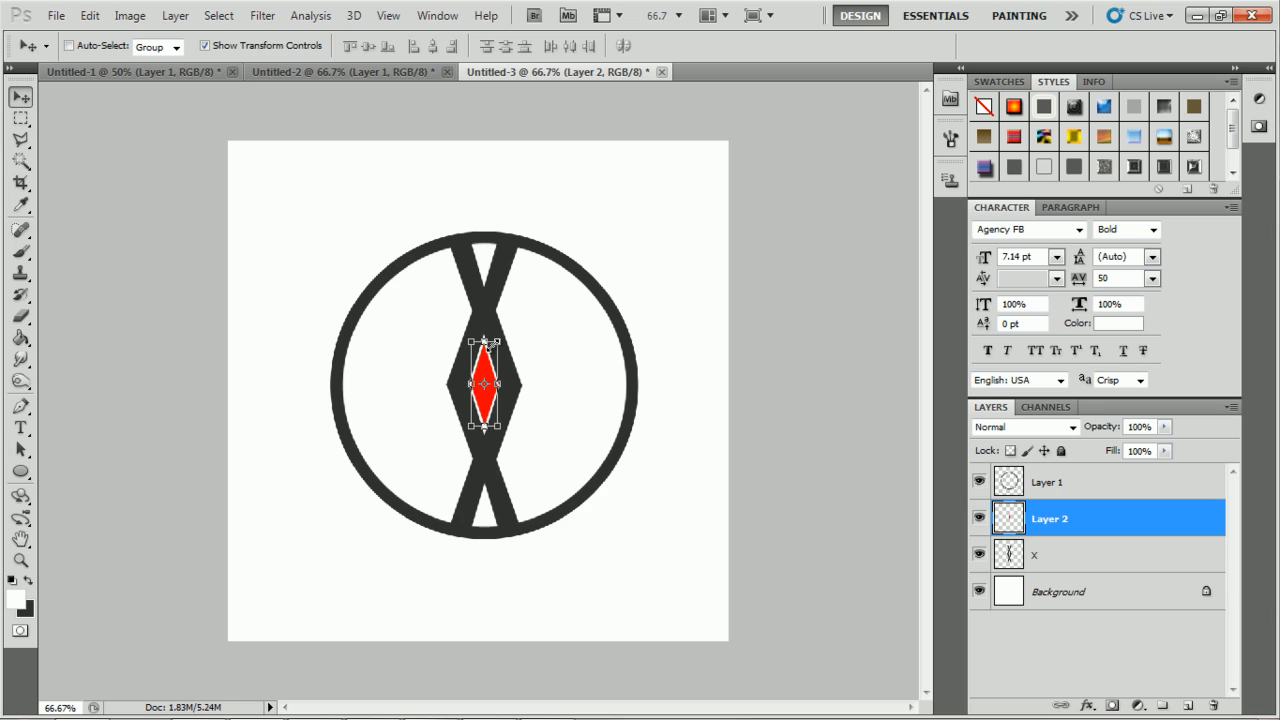
mouse_move(614, 349)
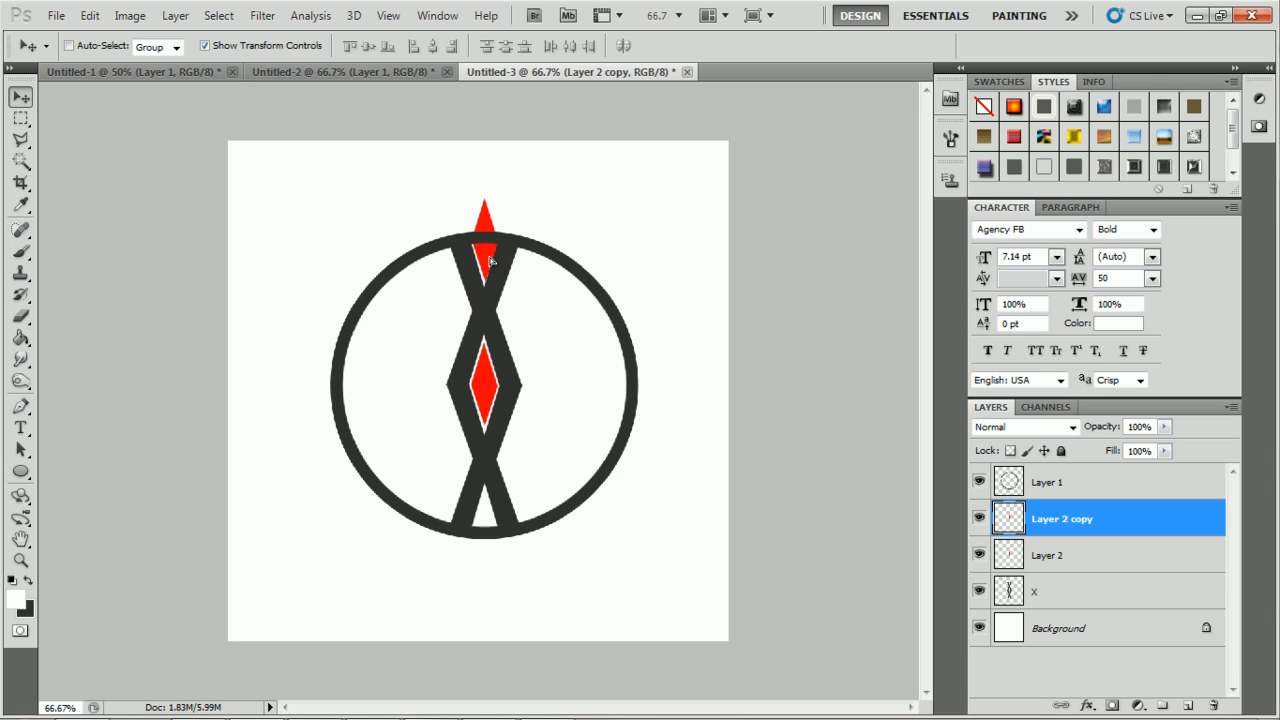
- Add red accents in the top and bottom gaps on Layer 2, placed beneath the ring
left_click(483, 245)
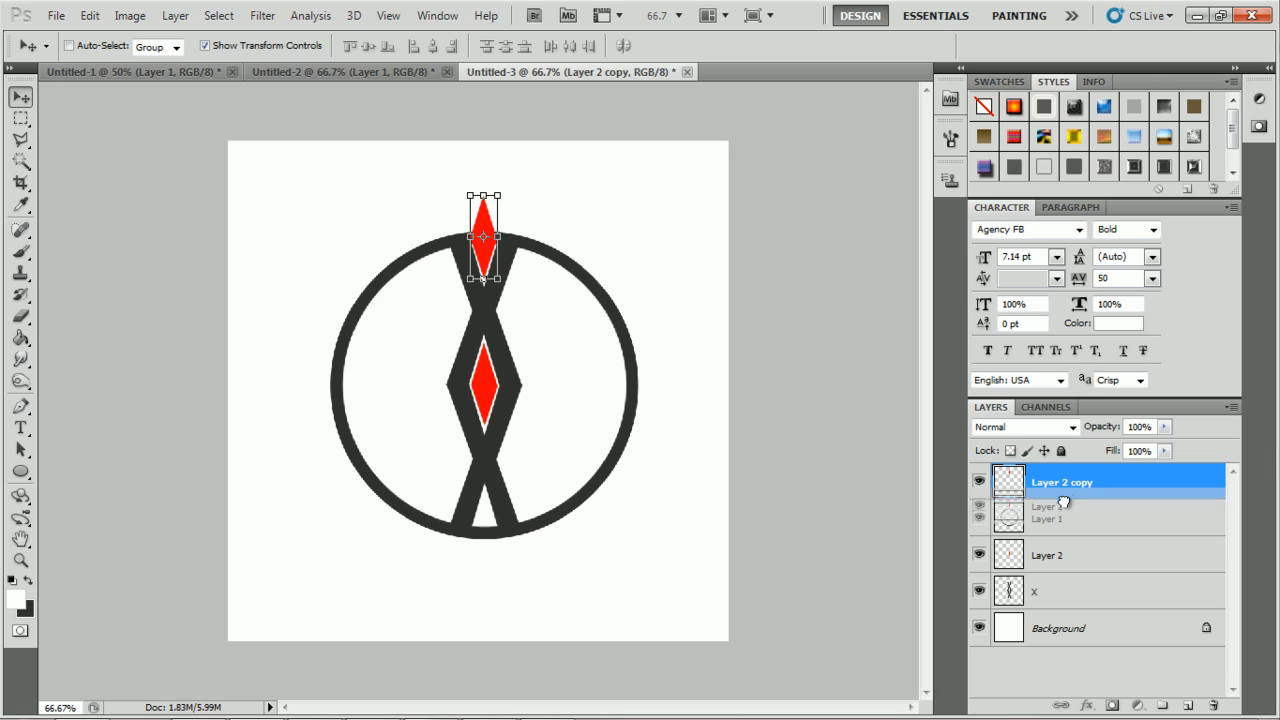
left_click(1063, 518)
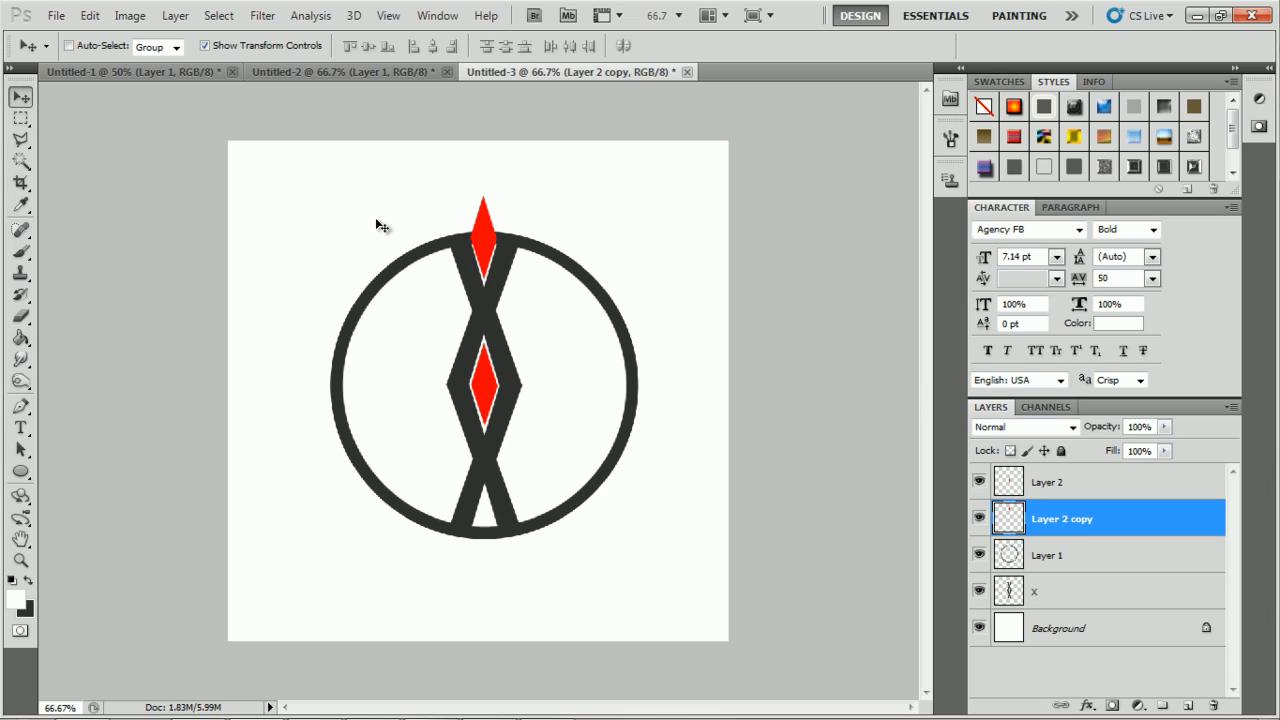
left_click(483, 237)
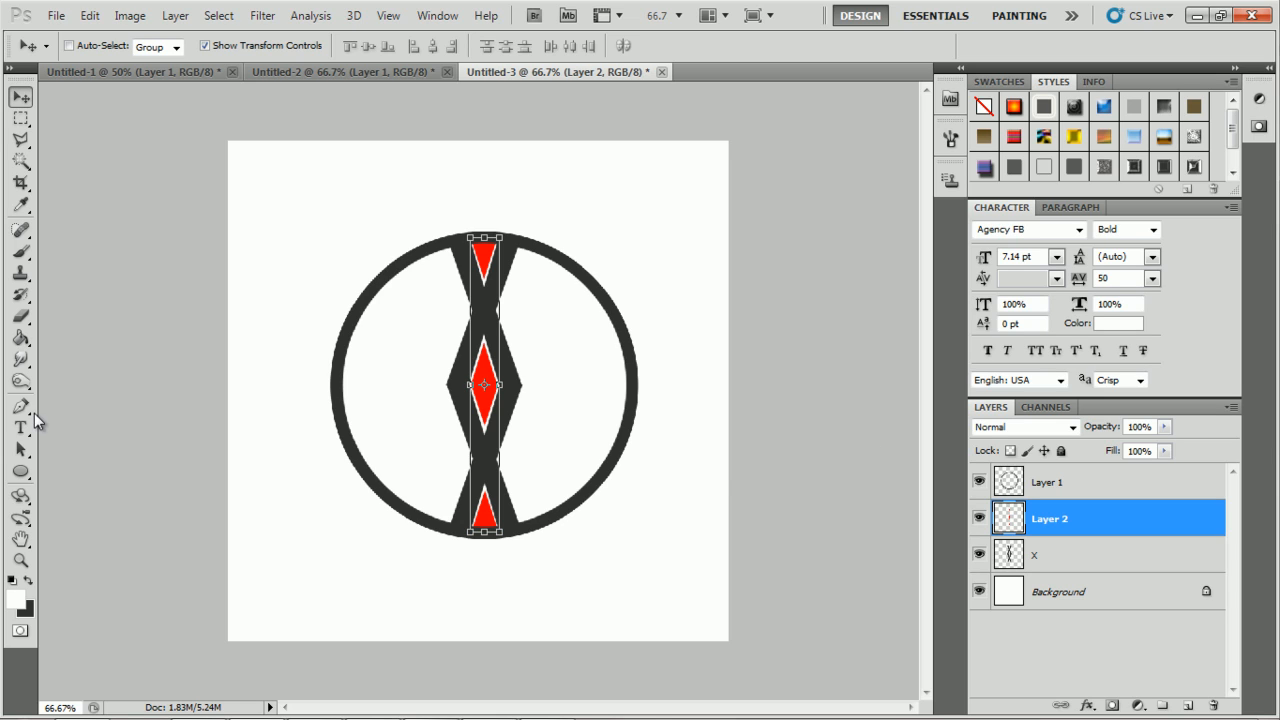
mouse_move(515, 338)
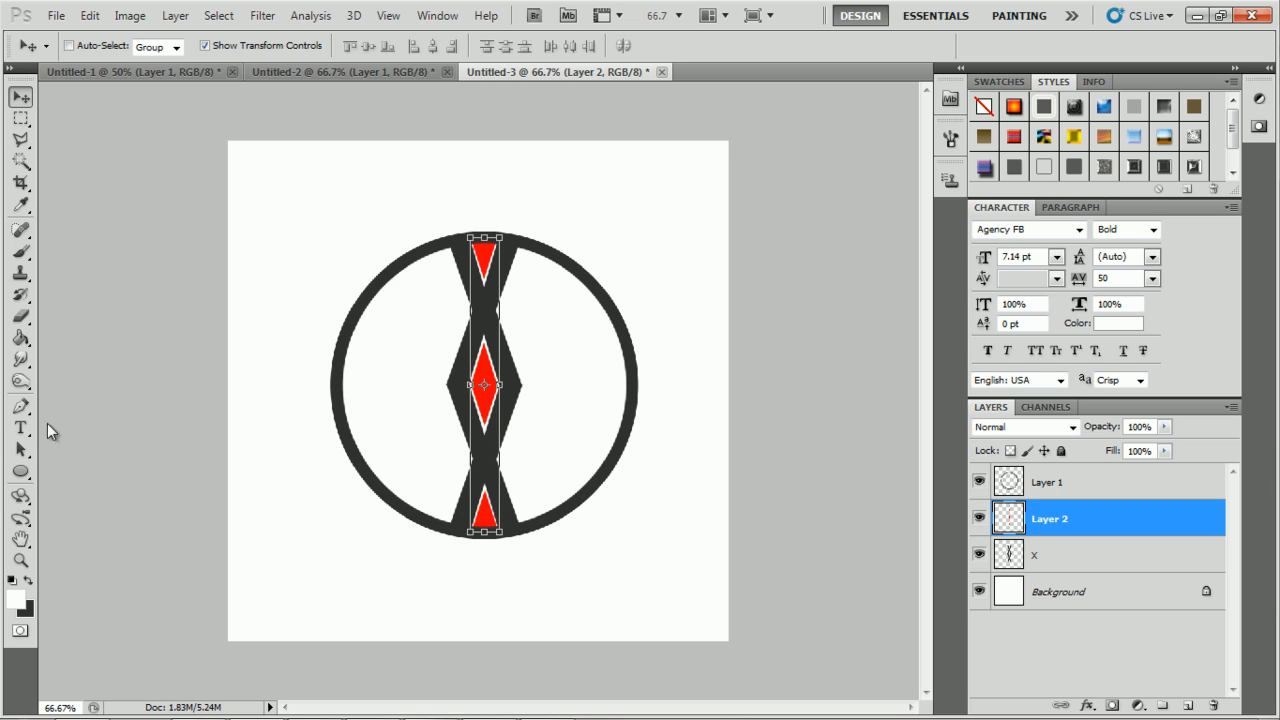
- Trace the left half inside the ring and fill it with #222222 on Layer 3
left_click(20, 406)
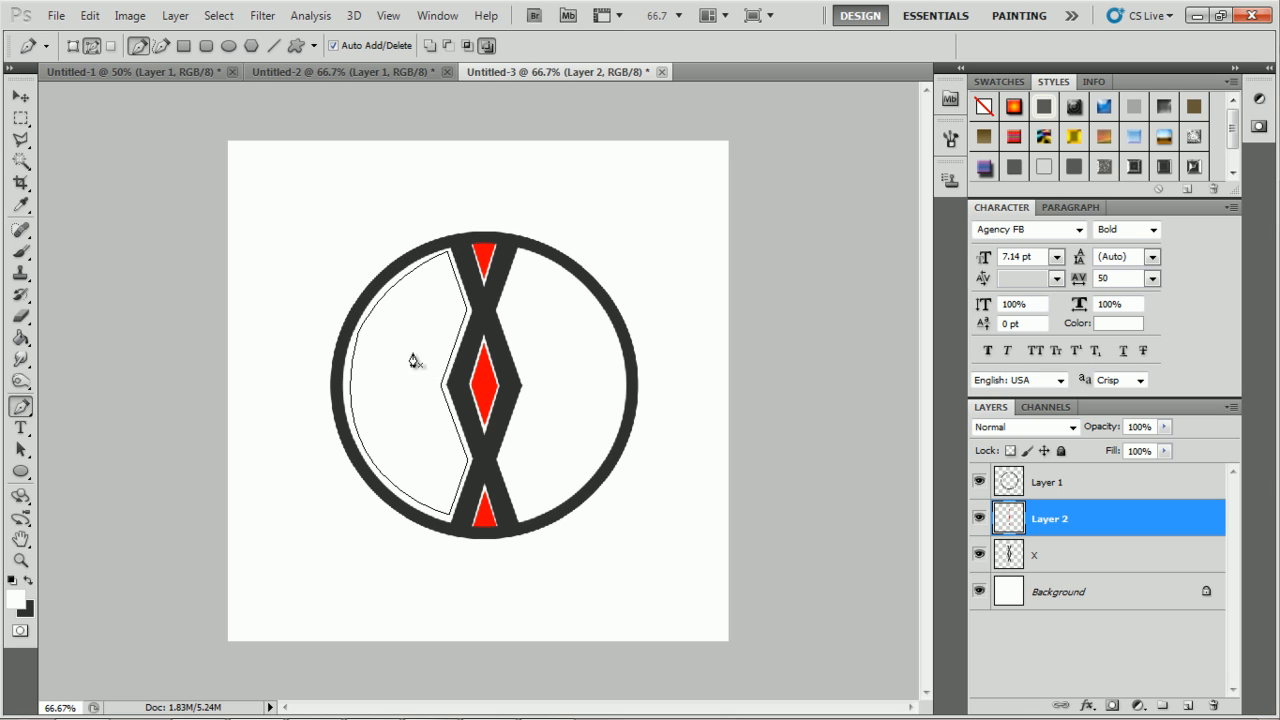
right_click(413, 360)
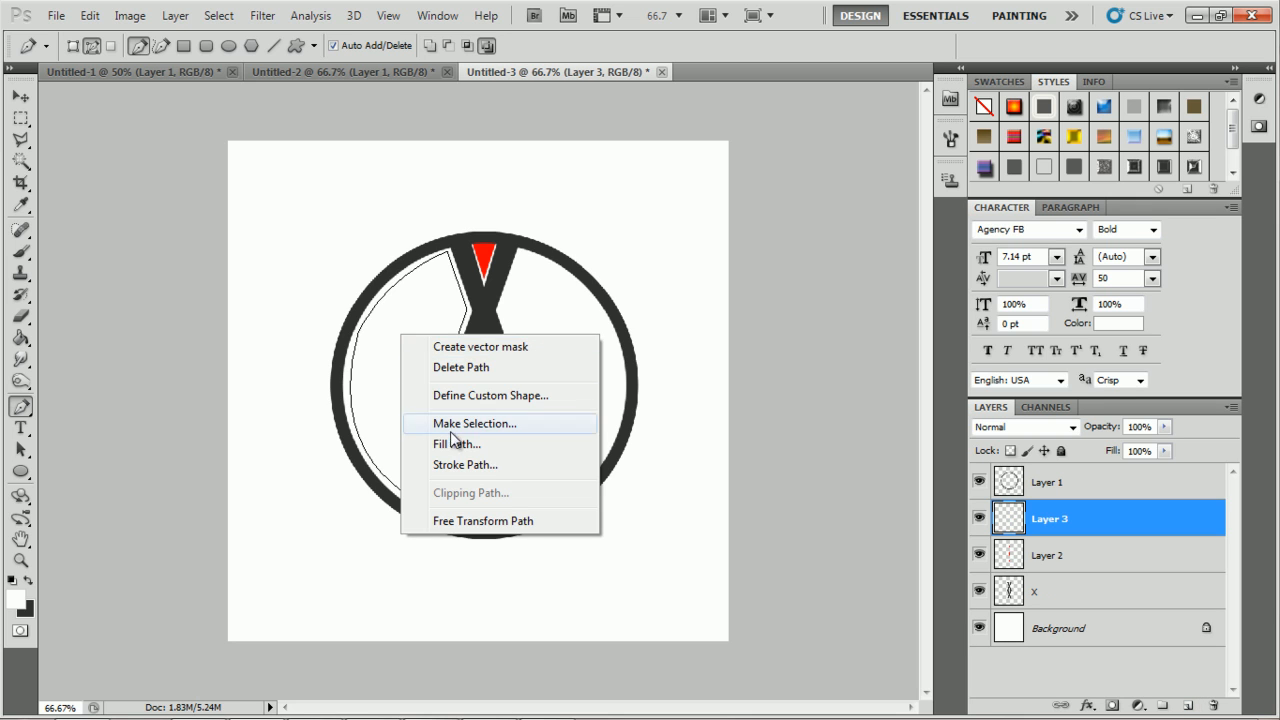
left_click(457, 443)
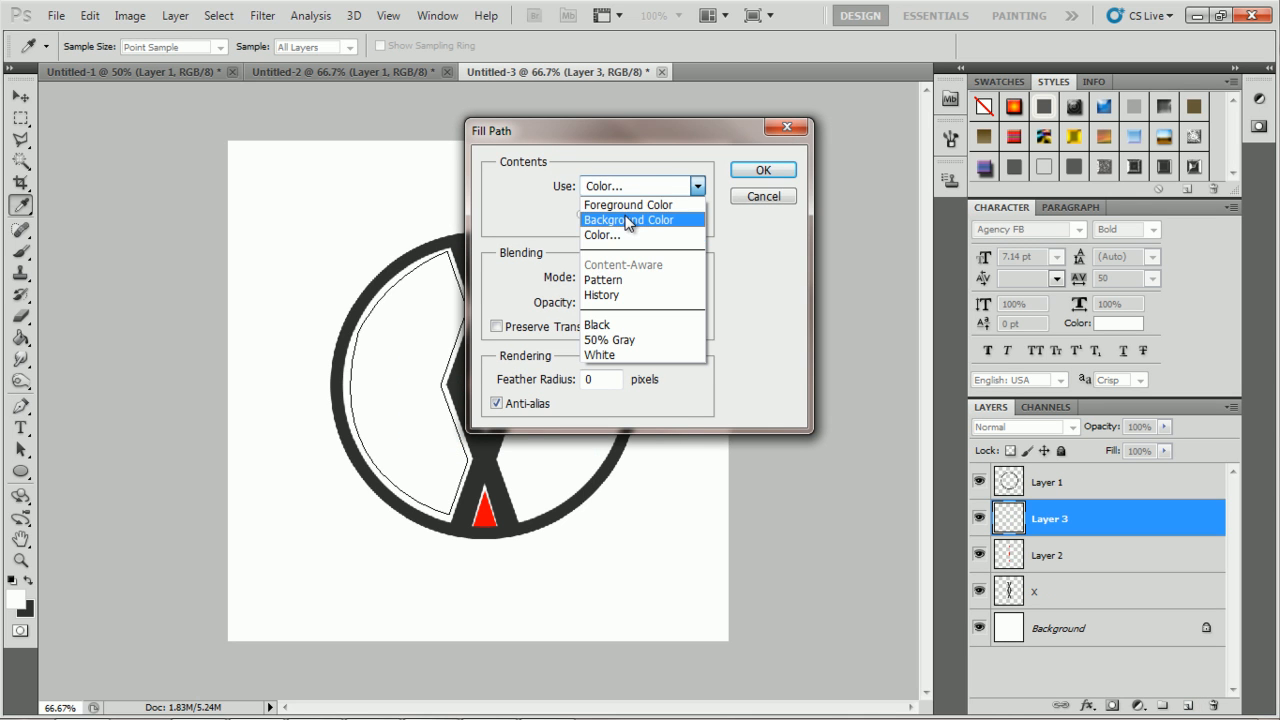
left_click(602, 234)
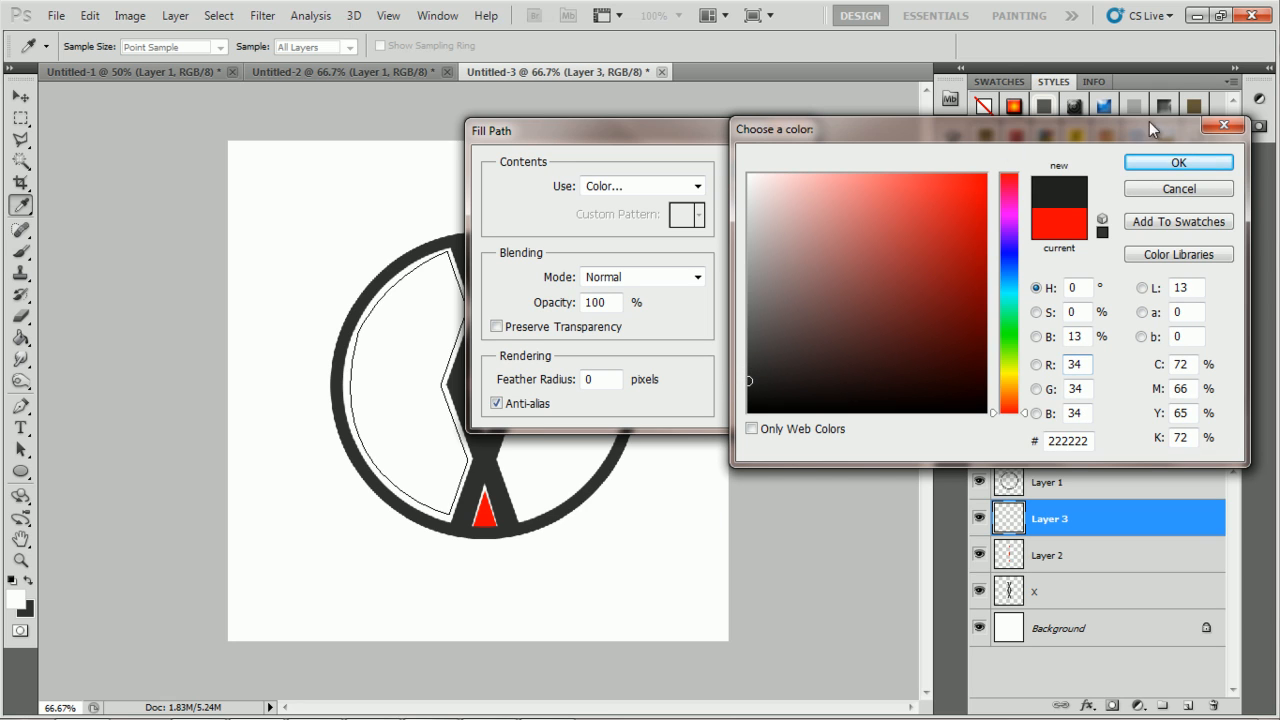
left_click(1178, 162)
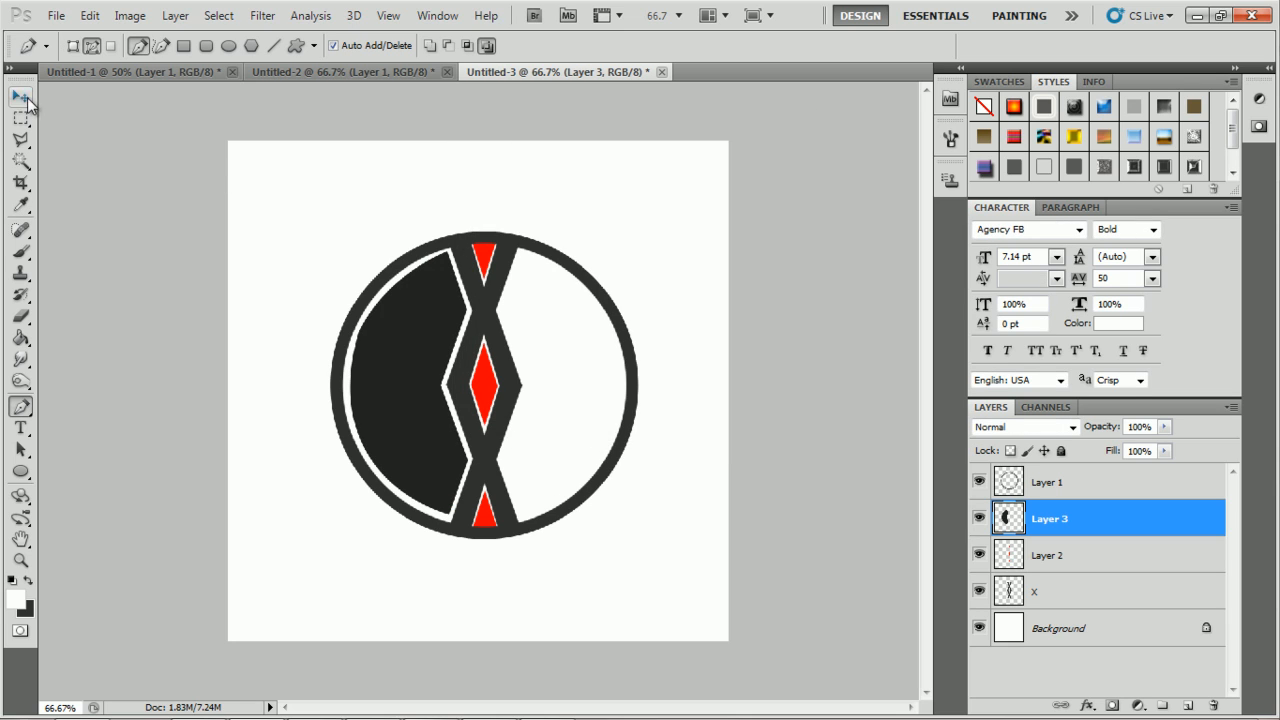
- Move the flipped Layer 3 copy to the right half, then select Layer 1
left_click(20, 97)
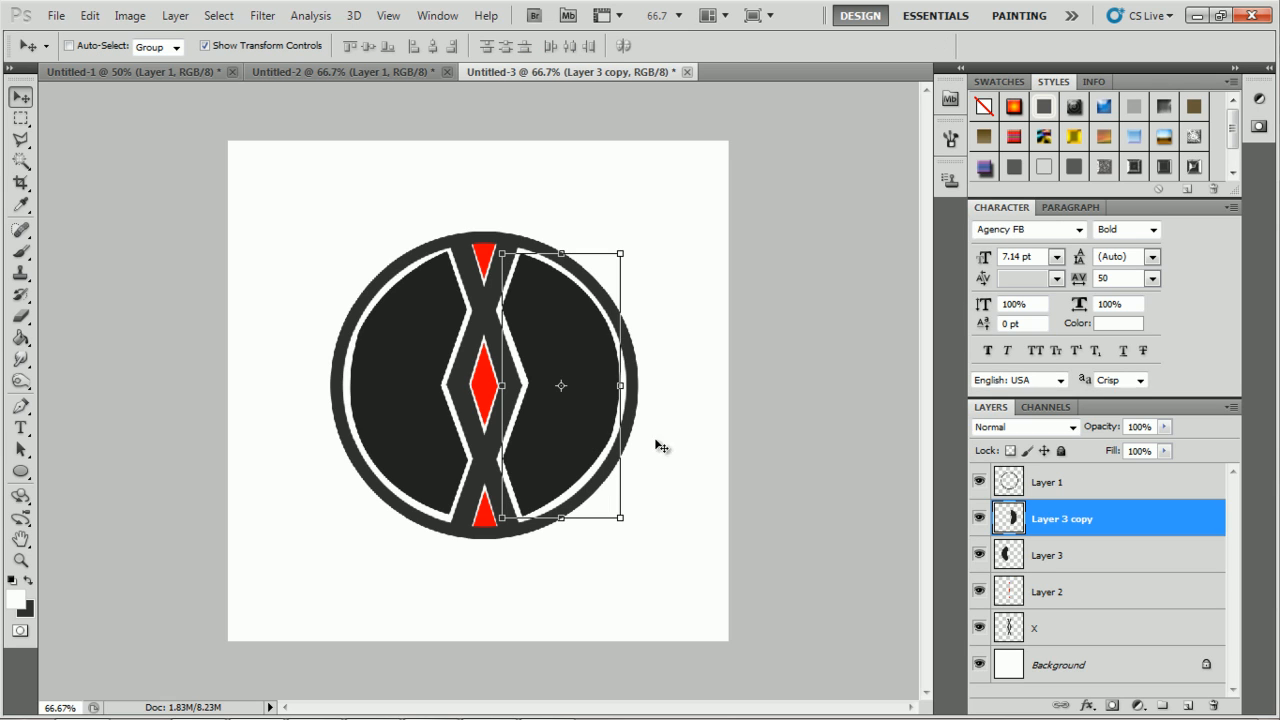
left_click(1048, 482)
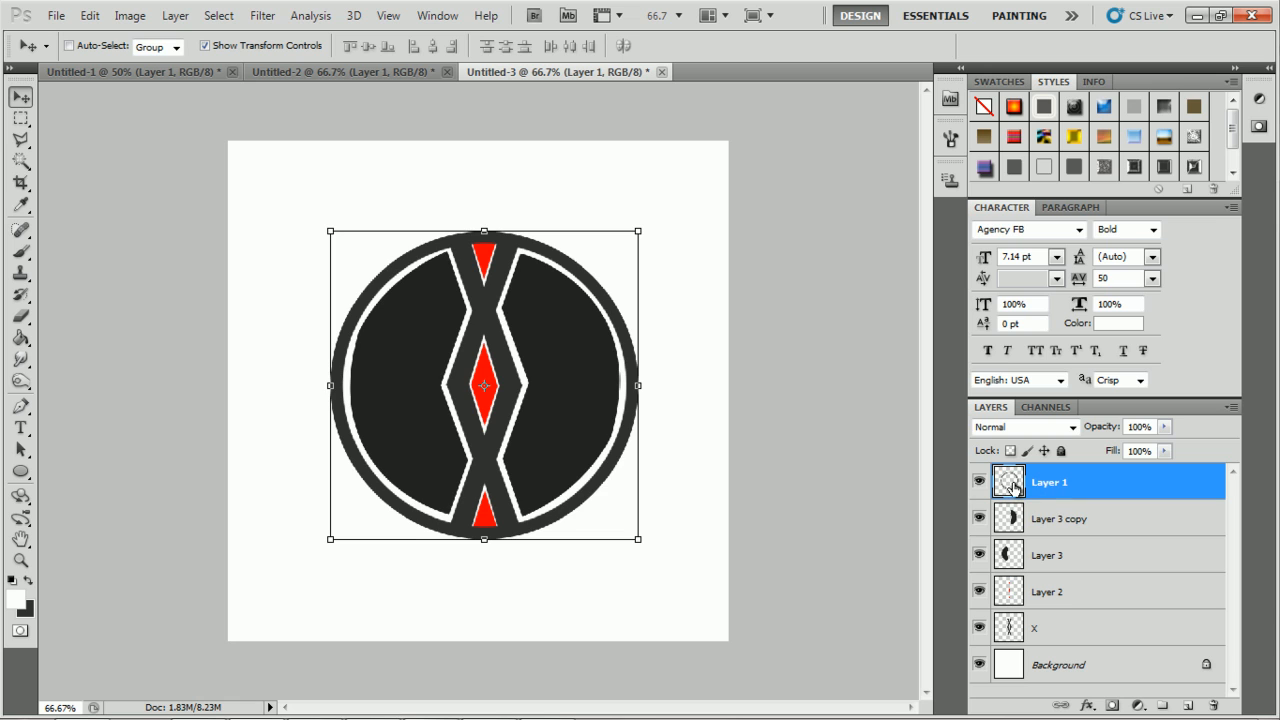
- Give the Layer 3 dark halves an Inner Shadow layer style
left_click(1060, 518)
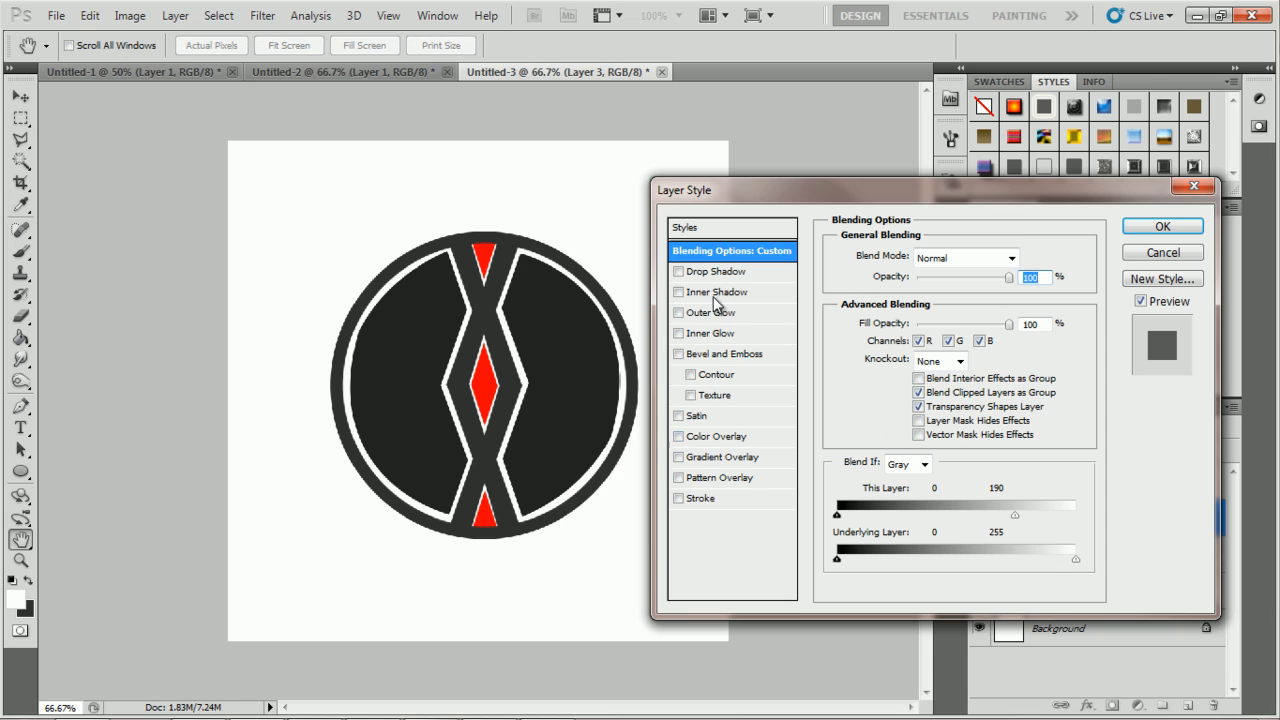
left_click(716, 291)
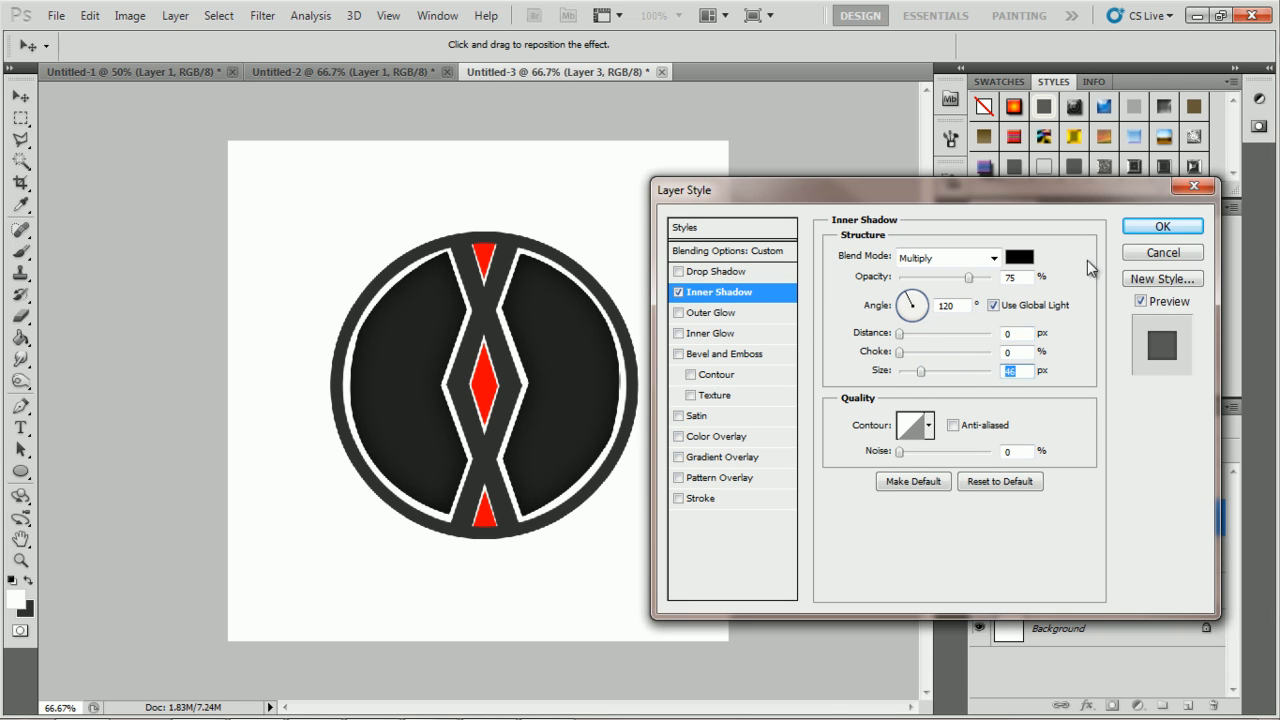
left_click(1162, 225)
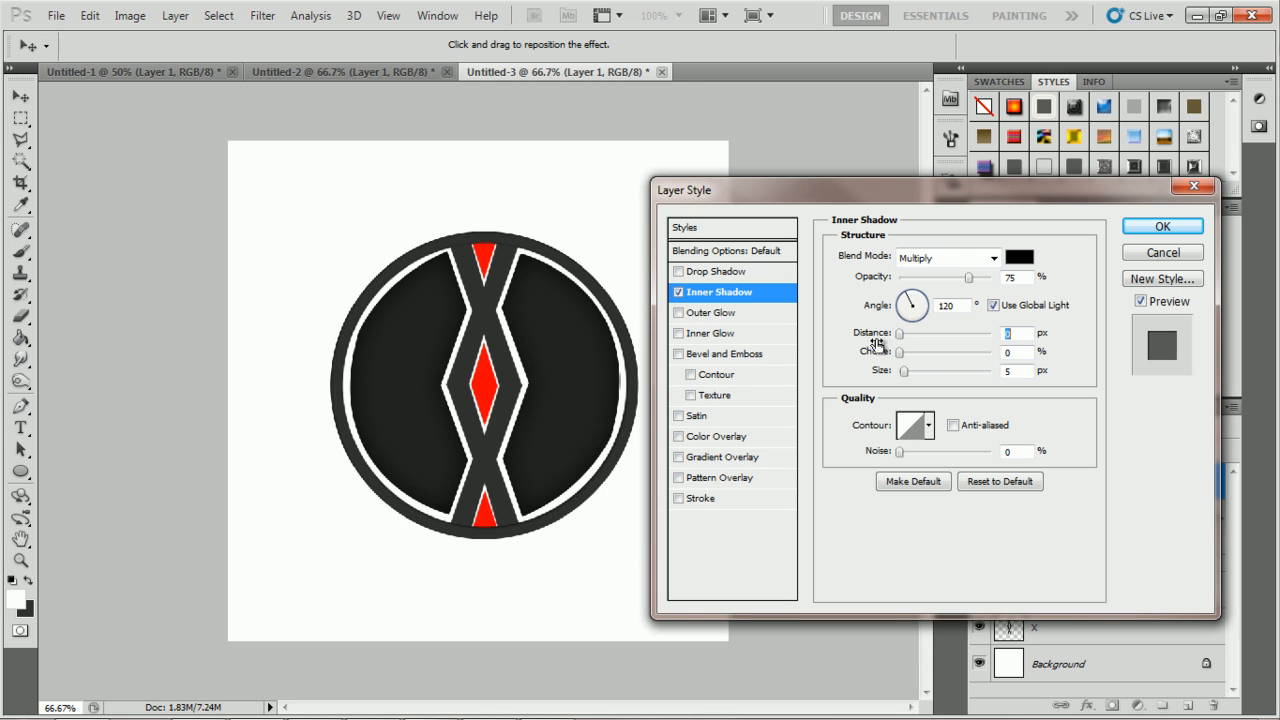
- Add an Inner Shadow and a size-27 Drop Shadow to the Layer 1 ring
left_click_drag(904, 370, 913, 370)
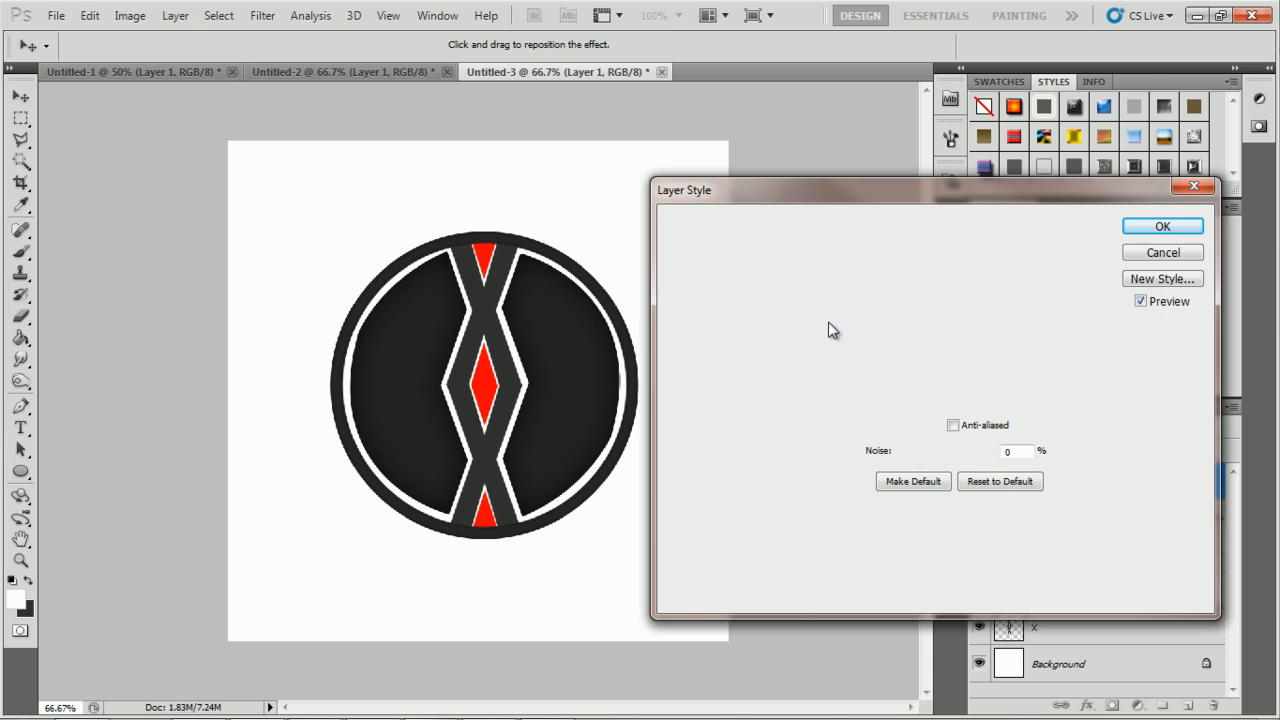
left_click(717, 271)
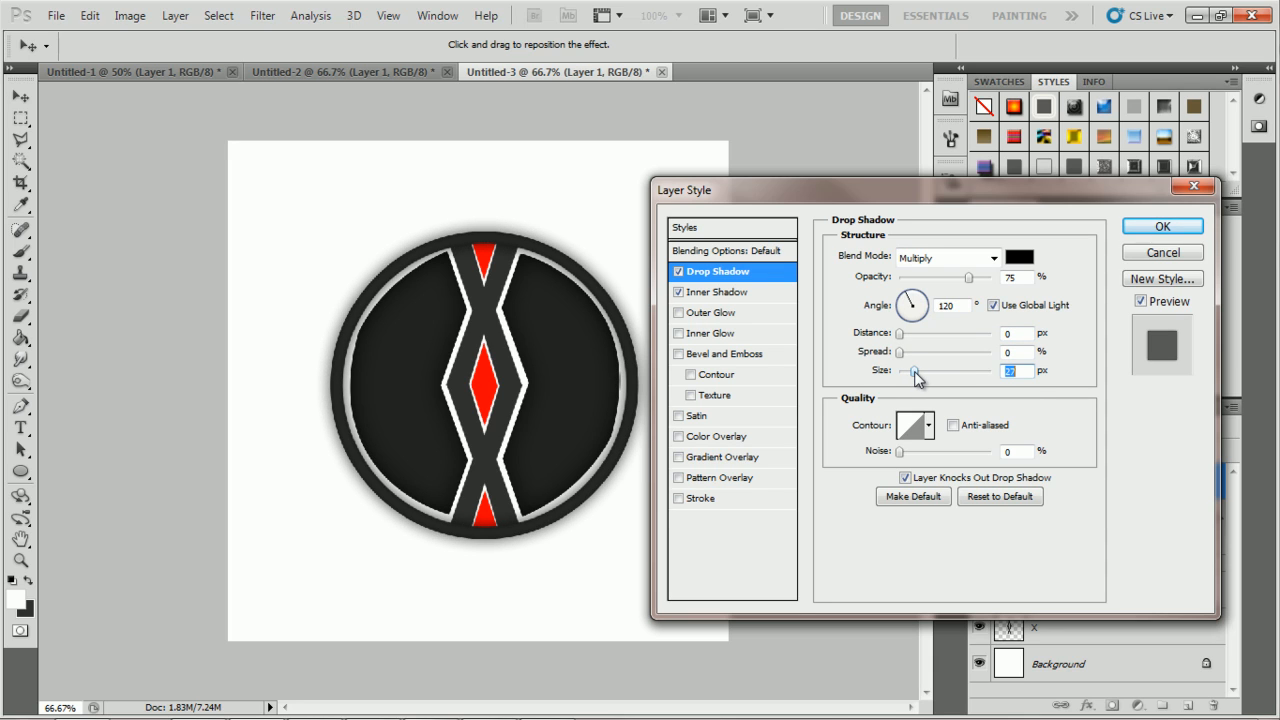
mouse_move(915, 372)
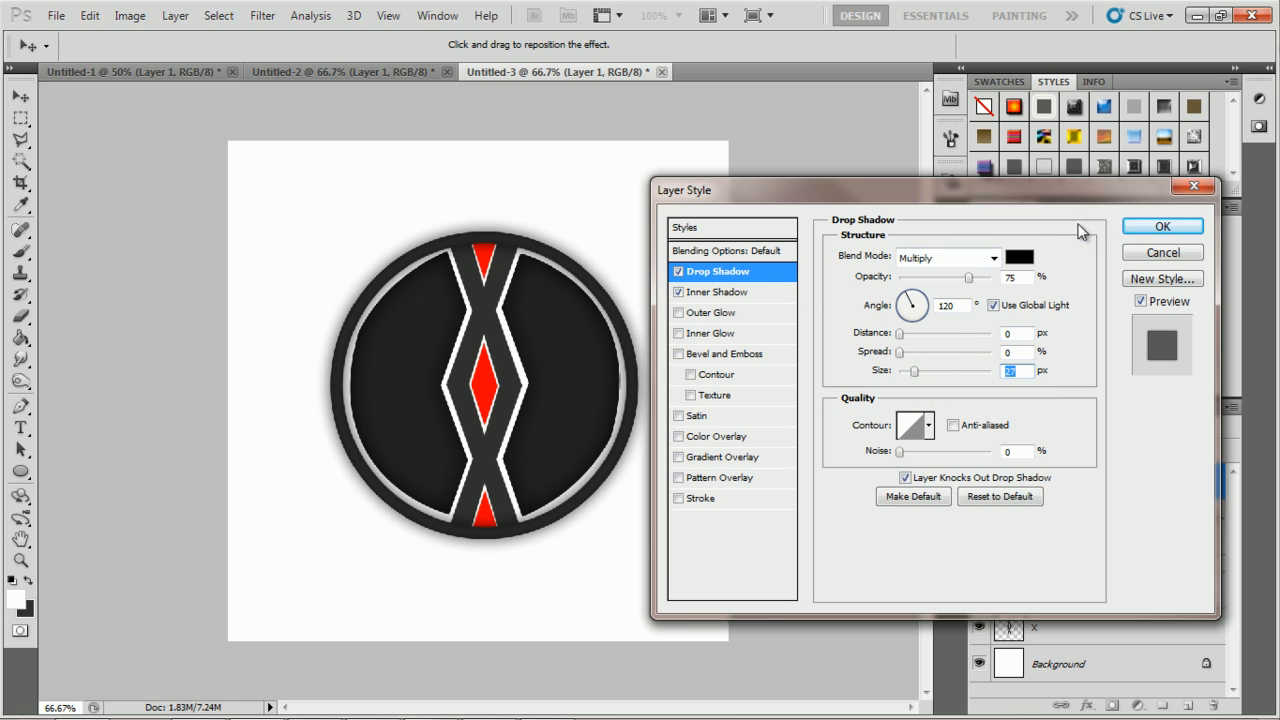
left_click(1162, 226)
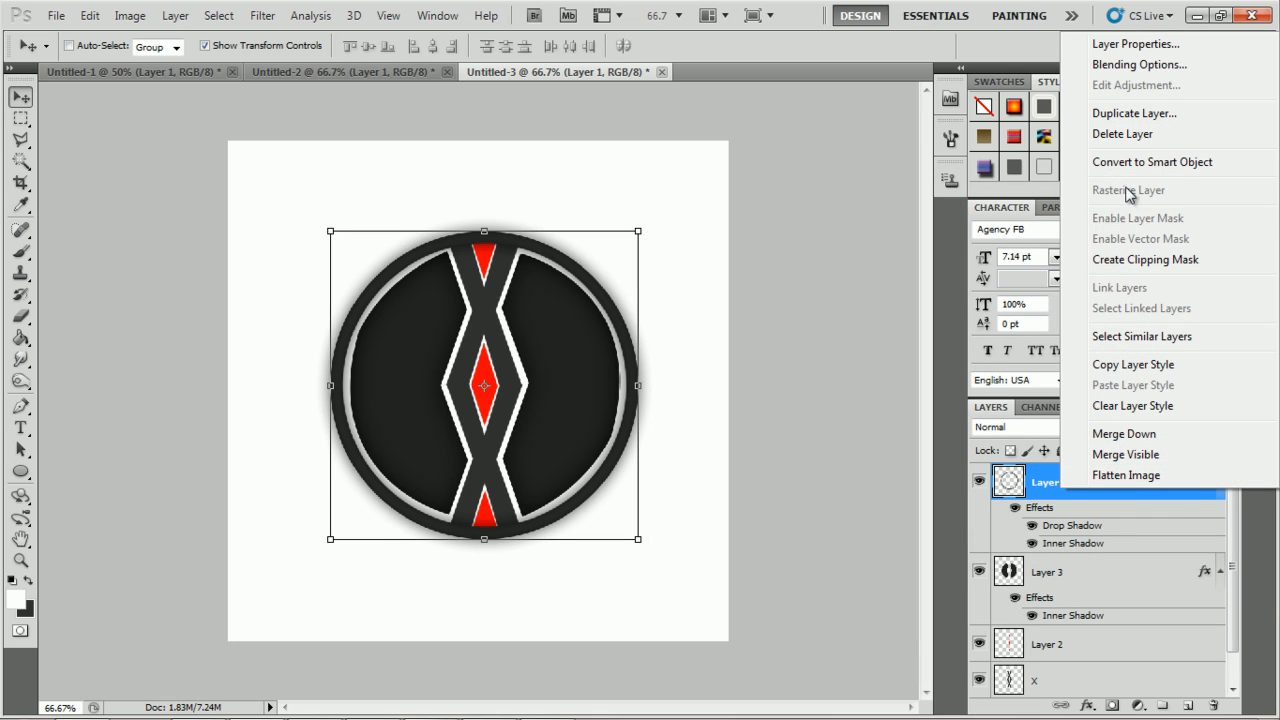
- Convert the ring and dark-halves layers to smart objects and bake in their effects
left_click(1126, 475)
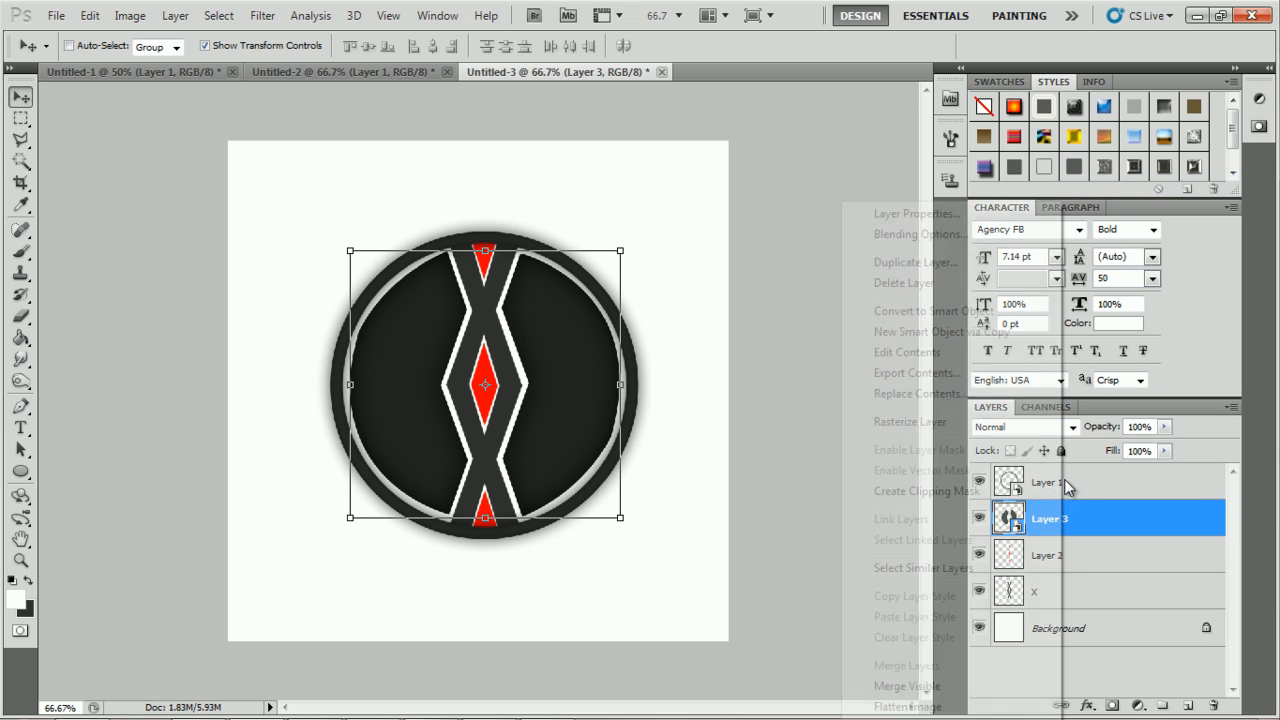
left_click(1049, 482)
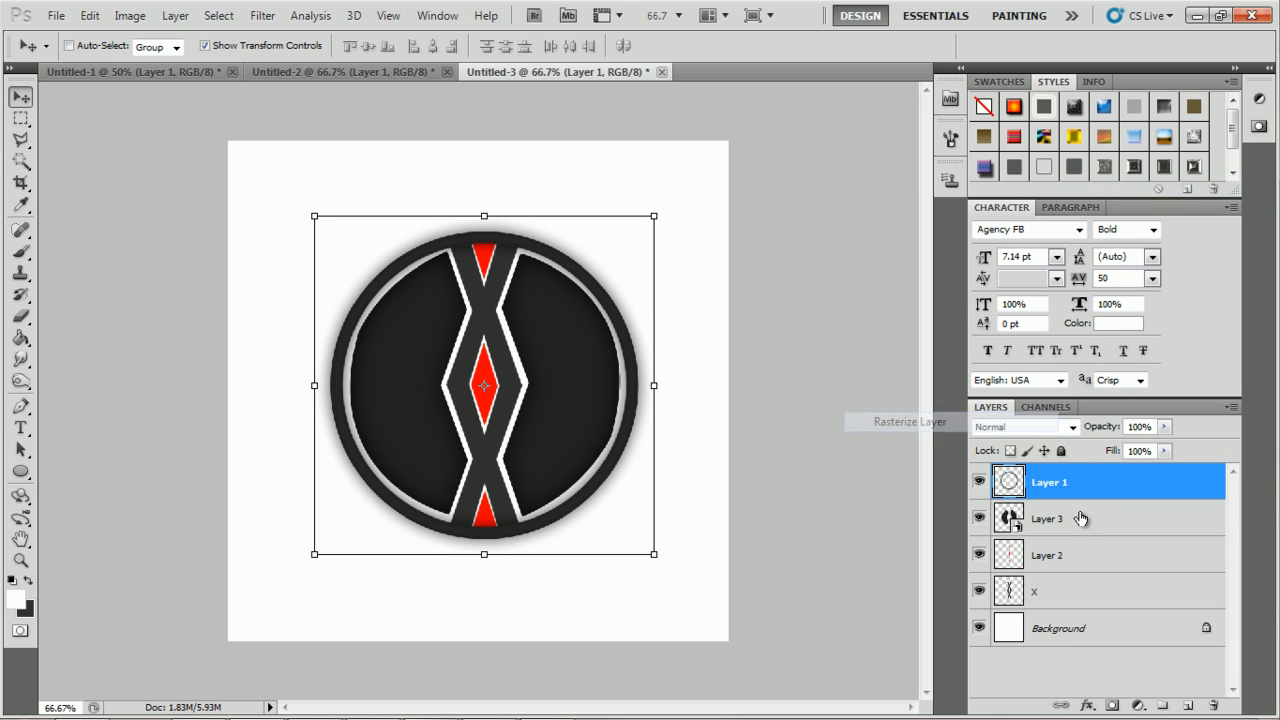
right_click(1047, 518)
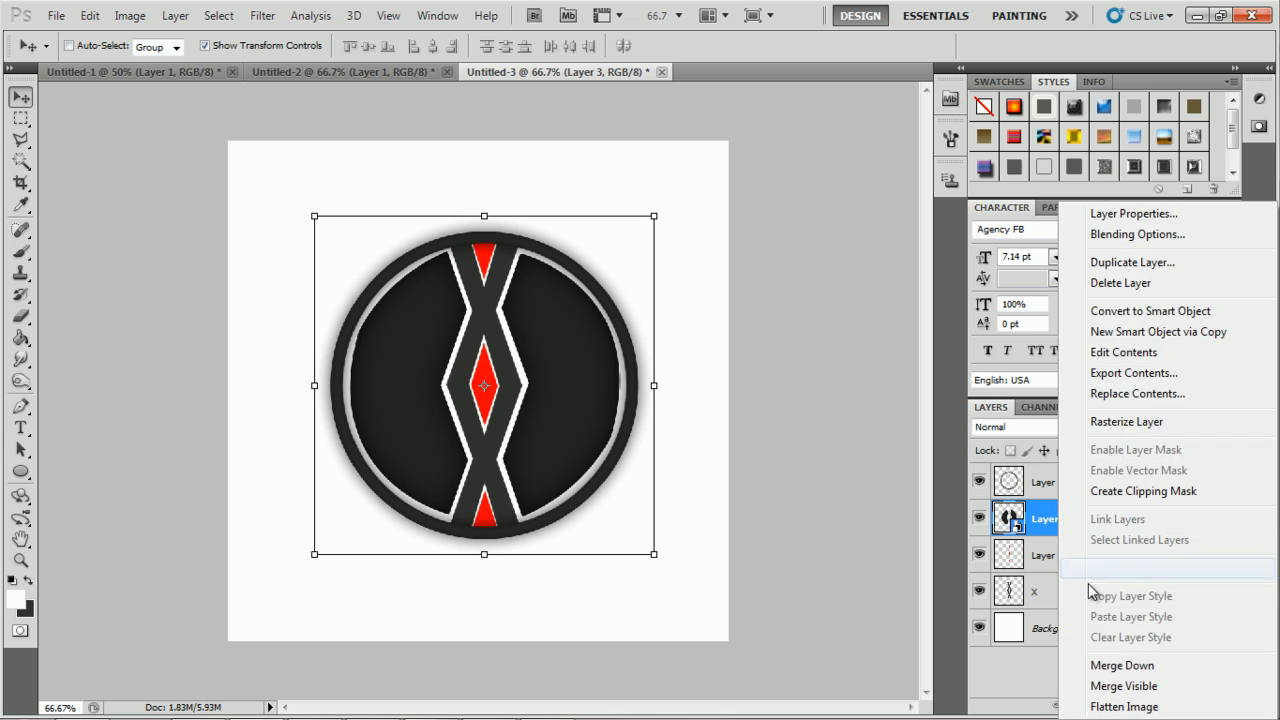
left_click(1049, 555)
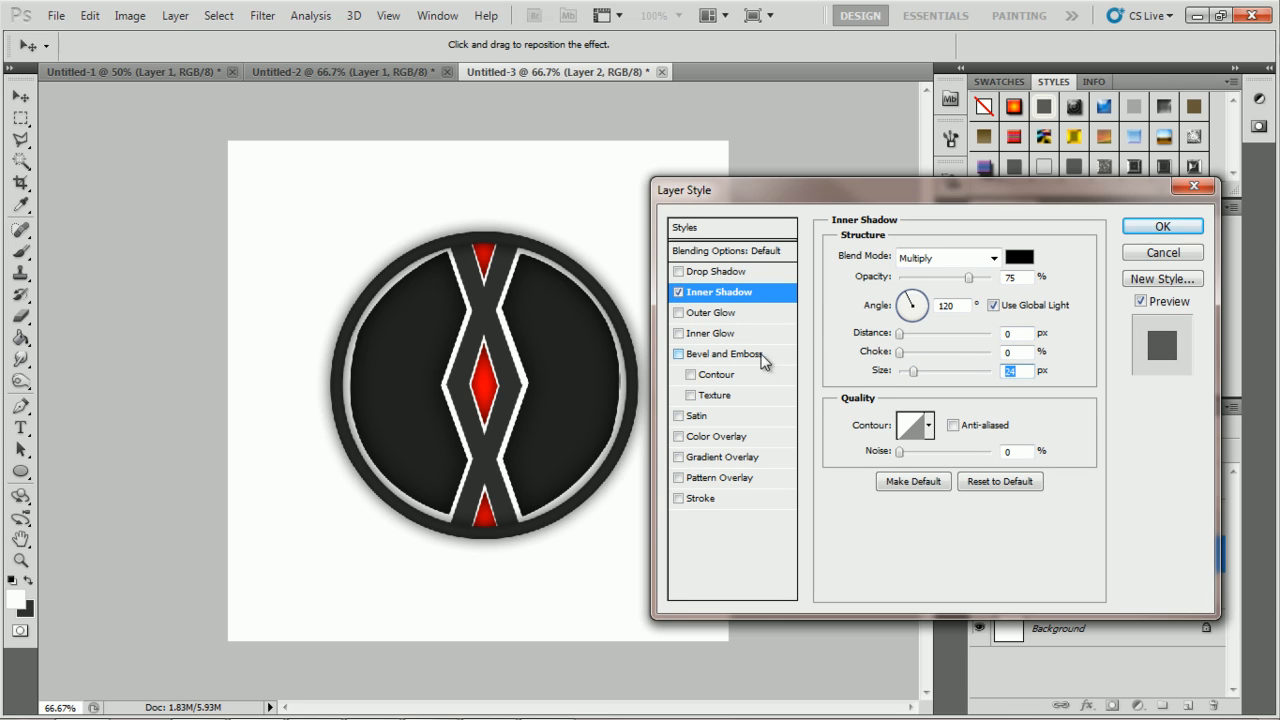
- Add a dark red outer glow of size 24 px to Layer 2's diamonds
left_click(712, 312)
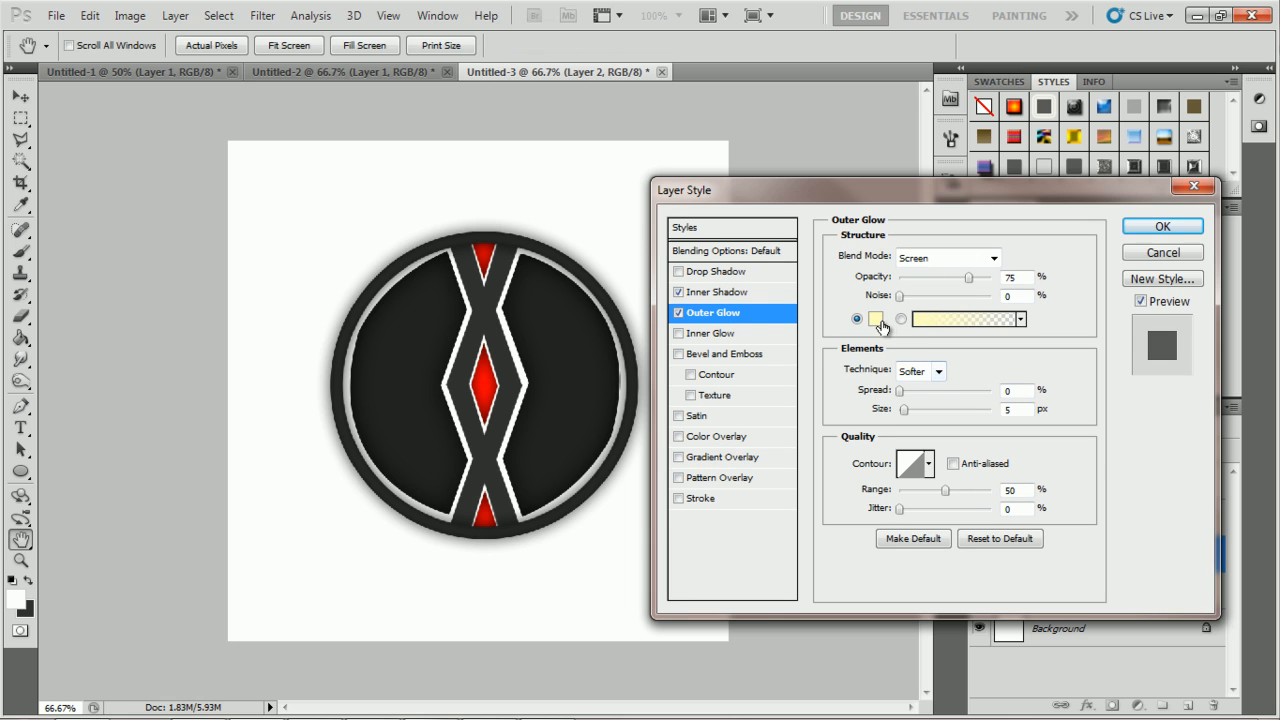
left_click(876, 319)
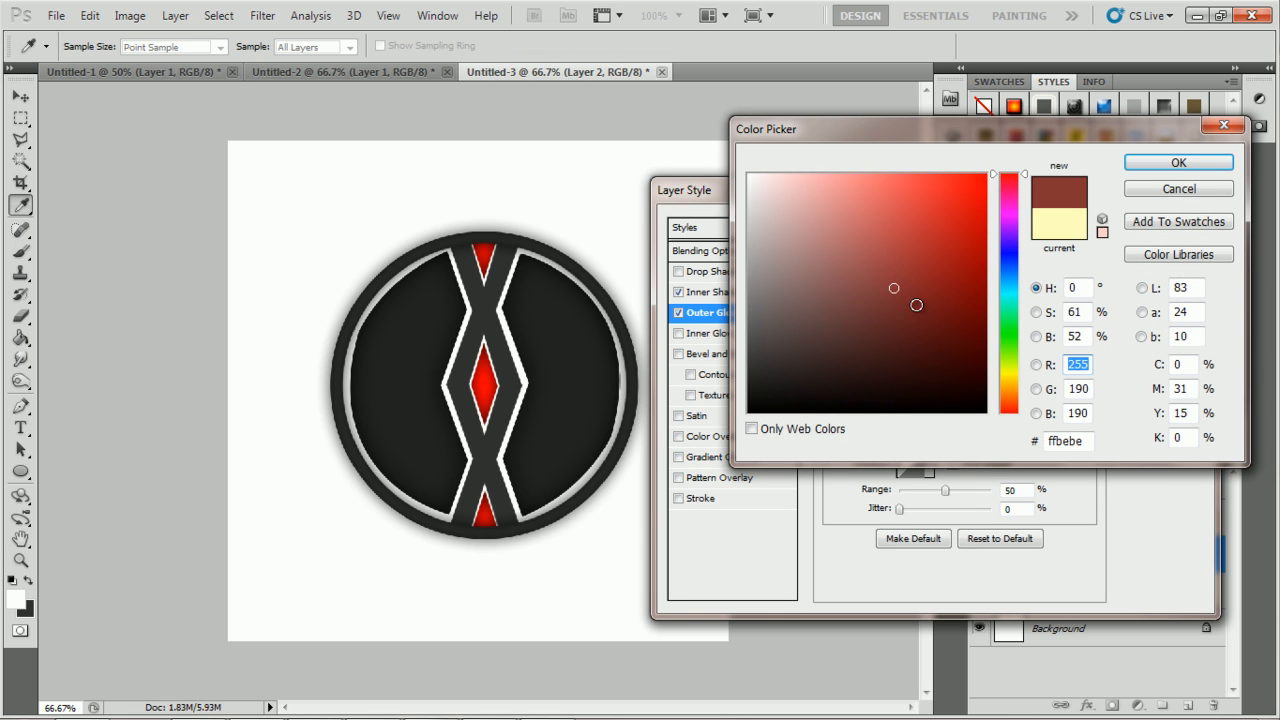
left_click(1178, 162)
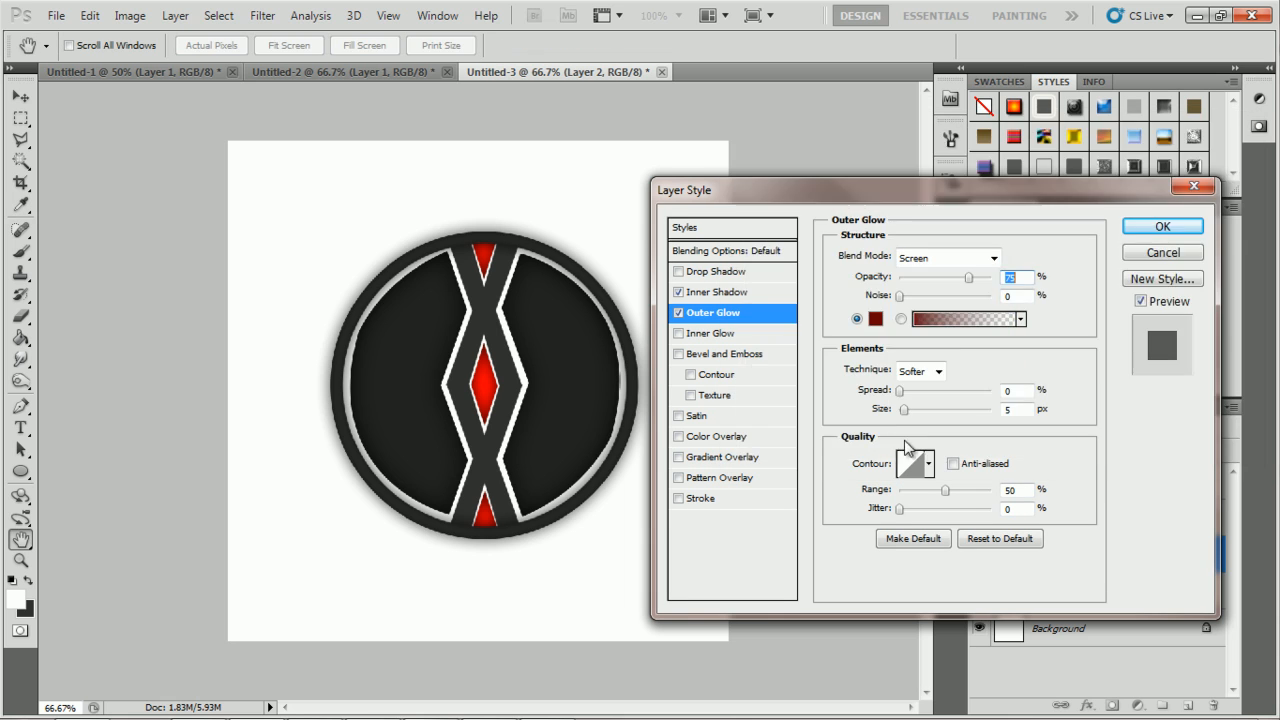
left_click_drag(903, 410, 915, 410)
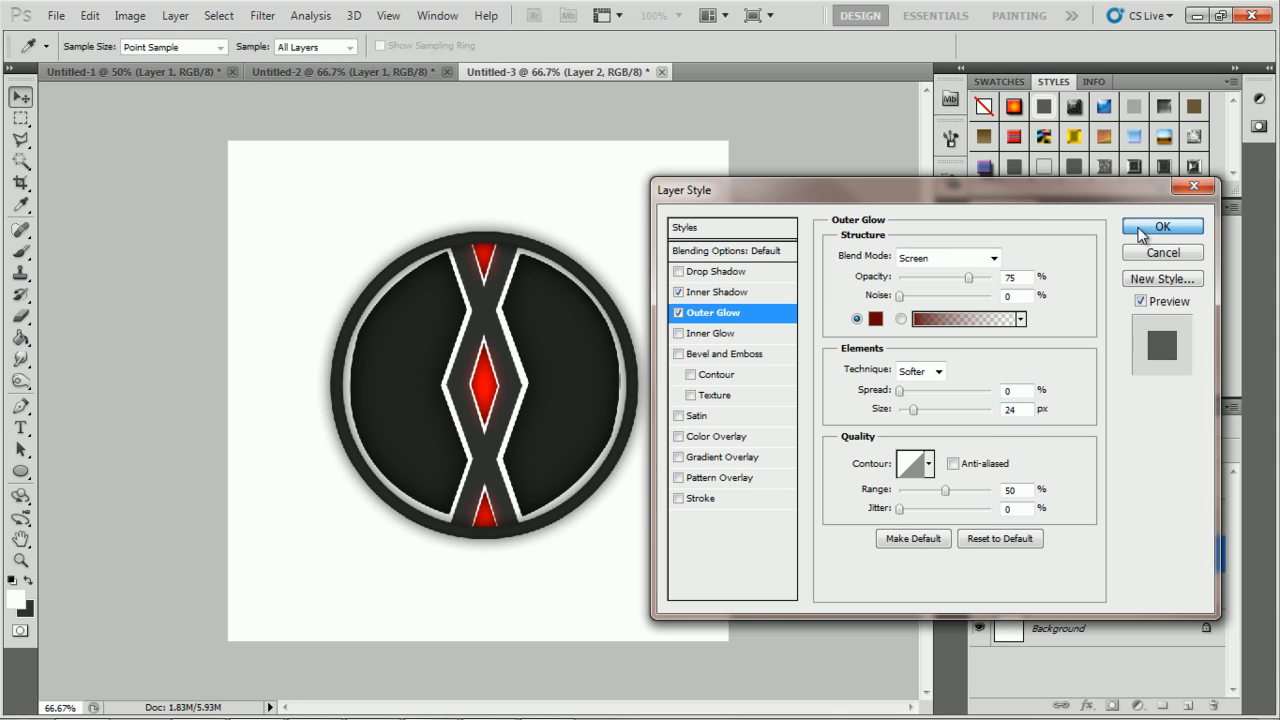
left_click(1162, 226)
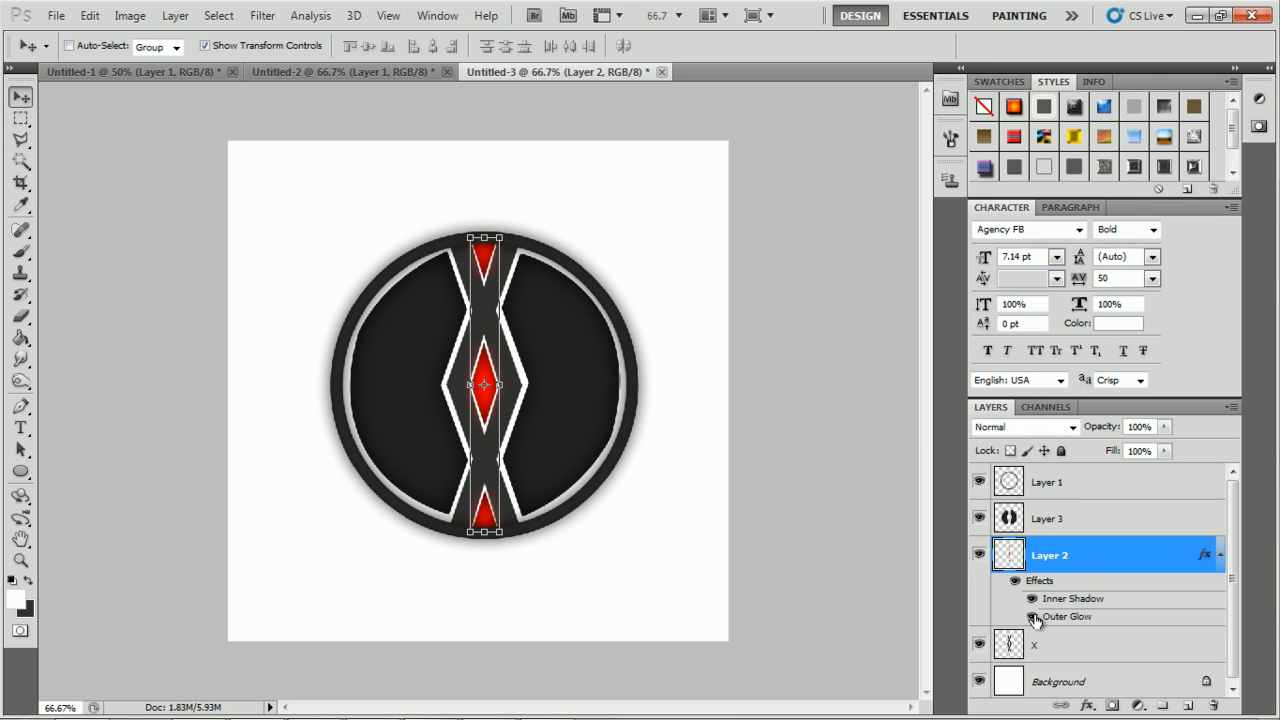
- Merge all visible logo layers and drag the merged logo toward the top of the canvas
right_click(1050, 555)
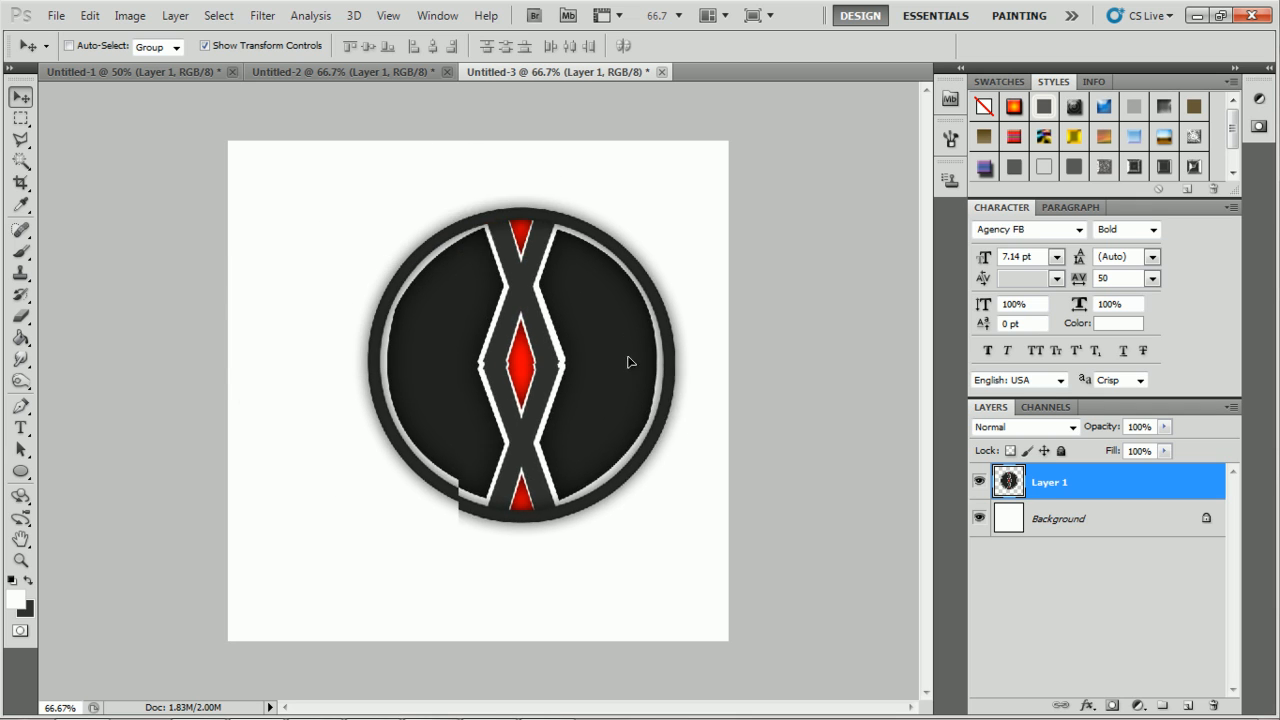
left_click_drag(630, 363, 590, 313)
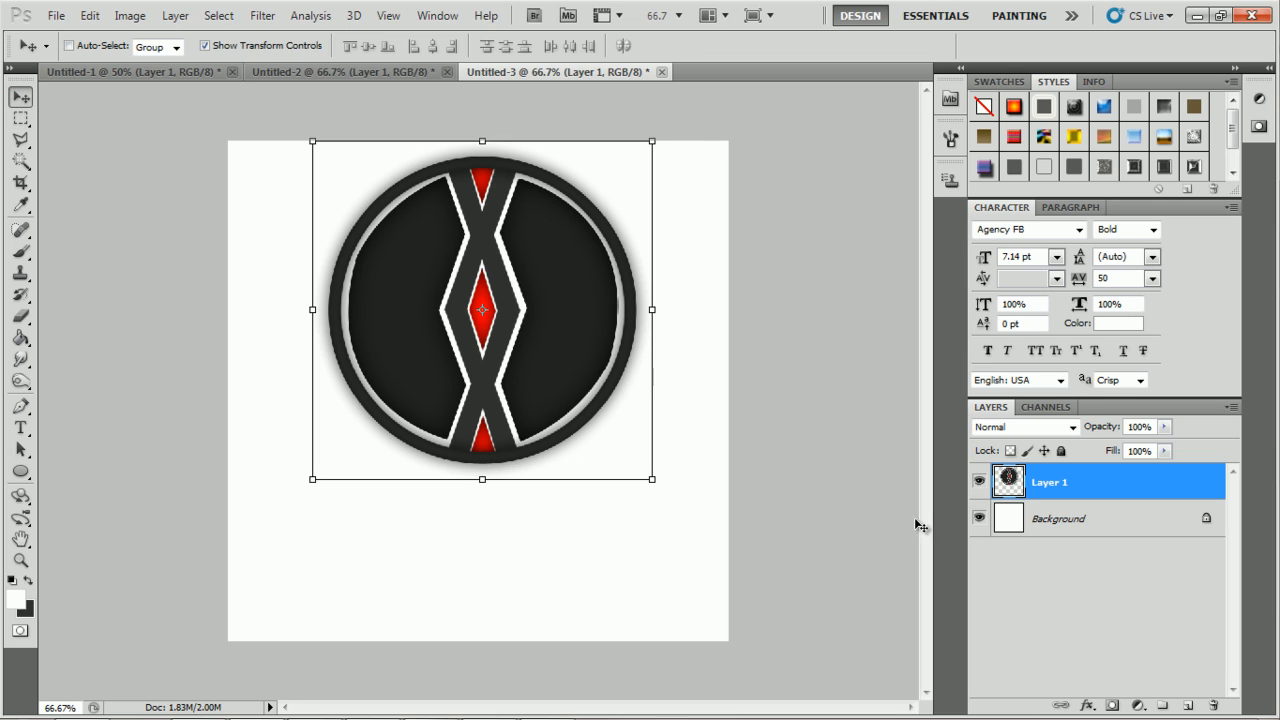
- Type 'xFreshGFX' in bold black Agency FB below the circular logo
left_click(20, 428)
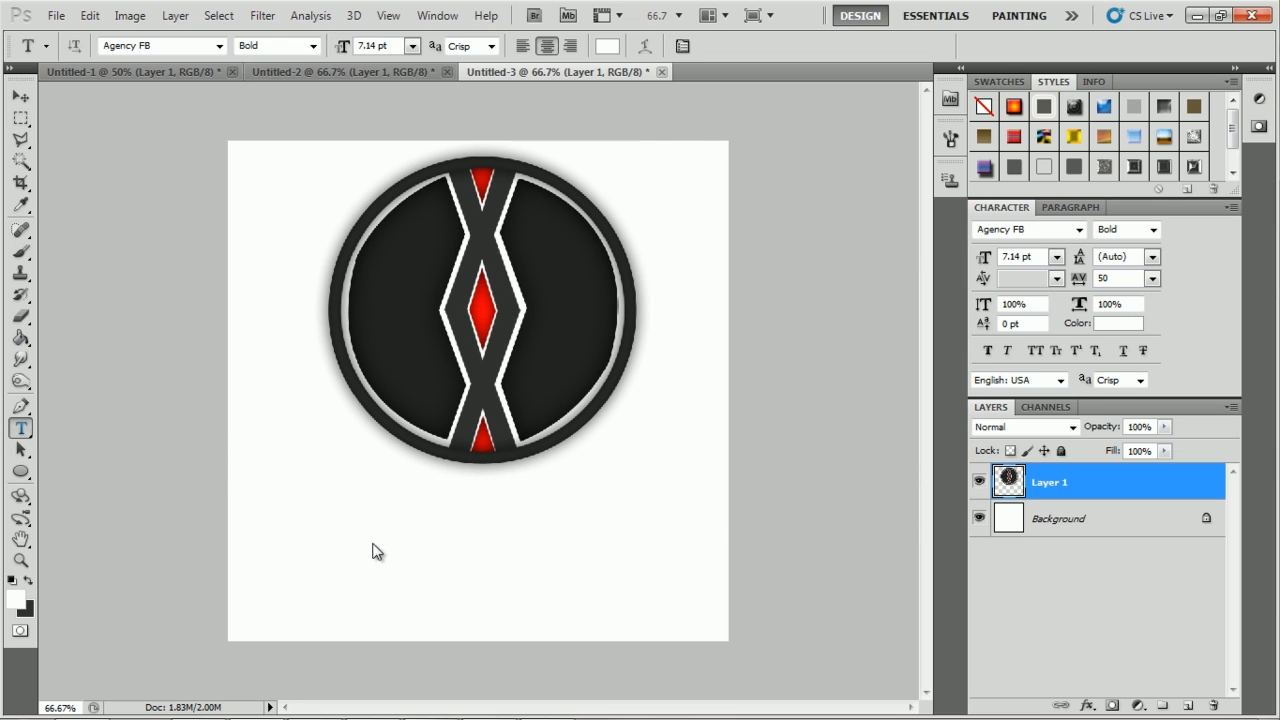
left_click(434, 577)
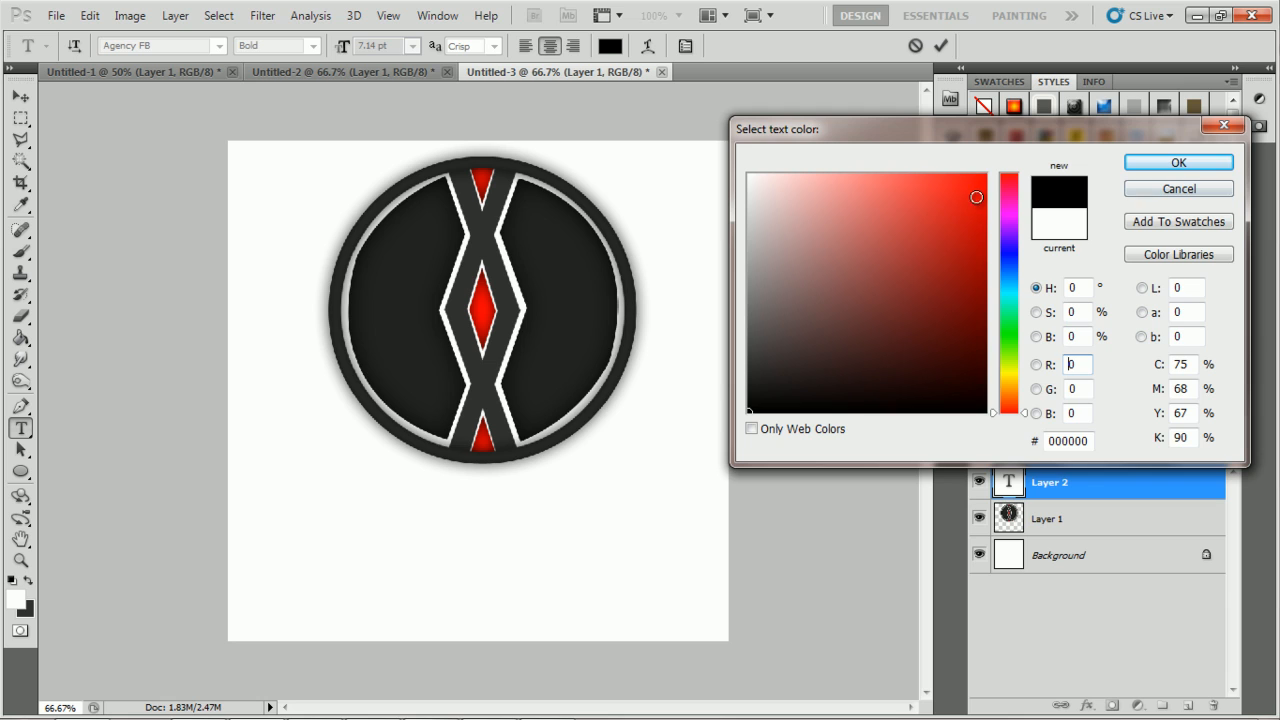
left_click(1178, 162)
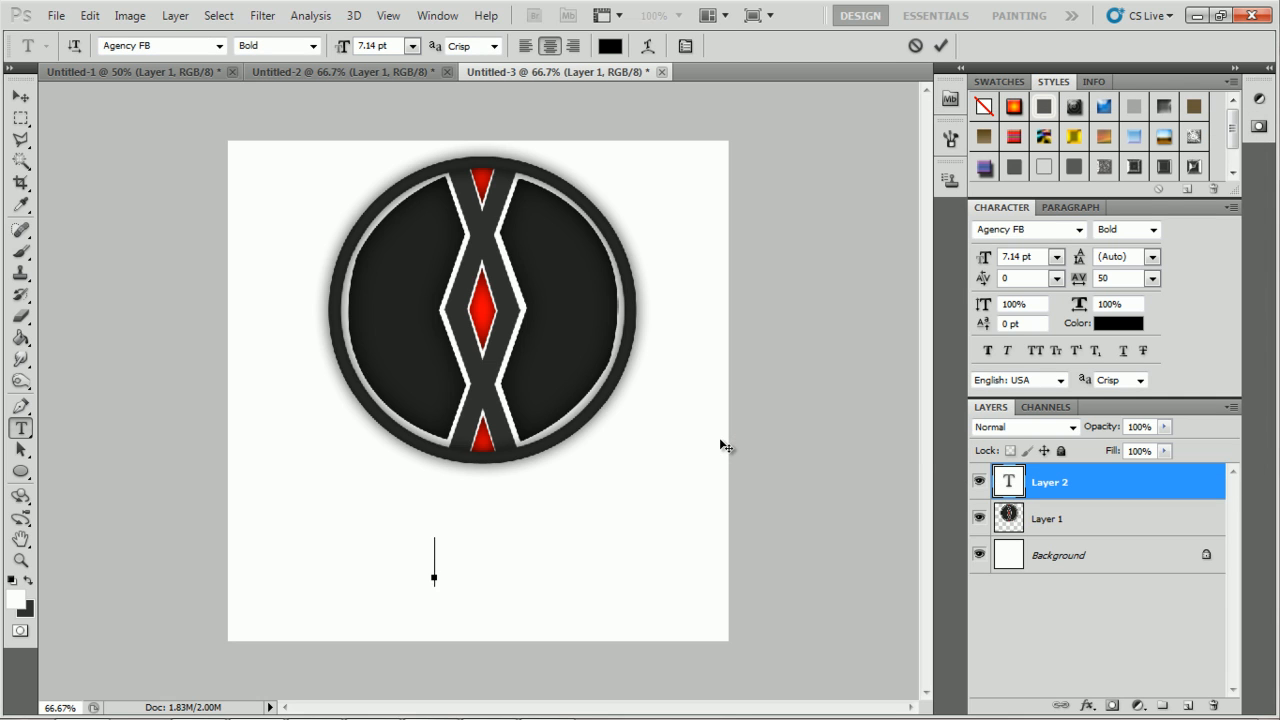
type("xFreshGFX")
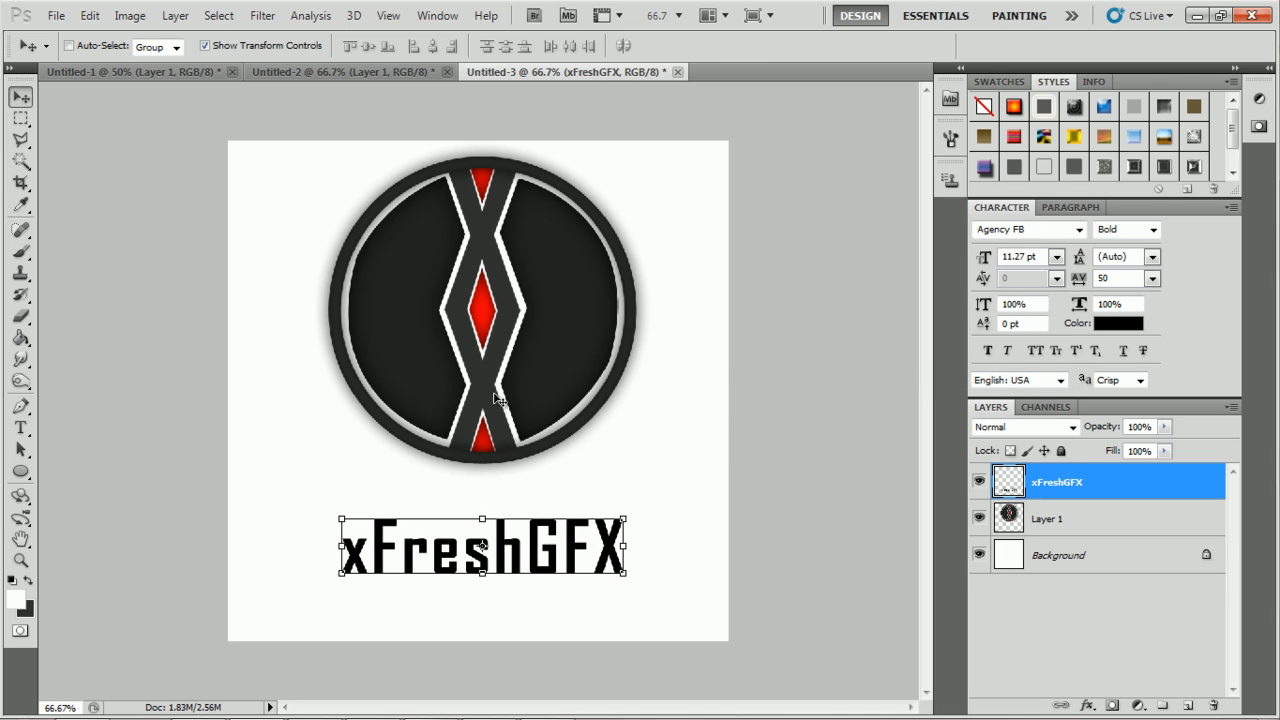
mouse_move(450, 383)
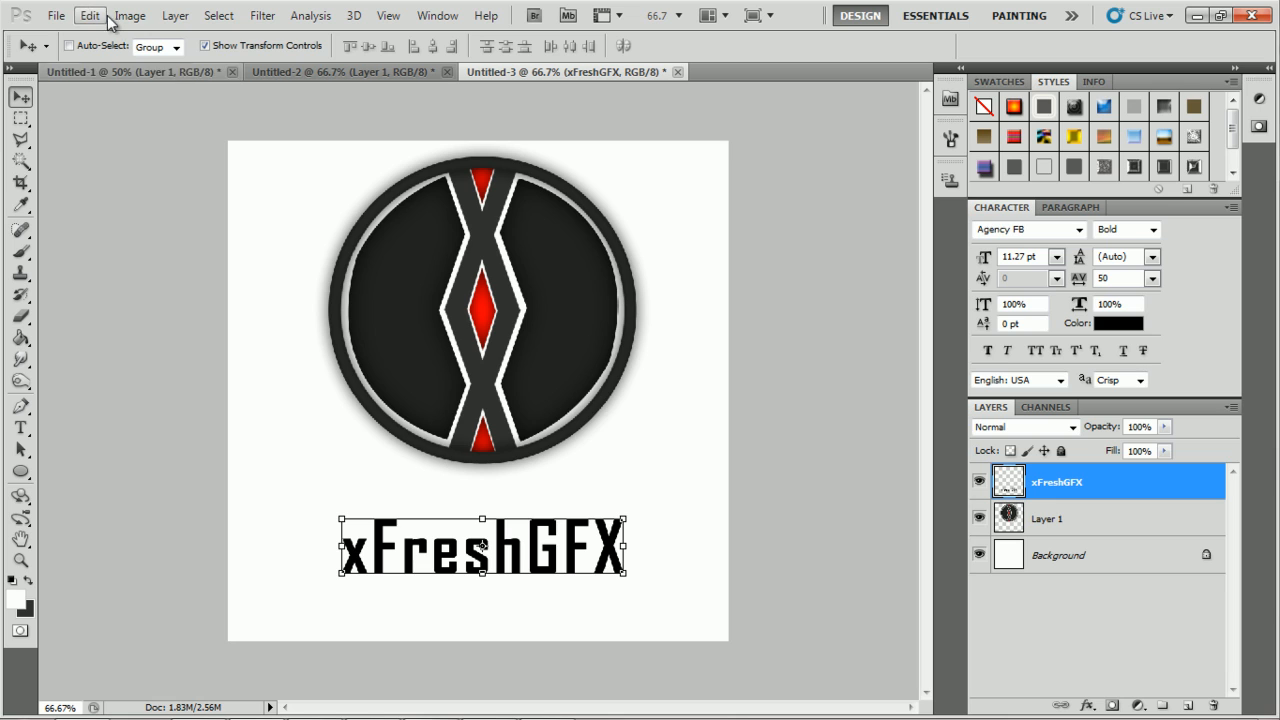
- Shift Layer 1's diamond colour to magenta with the Hue/Saturation slider
left_click(1050, 518)
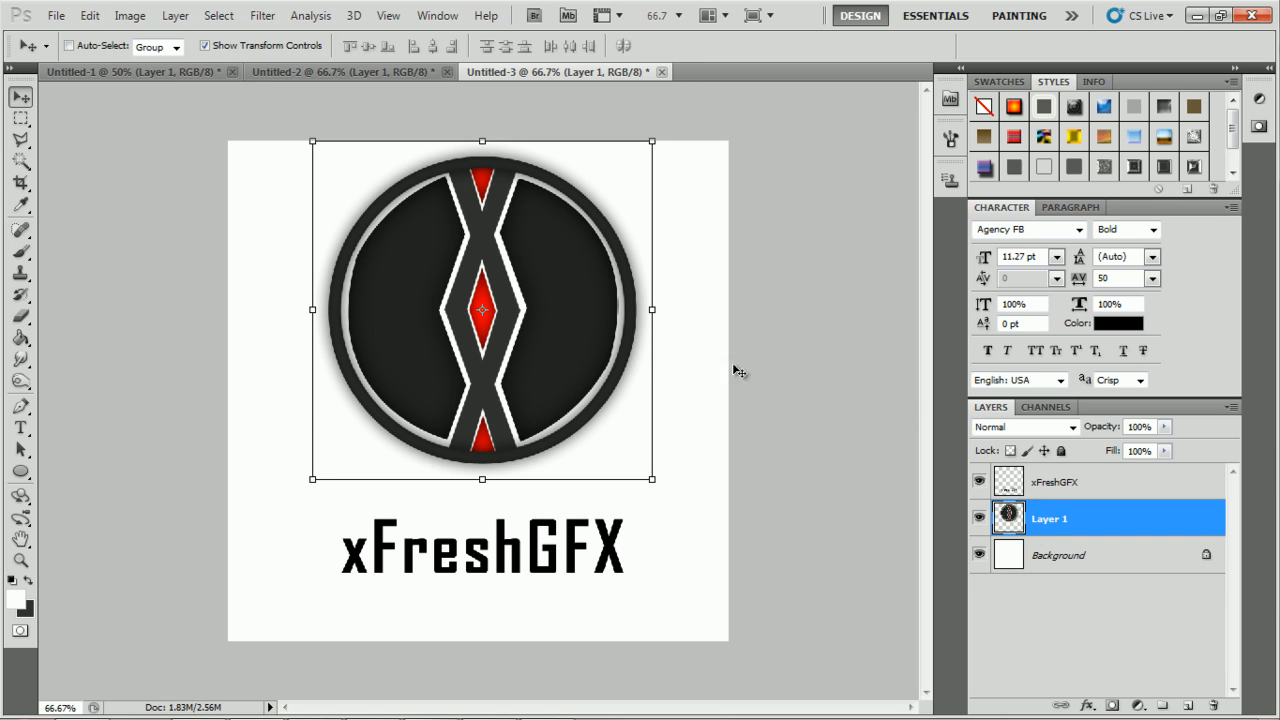
left_click(262, 15)
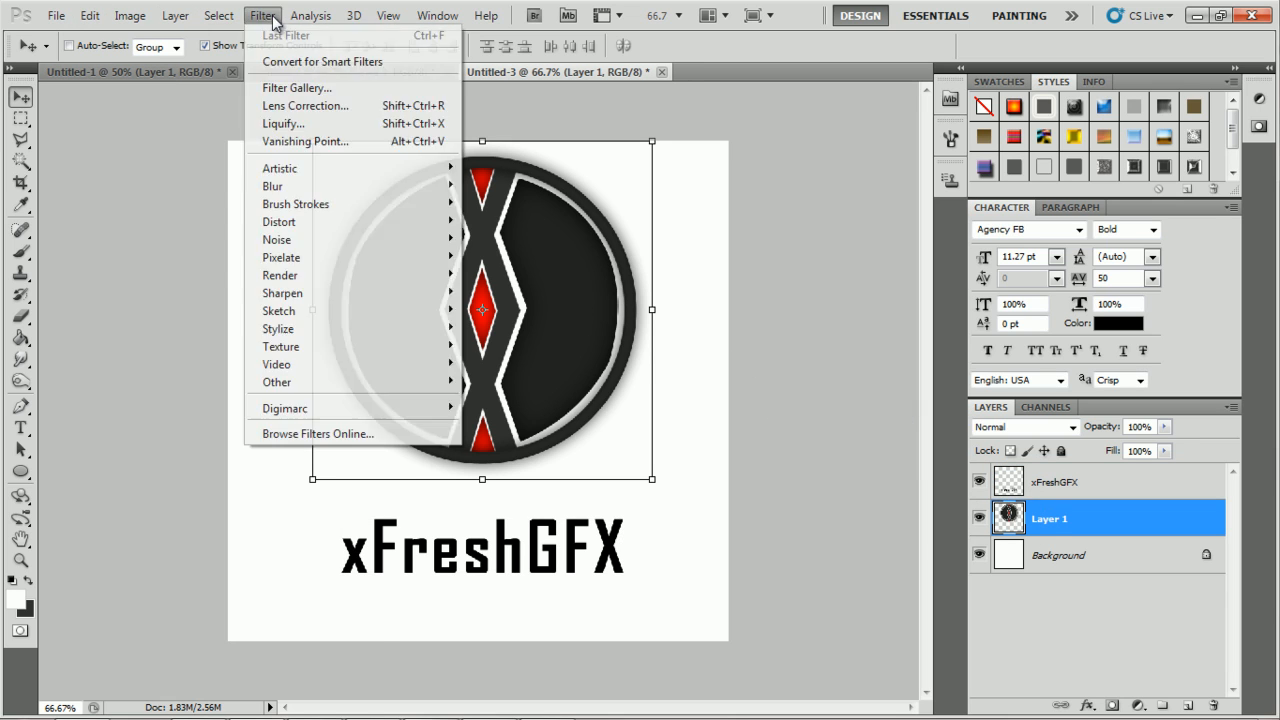
left_click(130, 15)
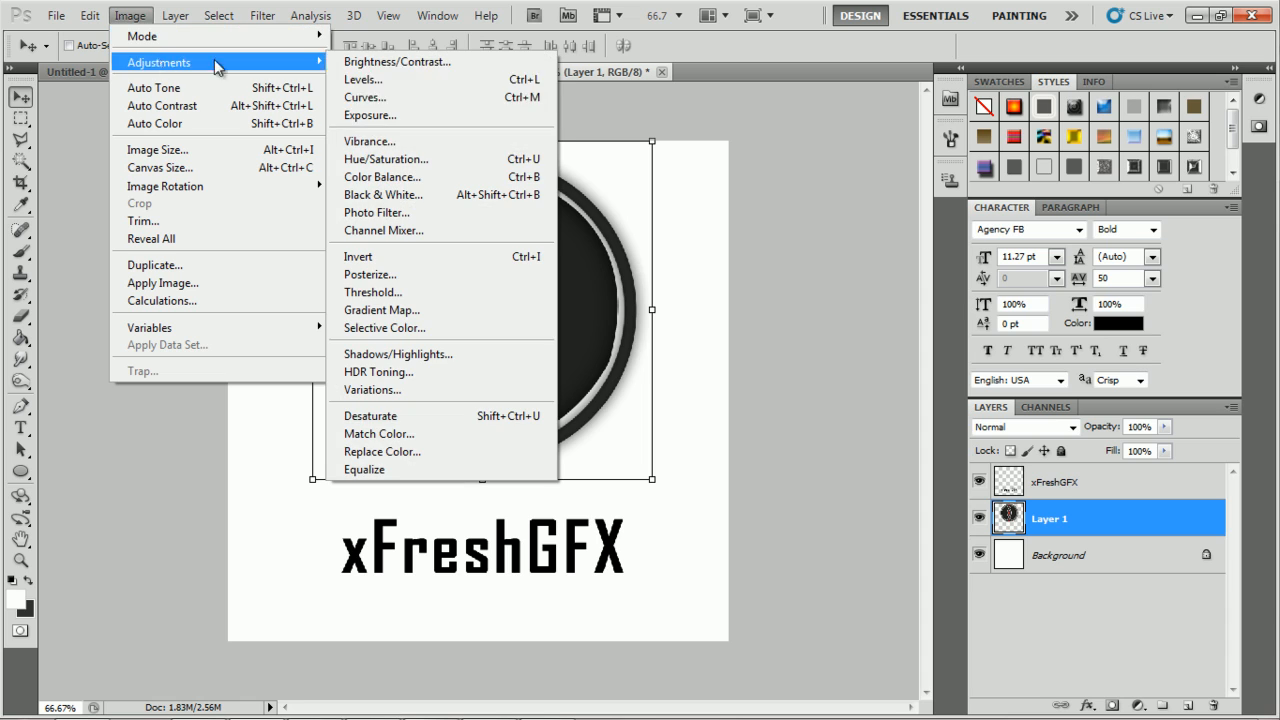
left_click(385, 159)
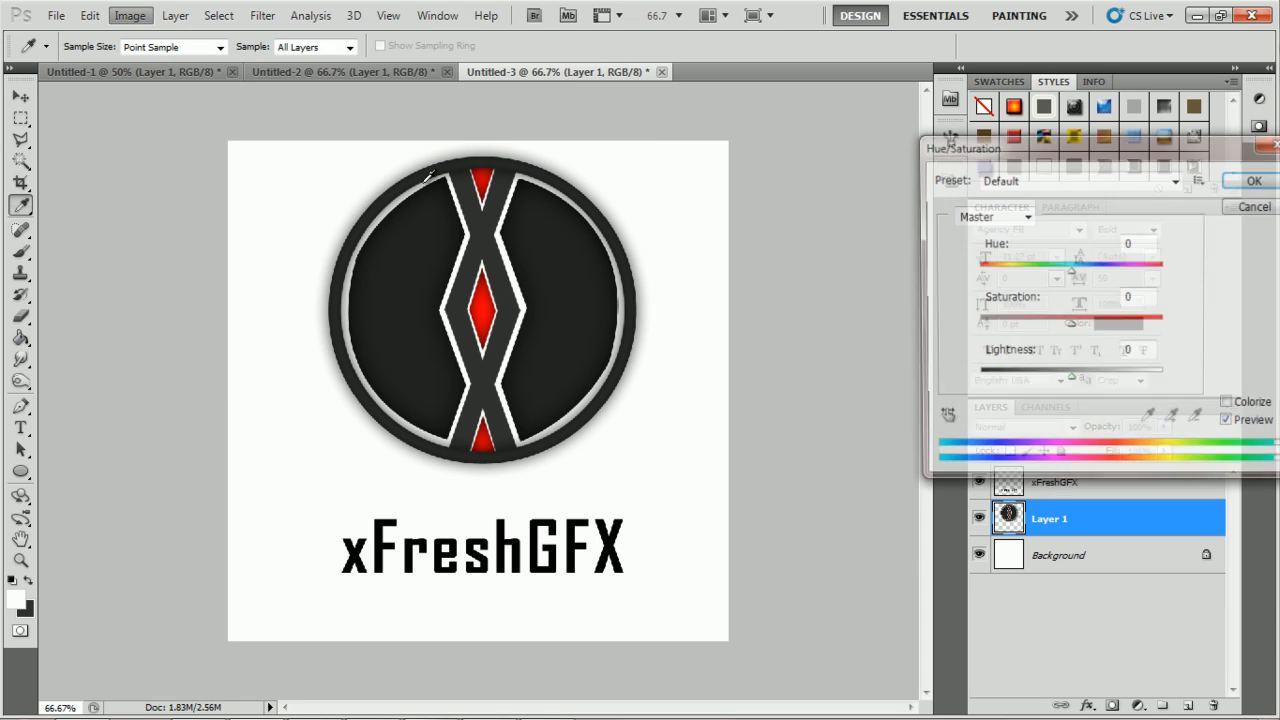
left_click_drag(1070, 264, 1050, 264)
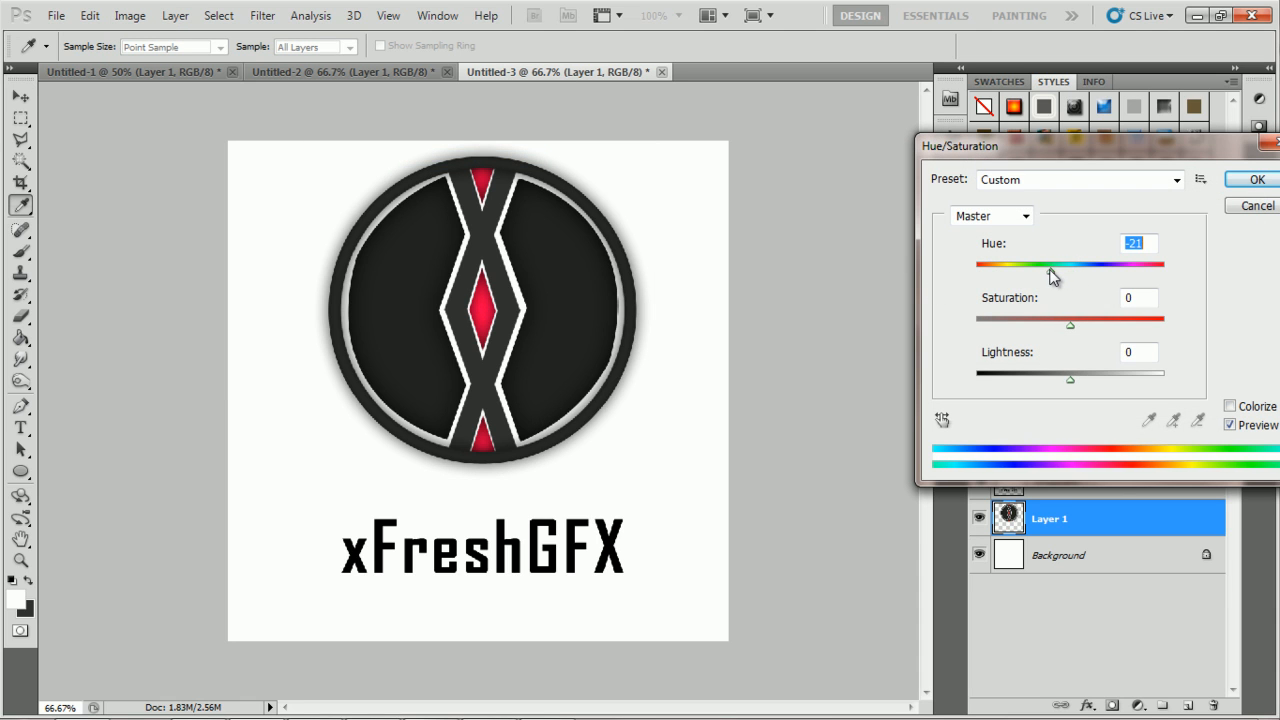
left_click_drag(1052, 264, 1155, 272)
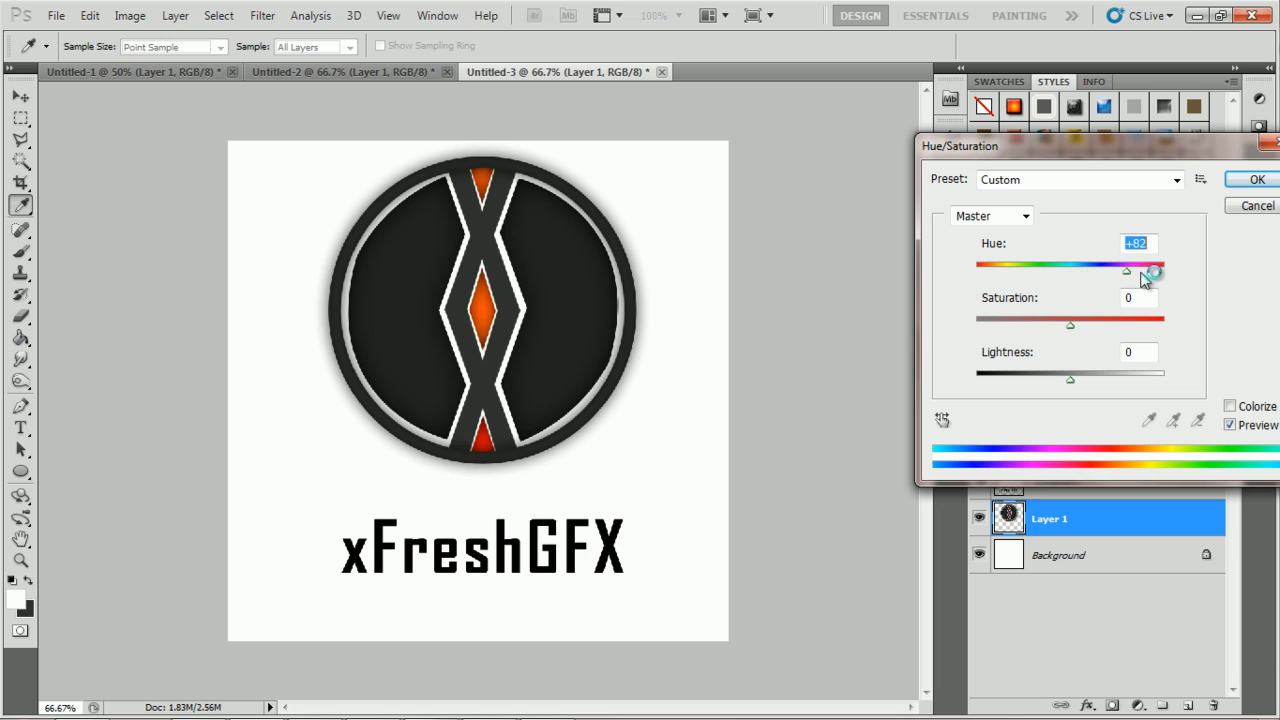
left_click_drag(1155, 272, 1072, 272)
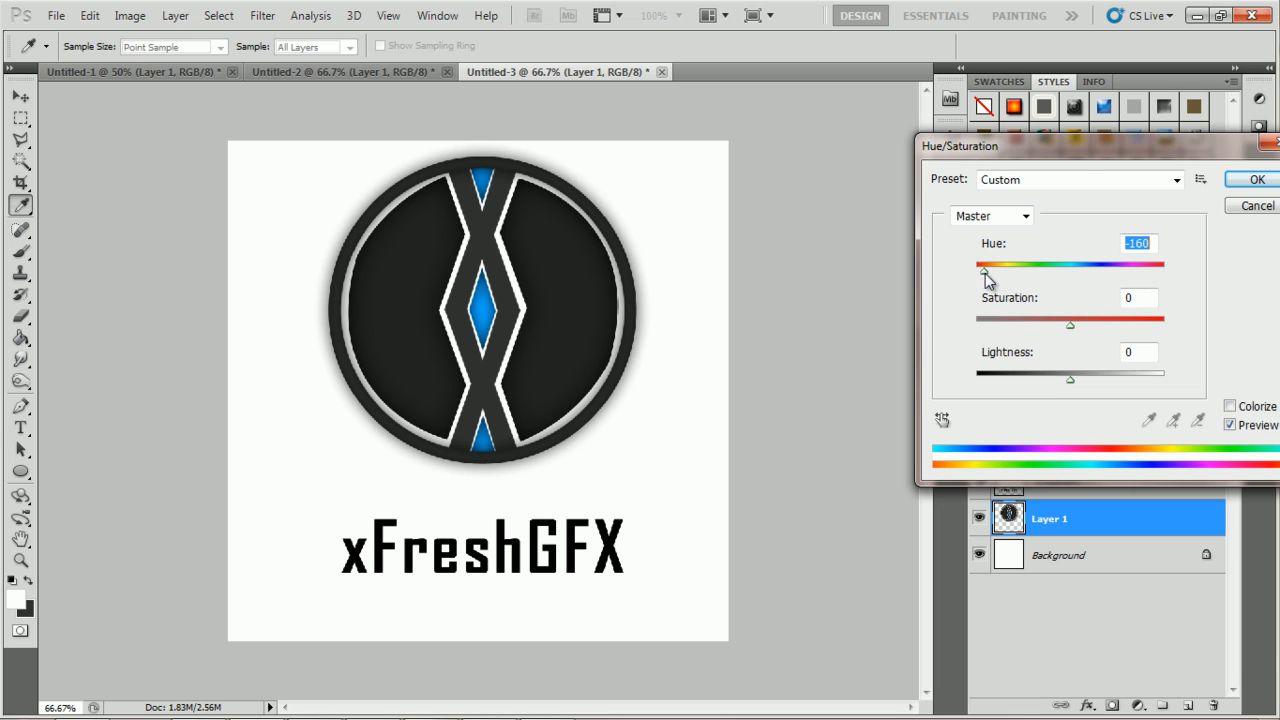
left_click_drag(985, 265, 1025, 265)
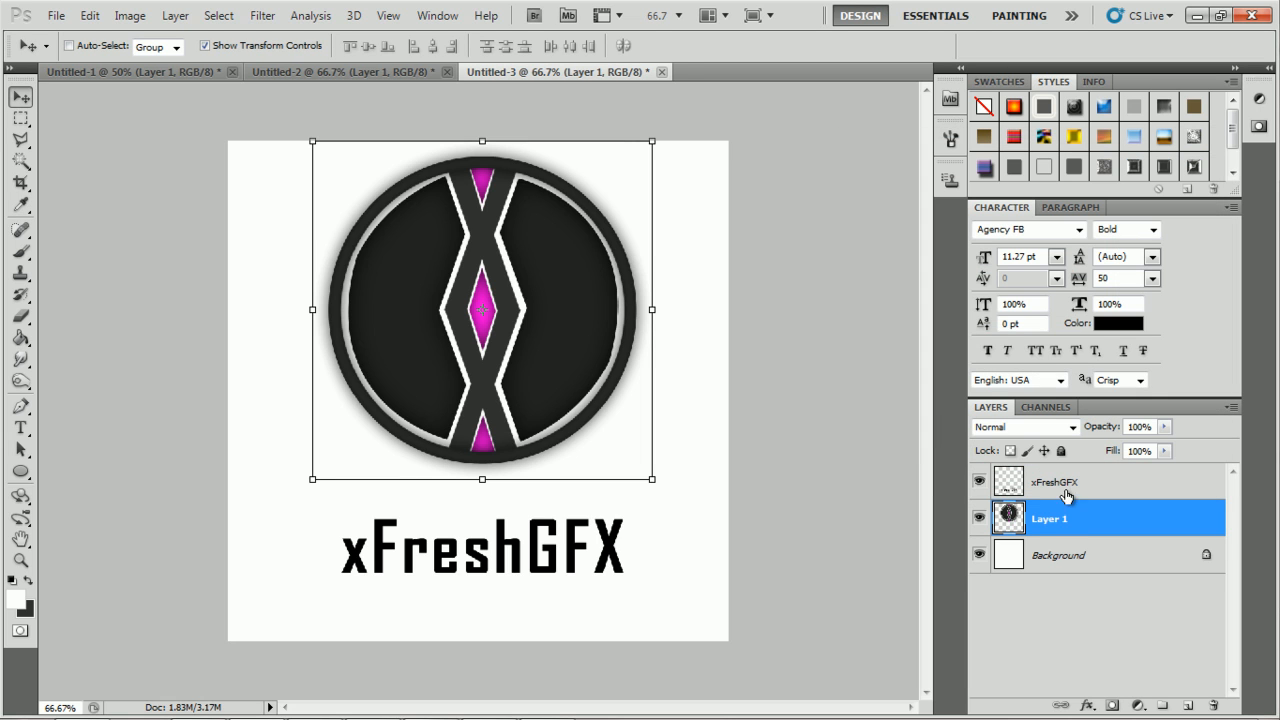
- Colorize the xFreshGFX text in Hue/Saturation, trying blue-purple hues and lightness tweaks
left_click(129, 15)
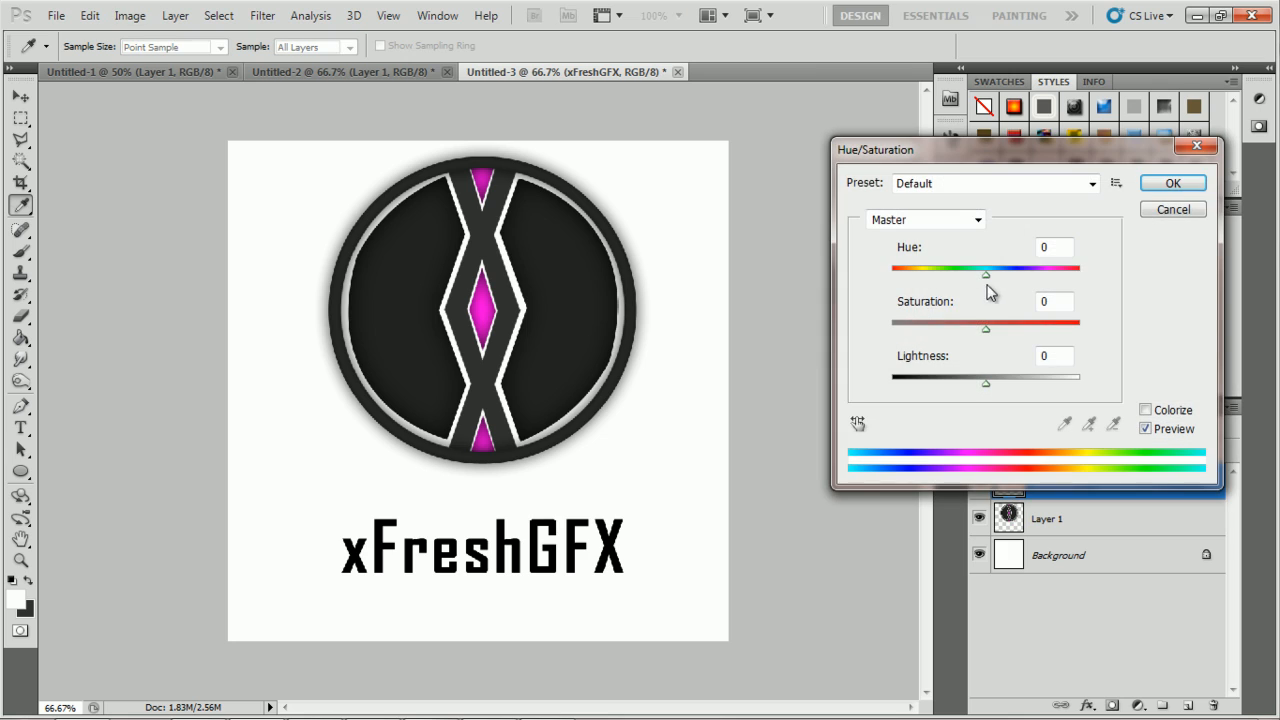
left_click_drag(985, 272, 951, 272)
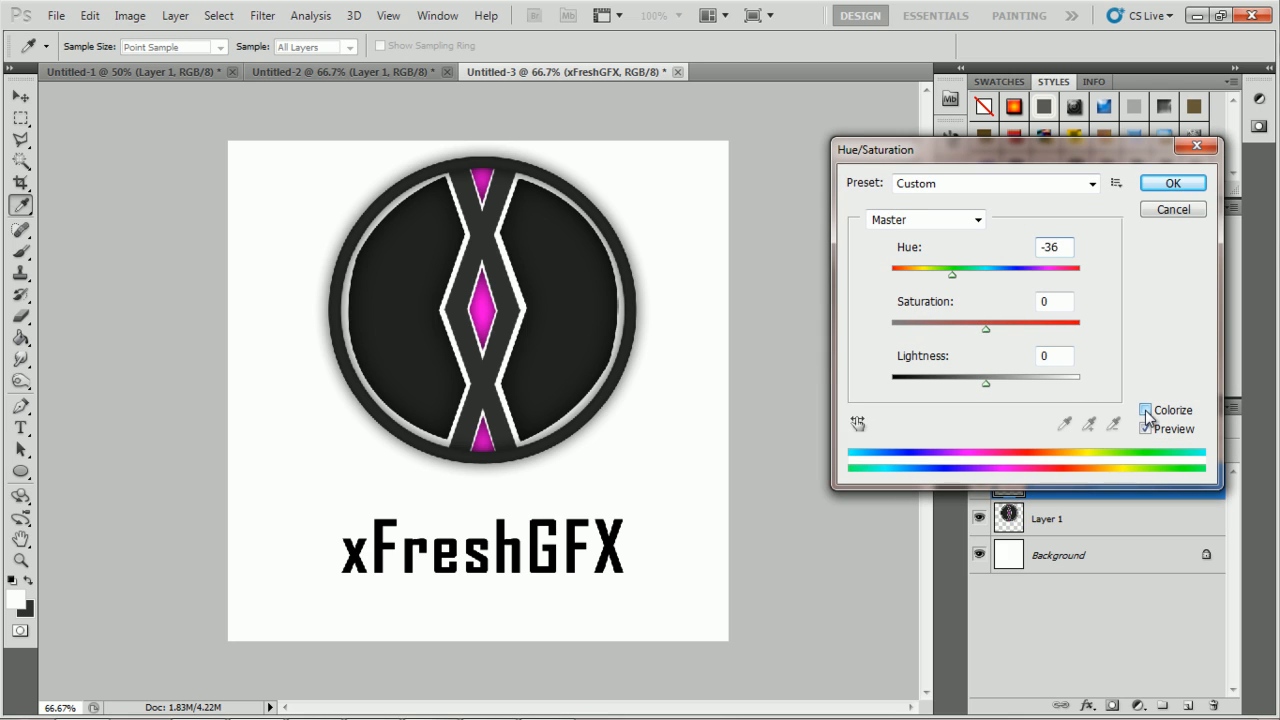
left_click(1146, 410)
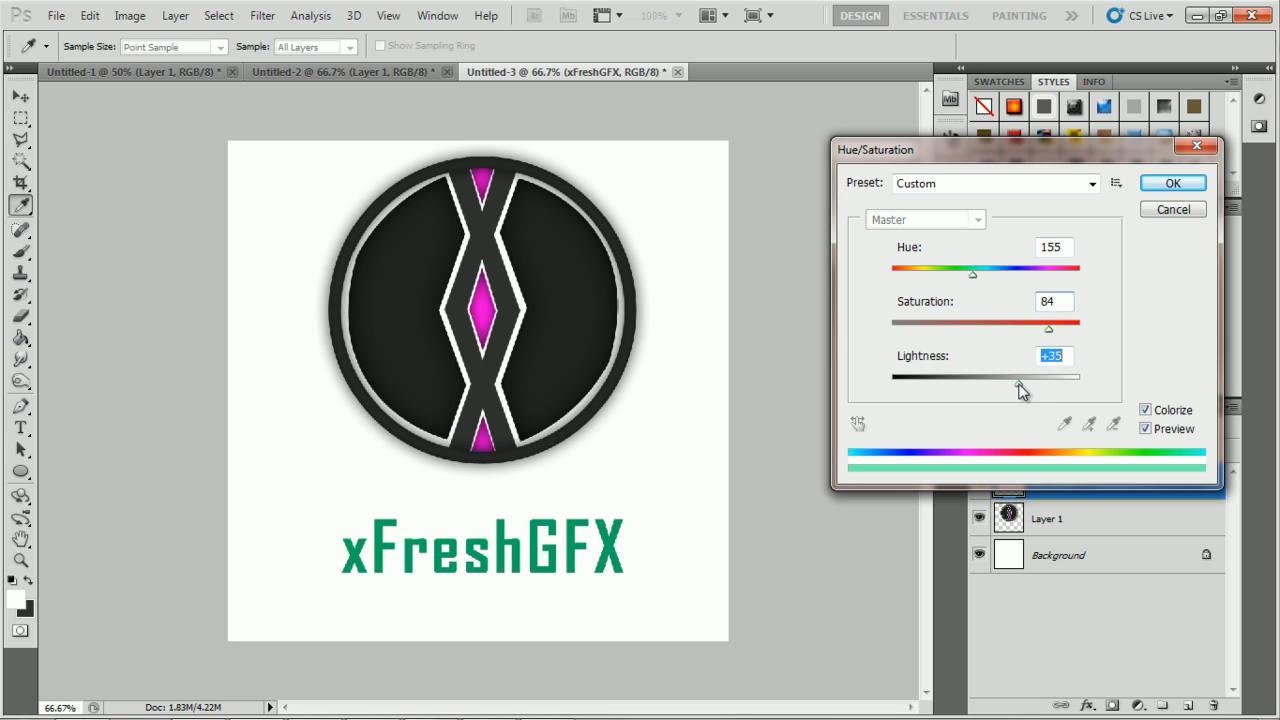
left_click_drag(972, 273, 1025, 273)
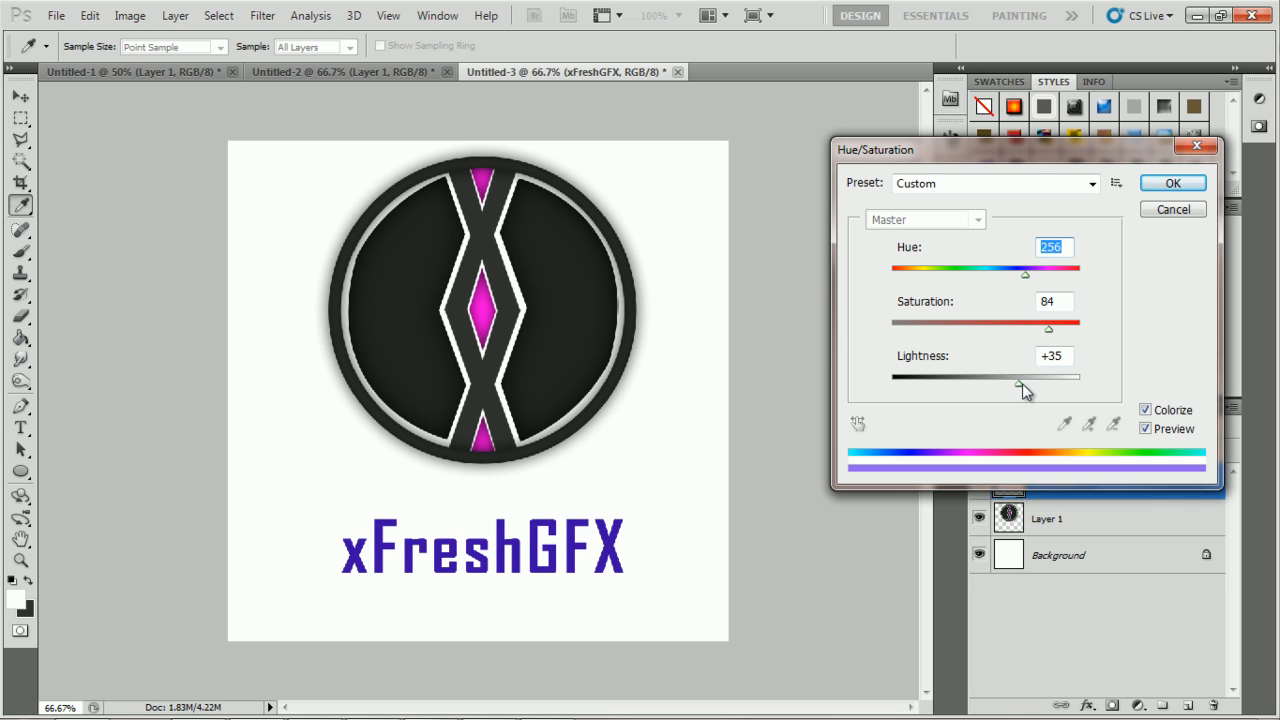
left_click_drag(1048, 377, 1012, 377)
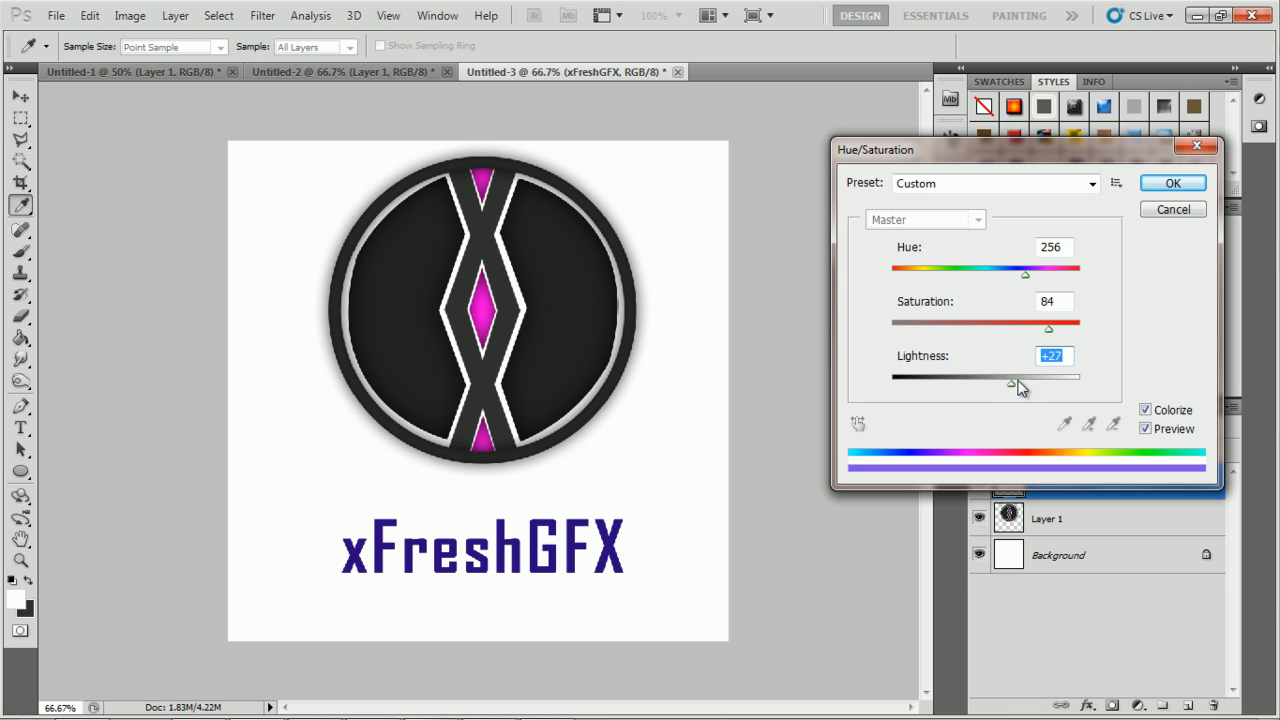
left_click_drag(1025, 383, 997, 383)
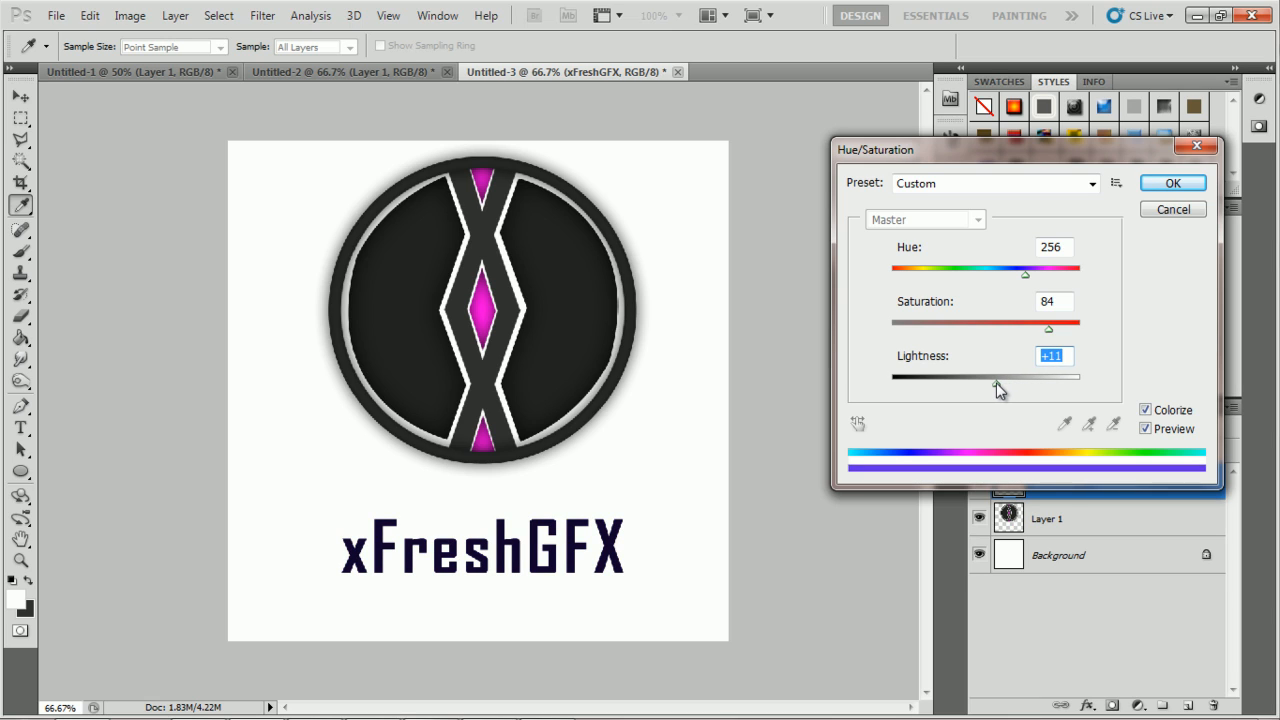
left_click_drag(995, 378, 1005, 378)
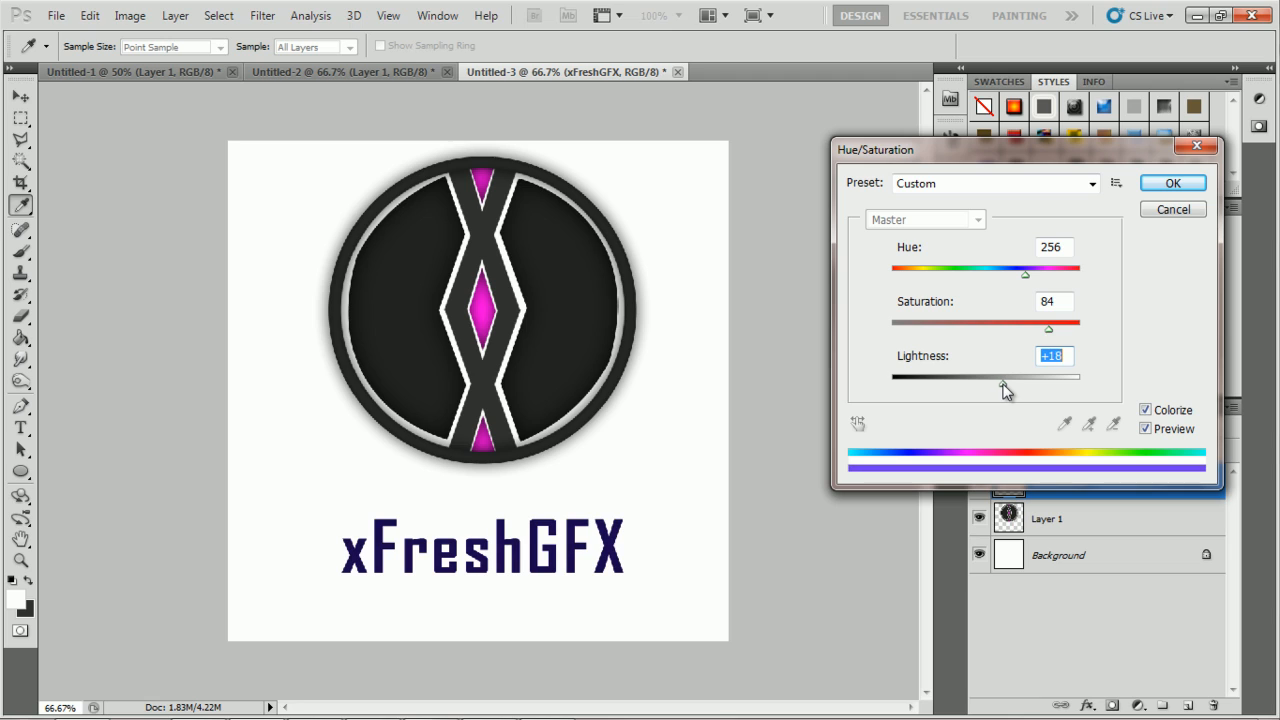
left_click_drag(1005, 390, 1011, 390)
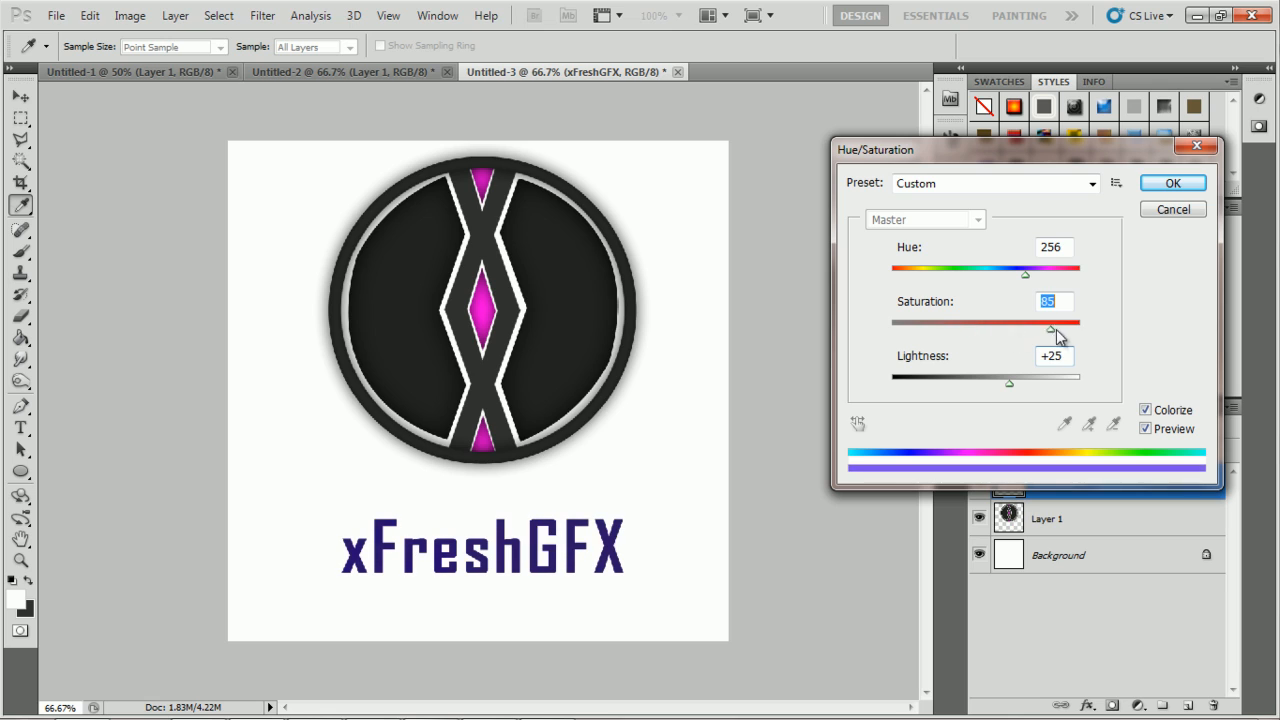
- Experiment with hues and saturation, settling on pinkish purple (Hue 286, Saturation 65, Lightness +50)
left_click_drag(1051, 326, 1079, 326)
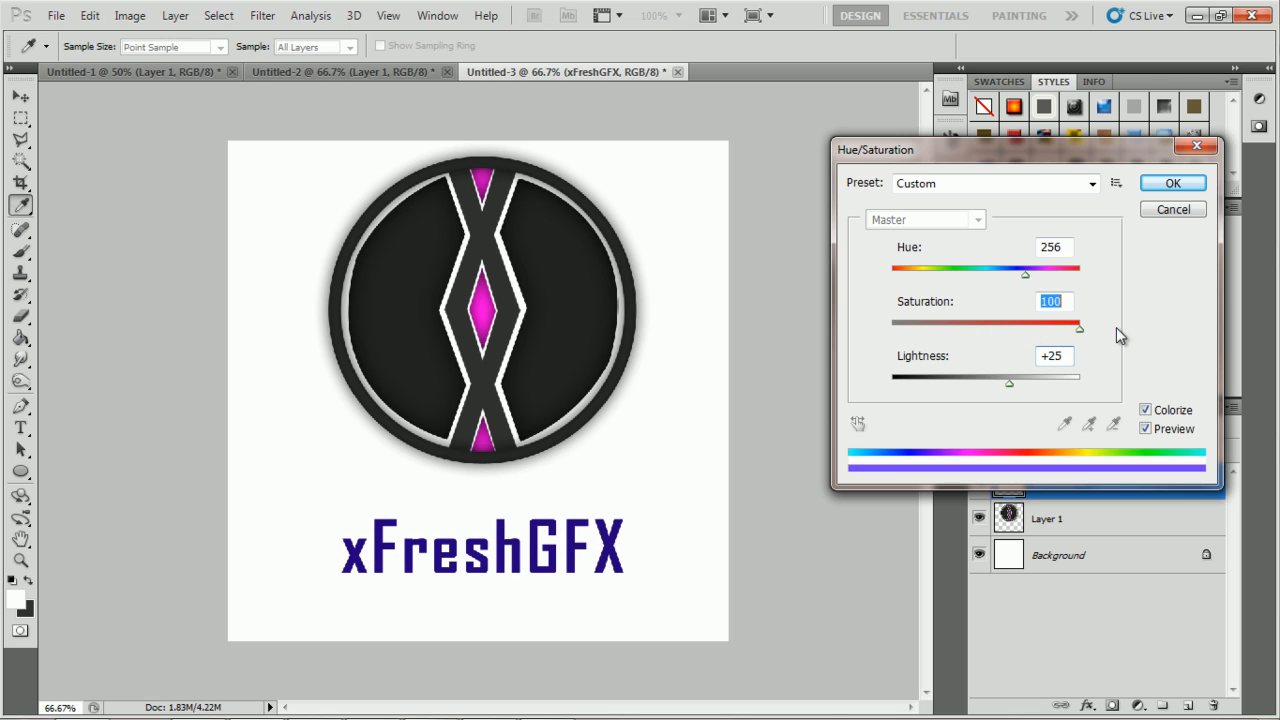
left_click_drag(1079, 328, 1022, 328)
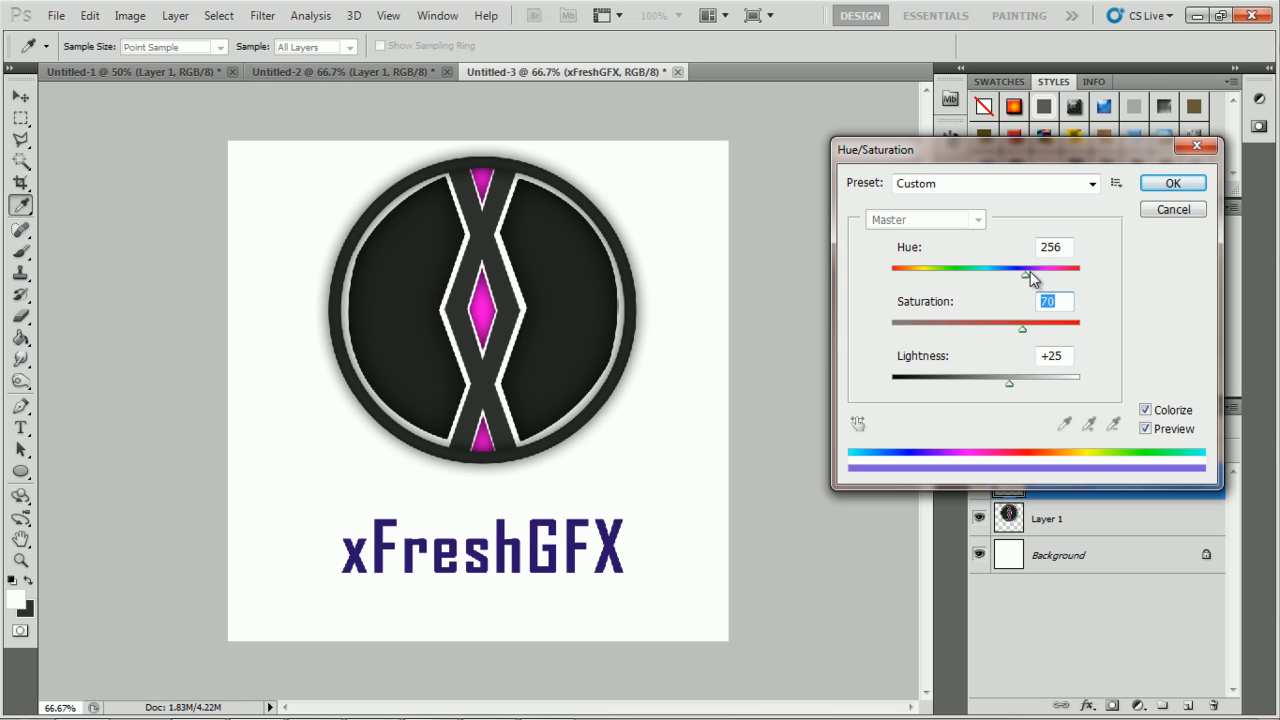
left_click_drag(1025, 270, 947, 270)
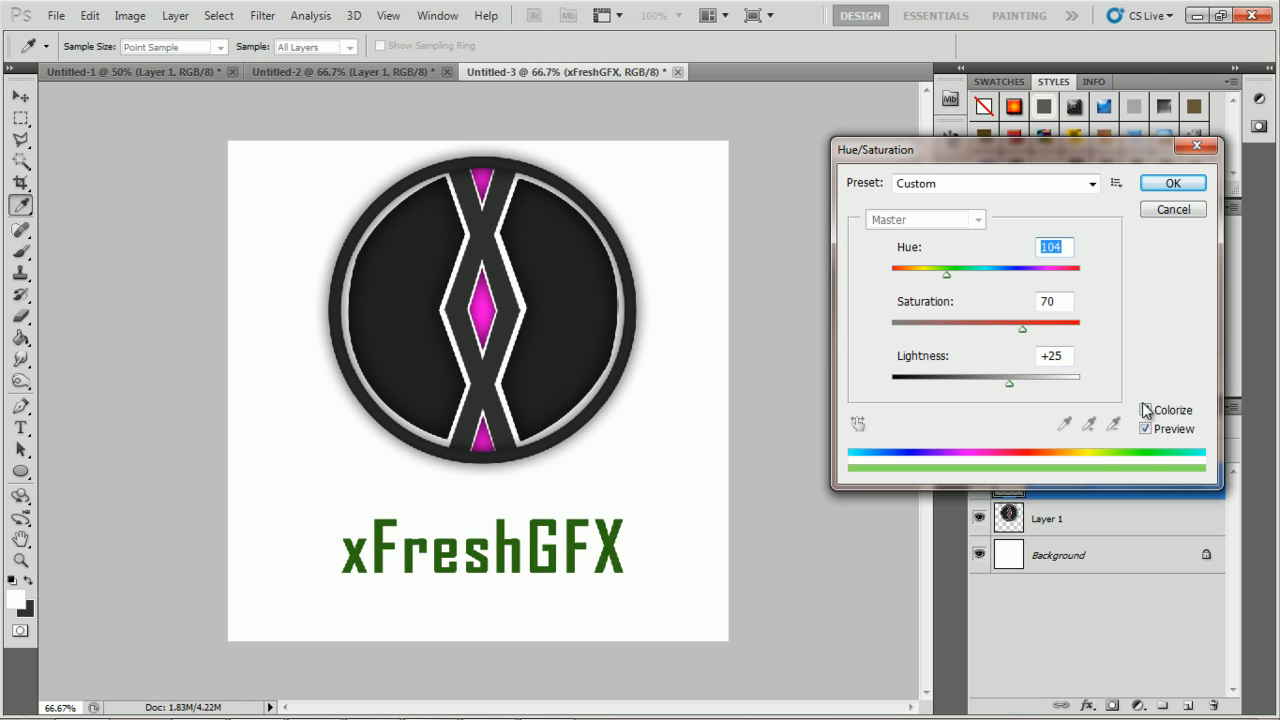
left_click(1145, 410)
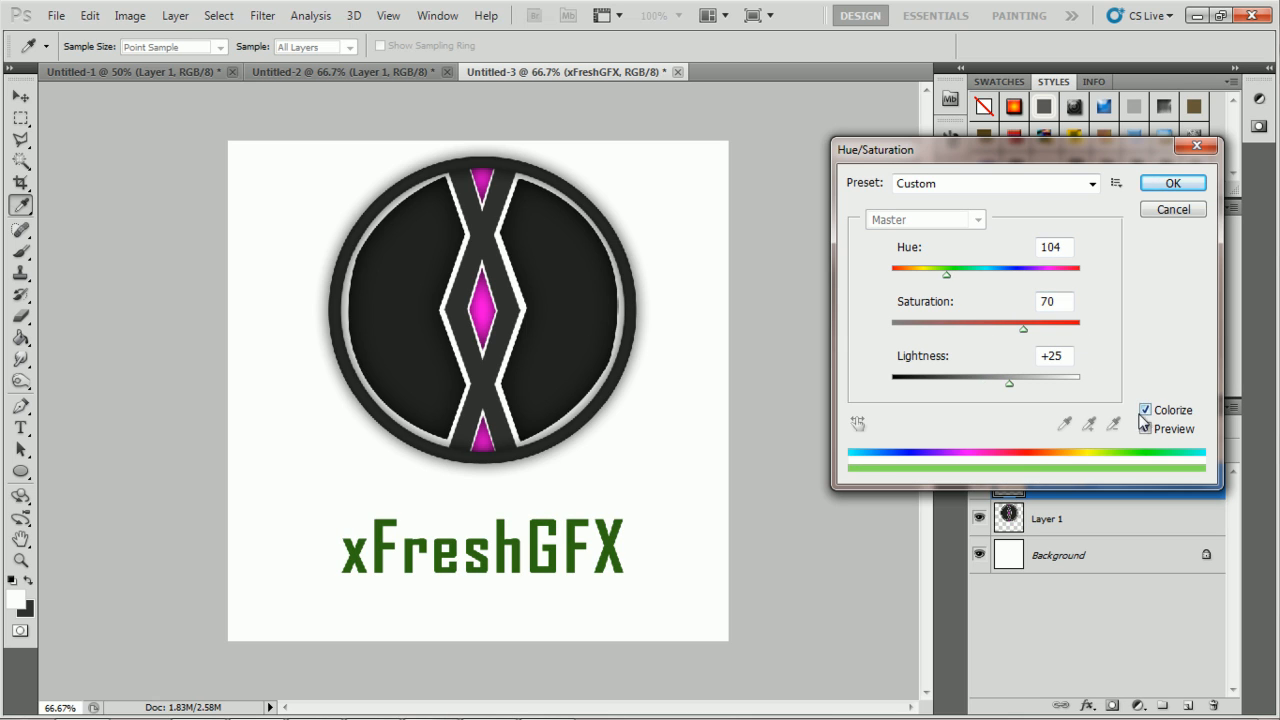
left_click_drag(948, 273, 910, 273)
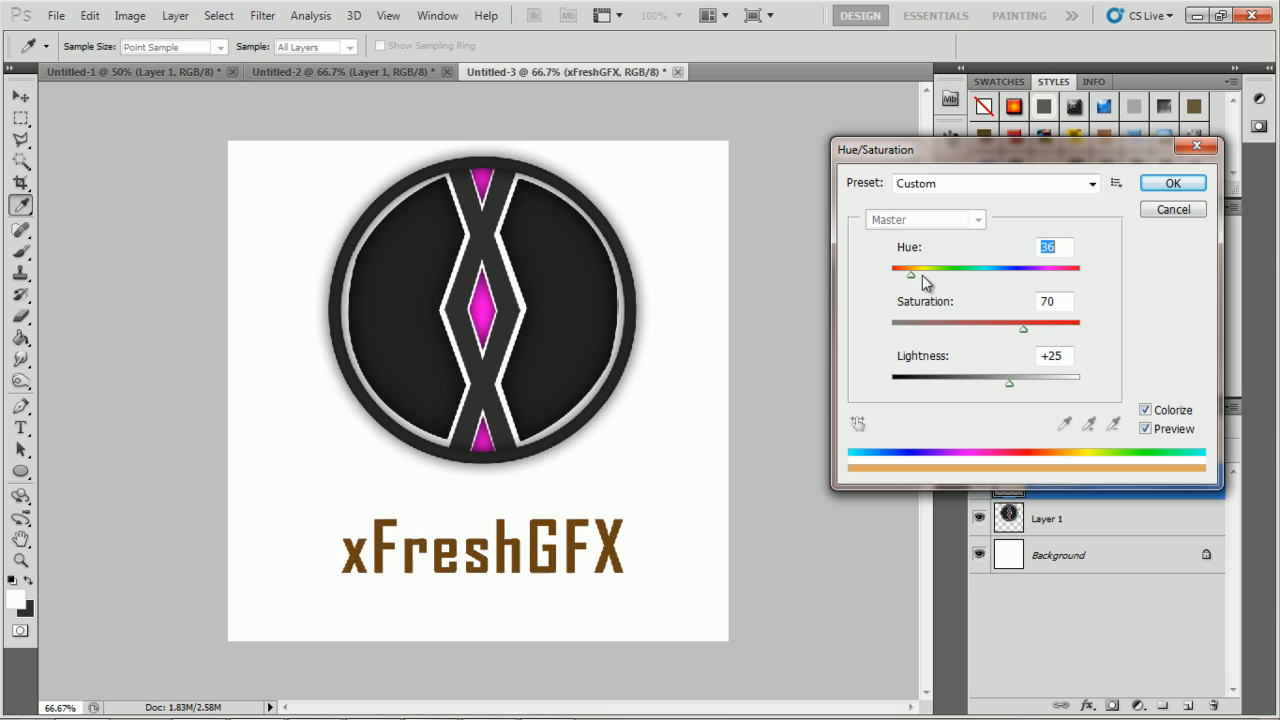
left_click_drag(910, 274, 988, 274)
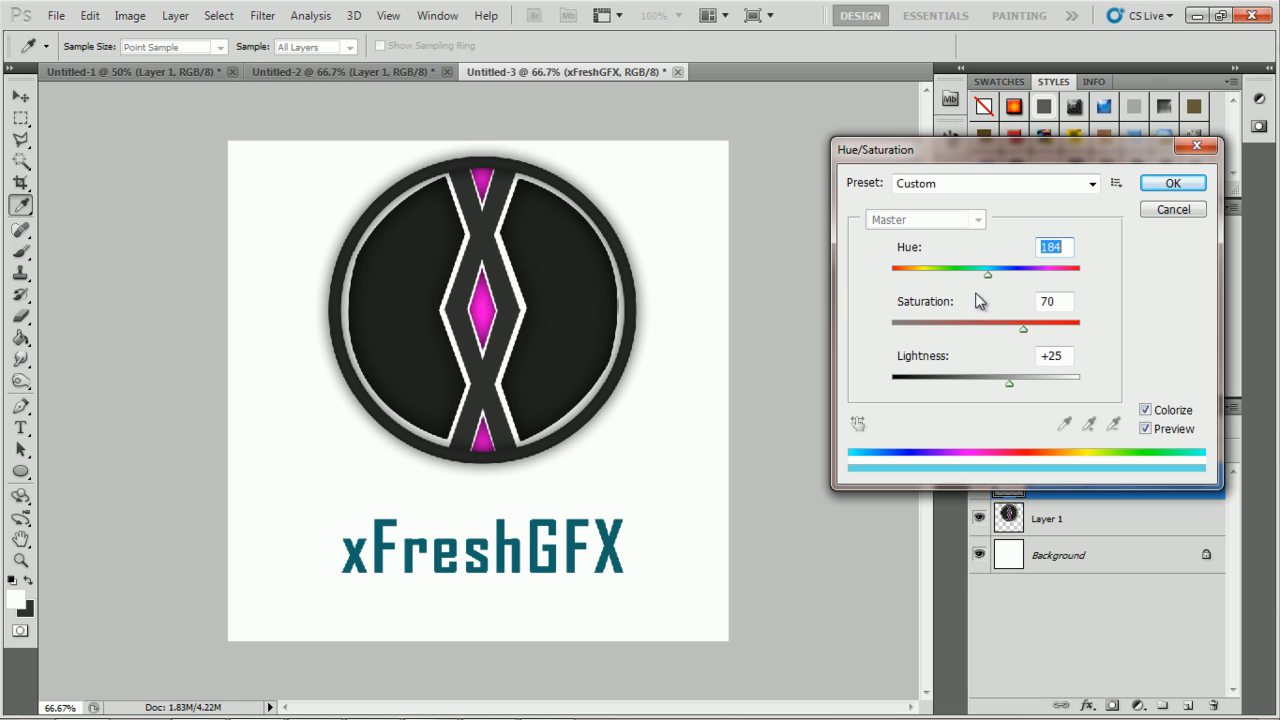
left_click_drag(987, 274, 1055, 274)
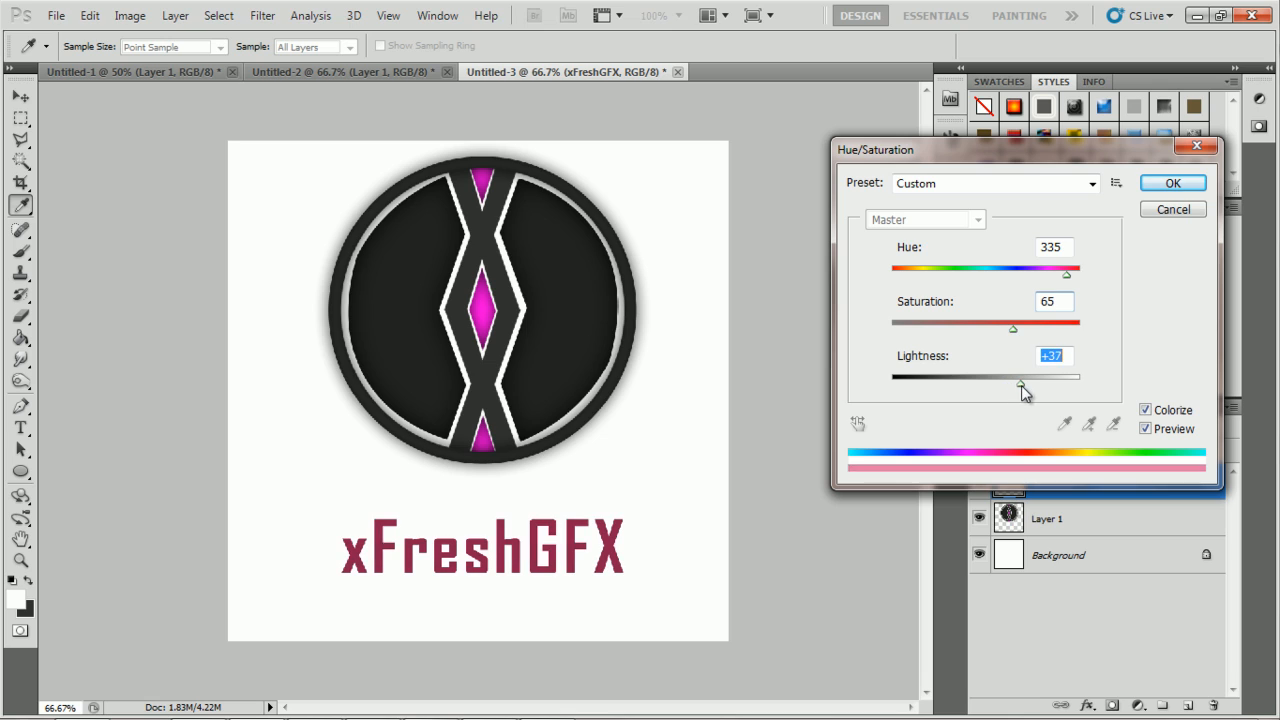
left_click_drag(1013, 379, 1033, 379)
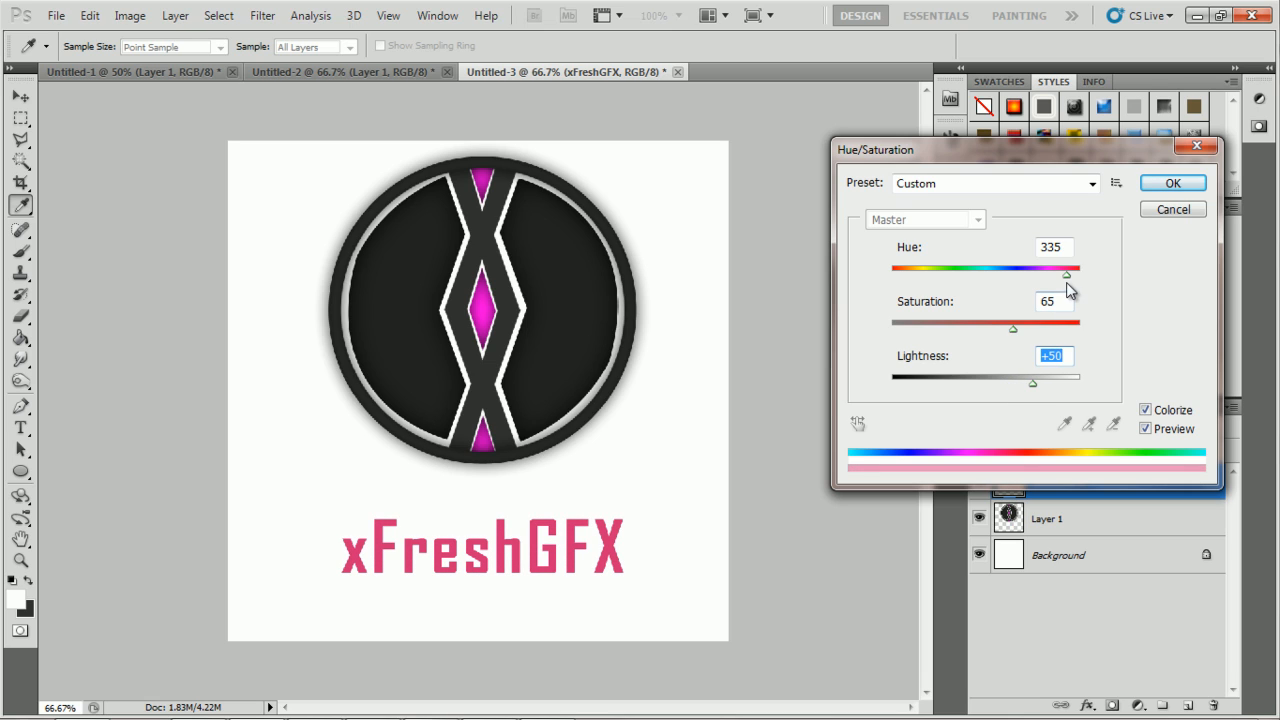
left_click_drag(1065, 274, 1037, 274)
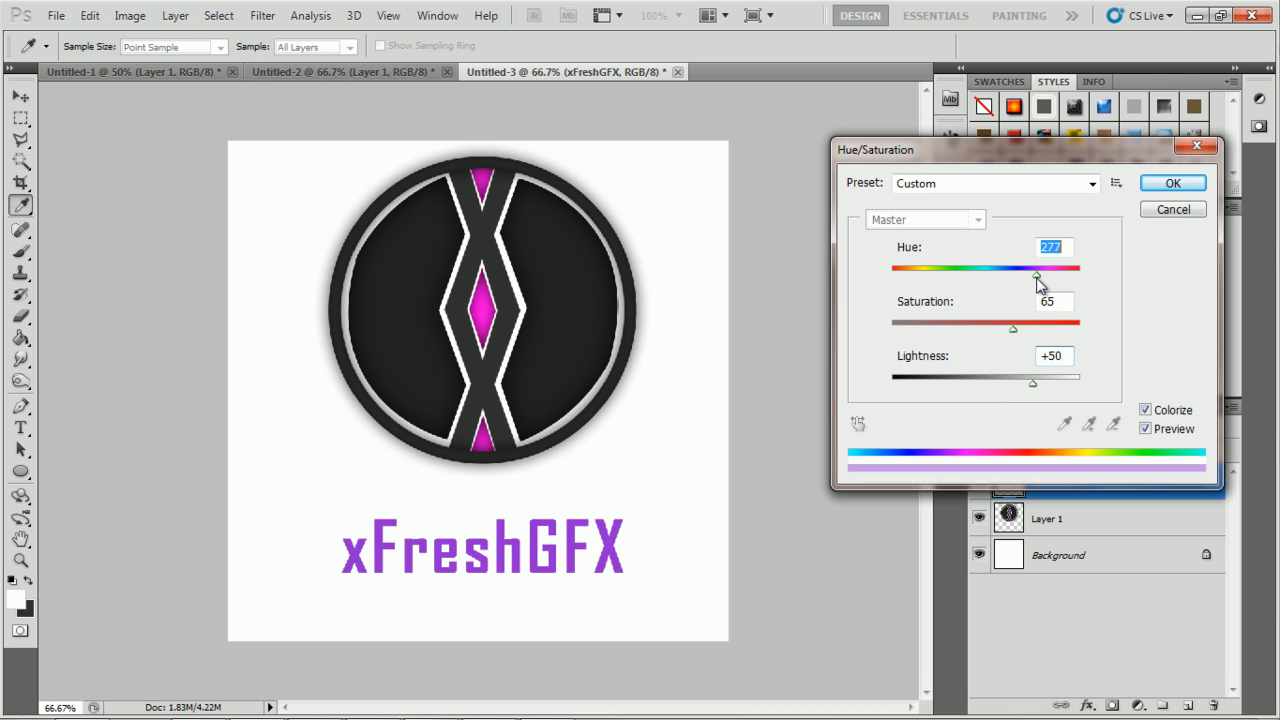
left_click_drag(1035, 268, 1043, 268)
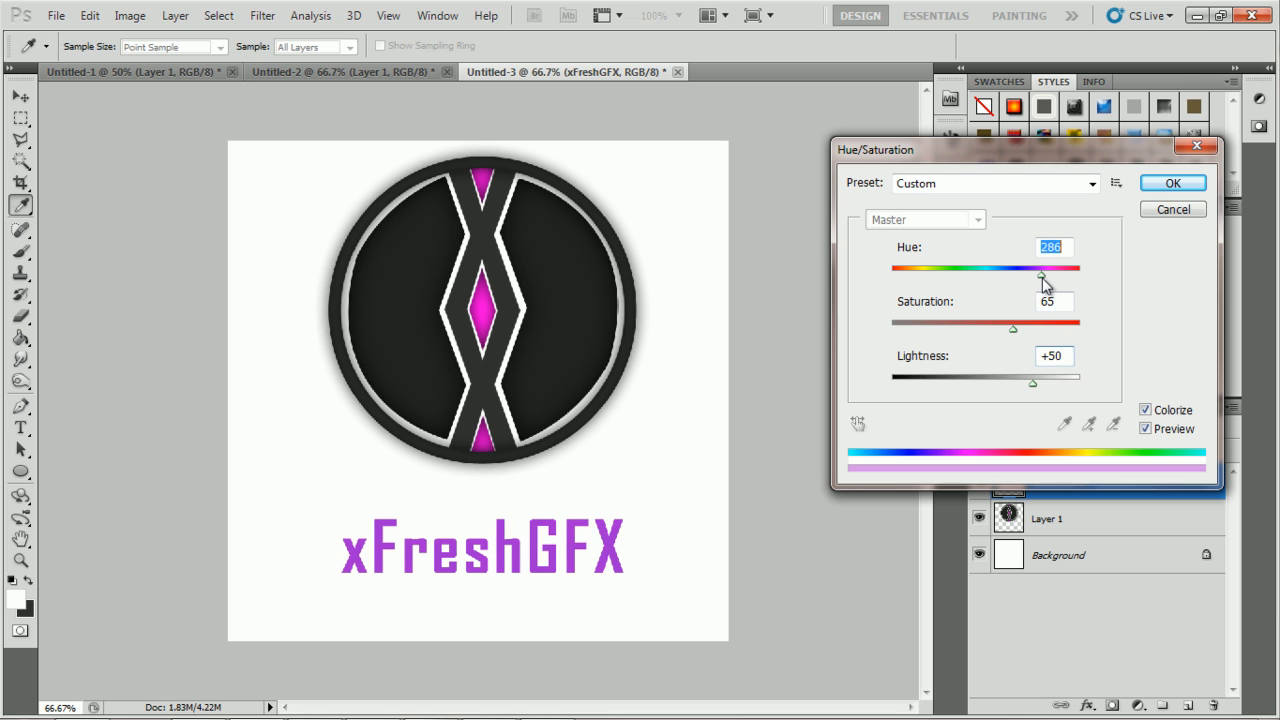
left_click_drag(1040, 270, 1047, 270)
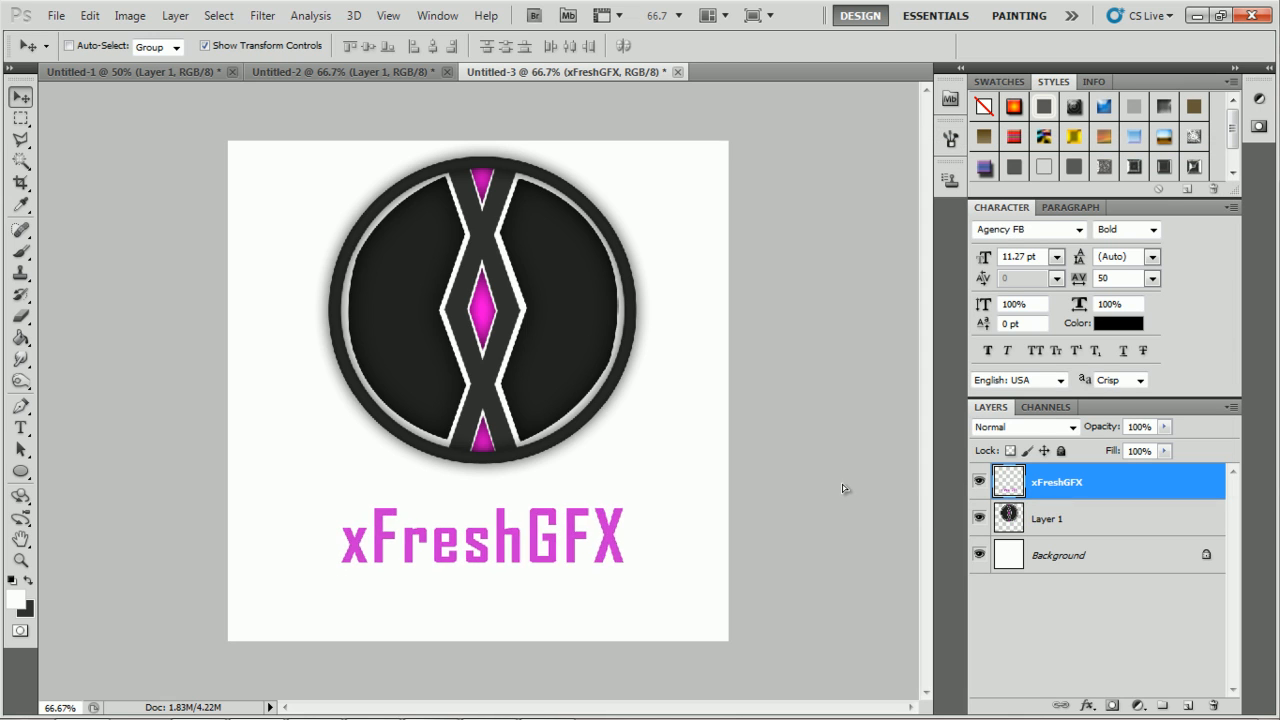
- Give the xFreshGFX text layer an inner shadow of about 21 px
double_click(1057, 482)
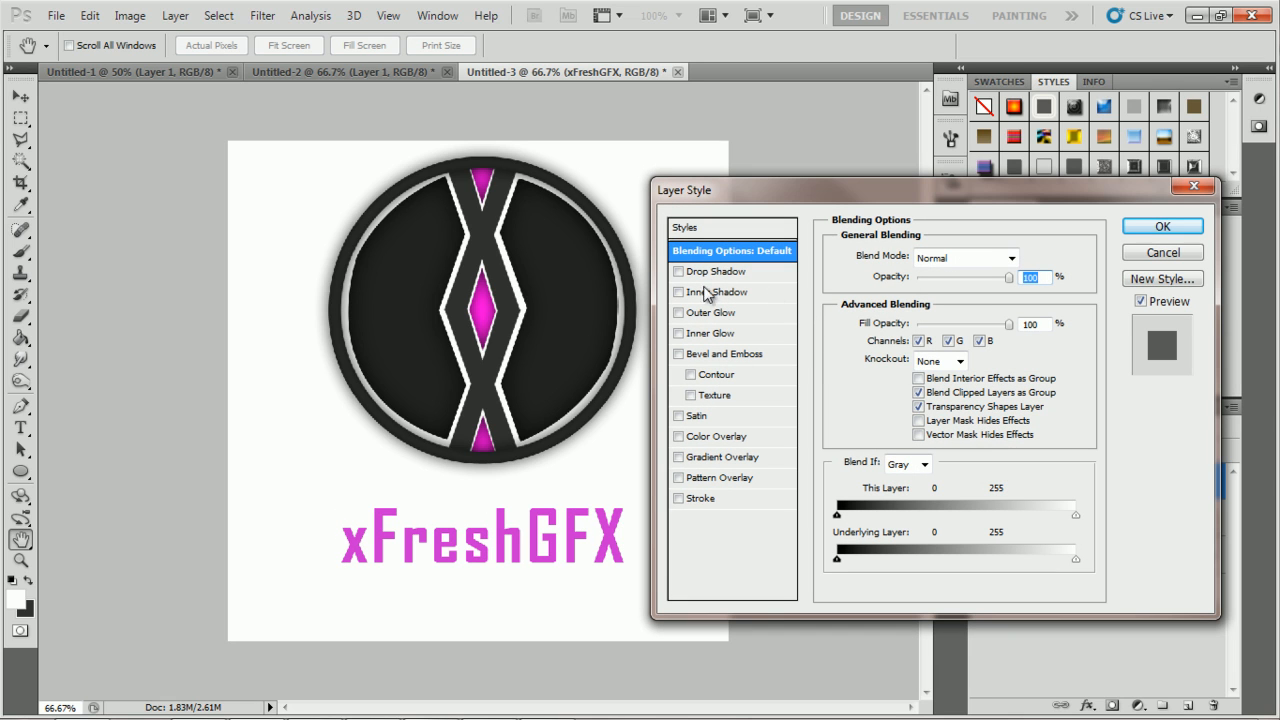
left_click(717, 291)
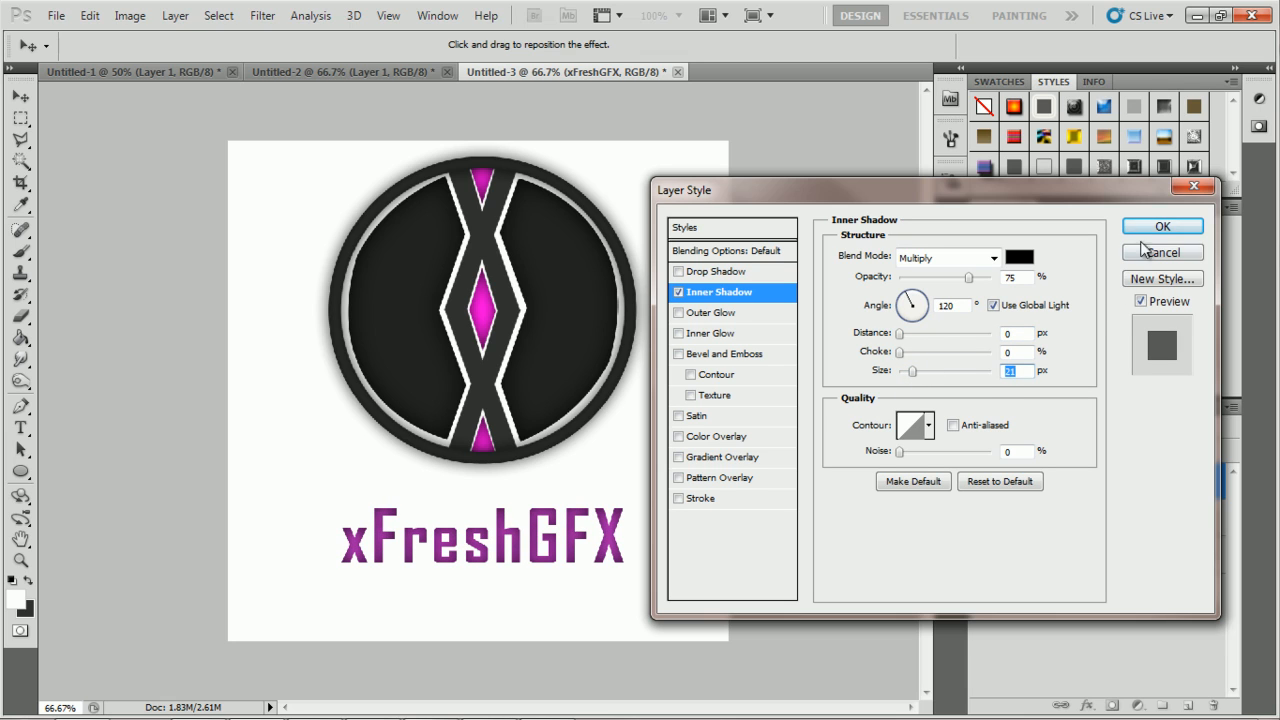
left_click(1162, 226)
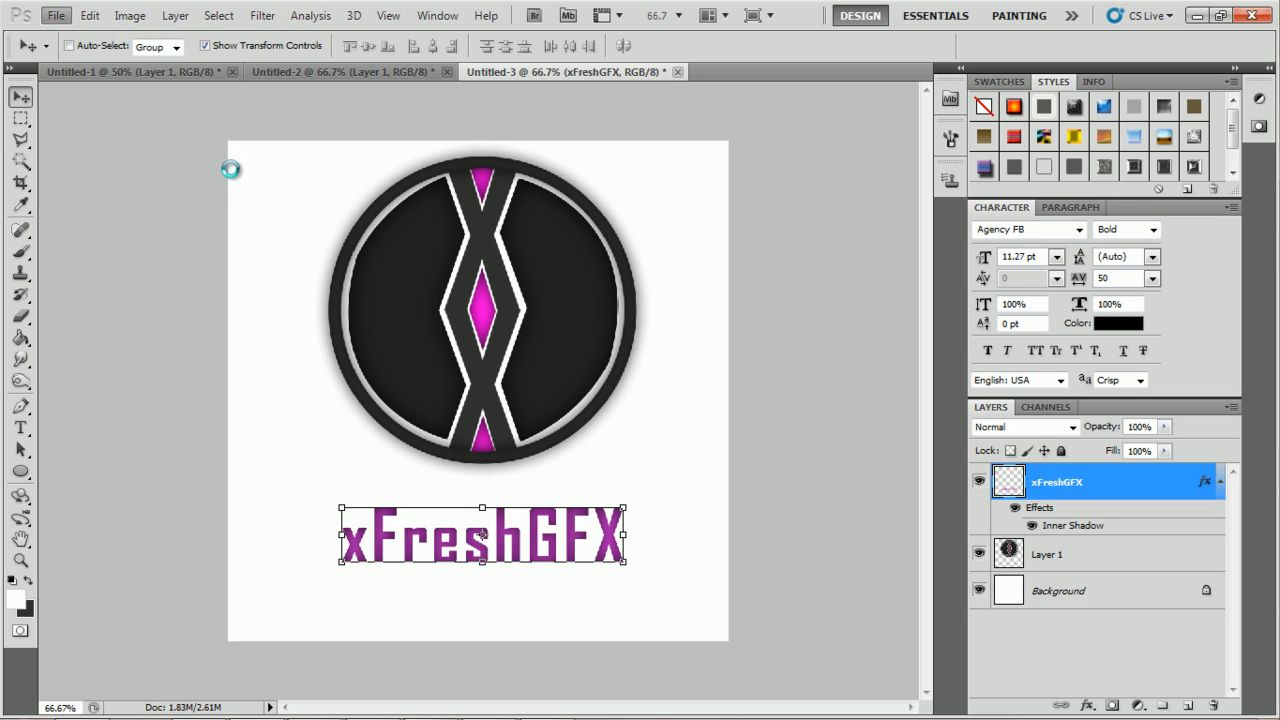
- Create an 800×800 document and copy the logo and xFreshGFX layers into it
left_click(56, 15)
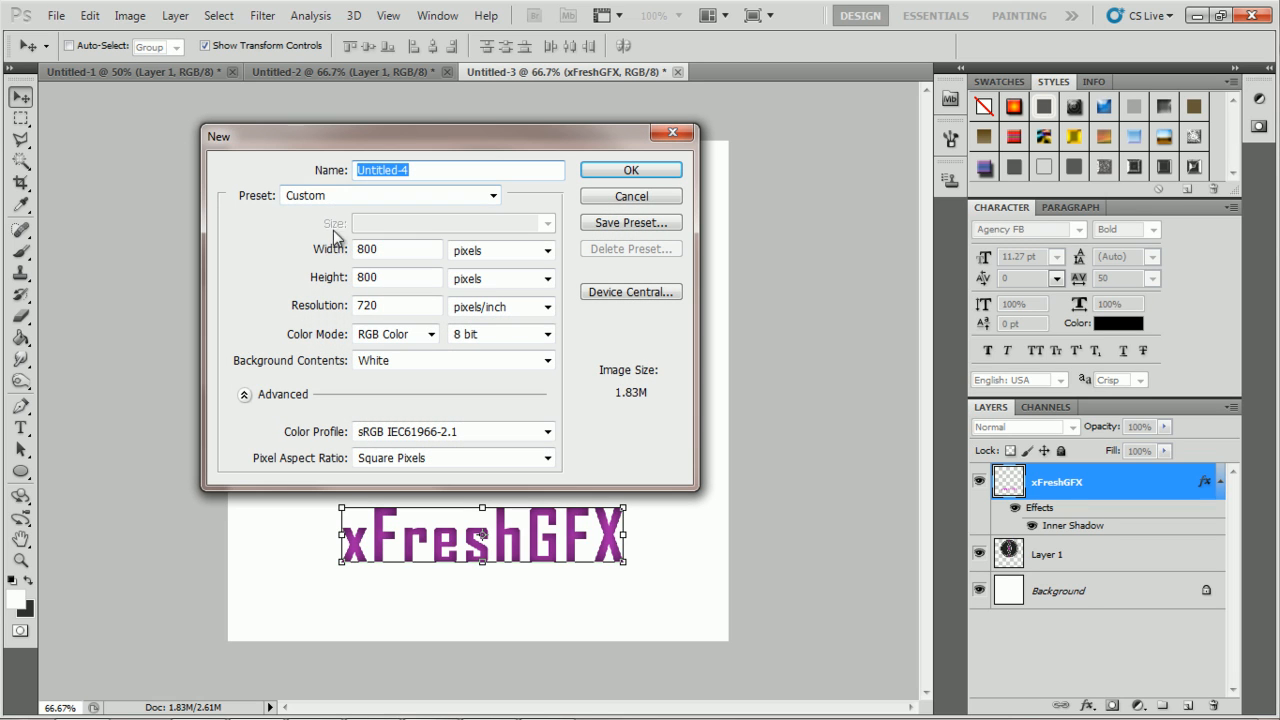
left_click(630, 169)
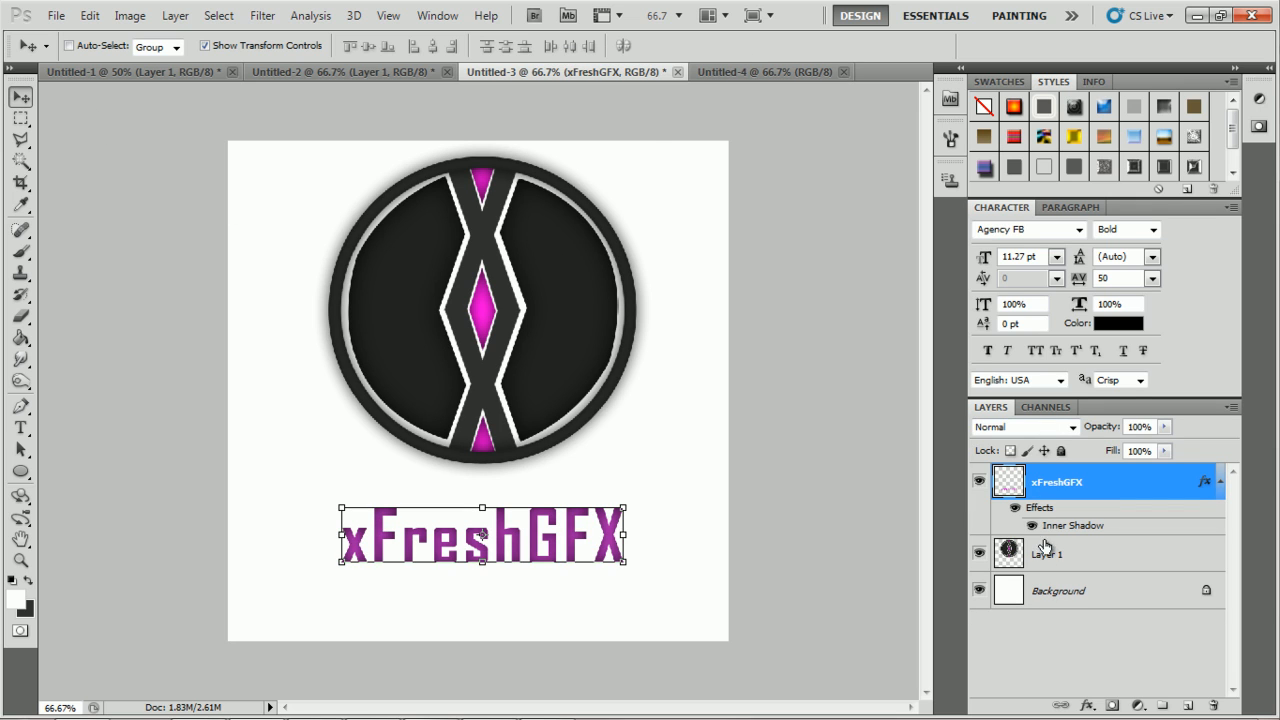
right_click(1056, 482)
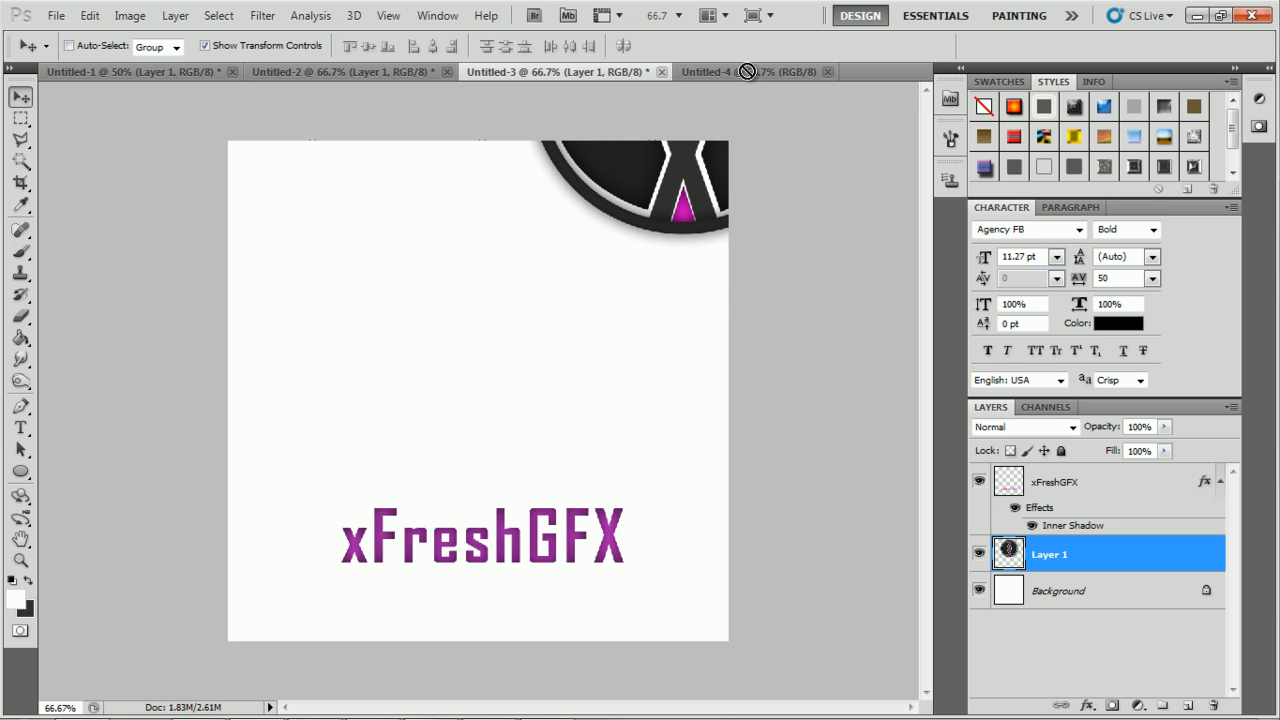
left_click(748, 71)
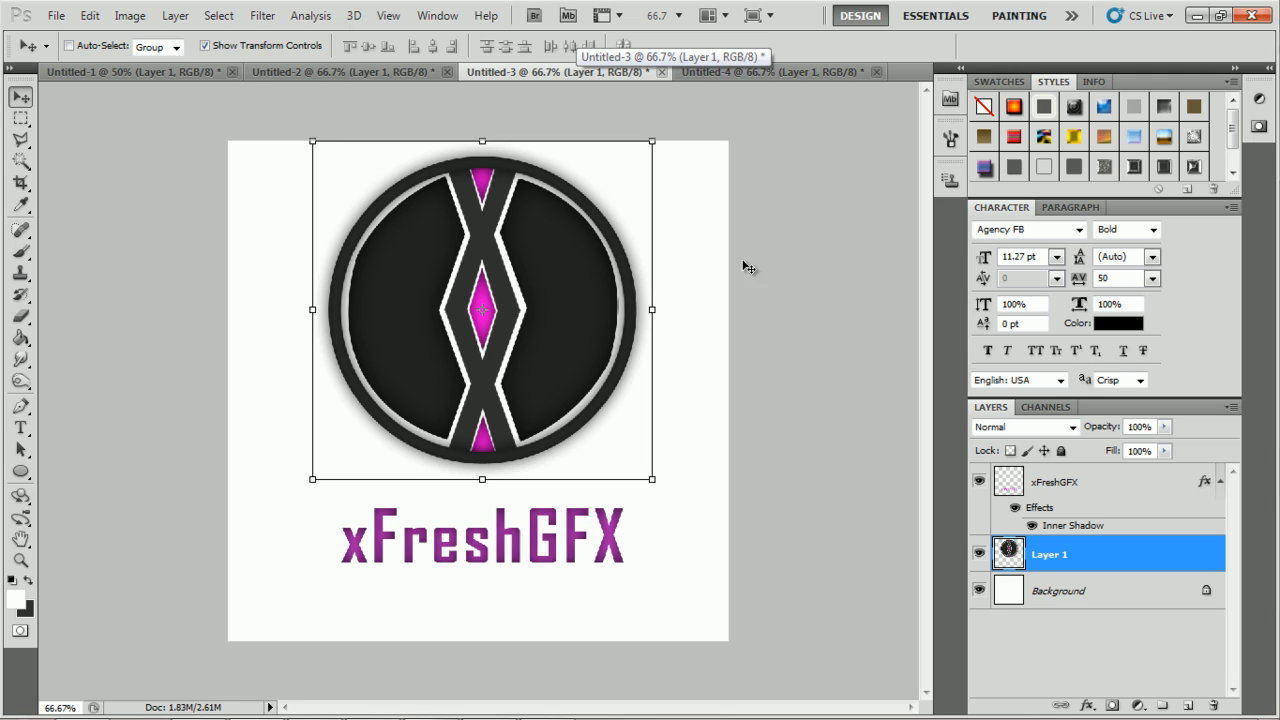
left_click(1053, 482)
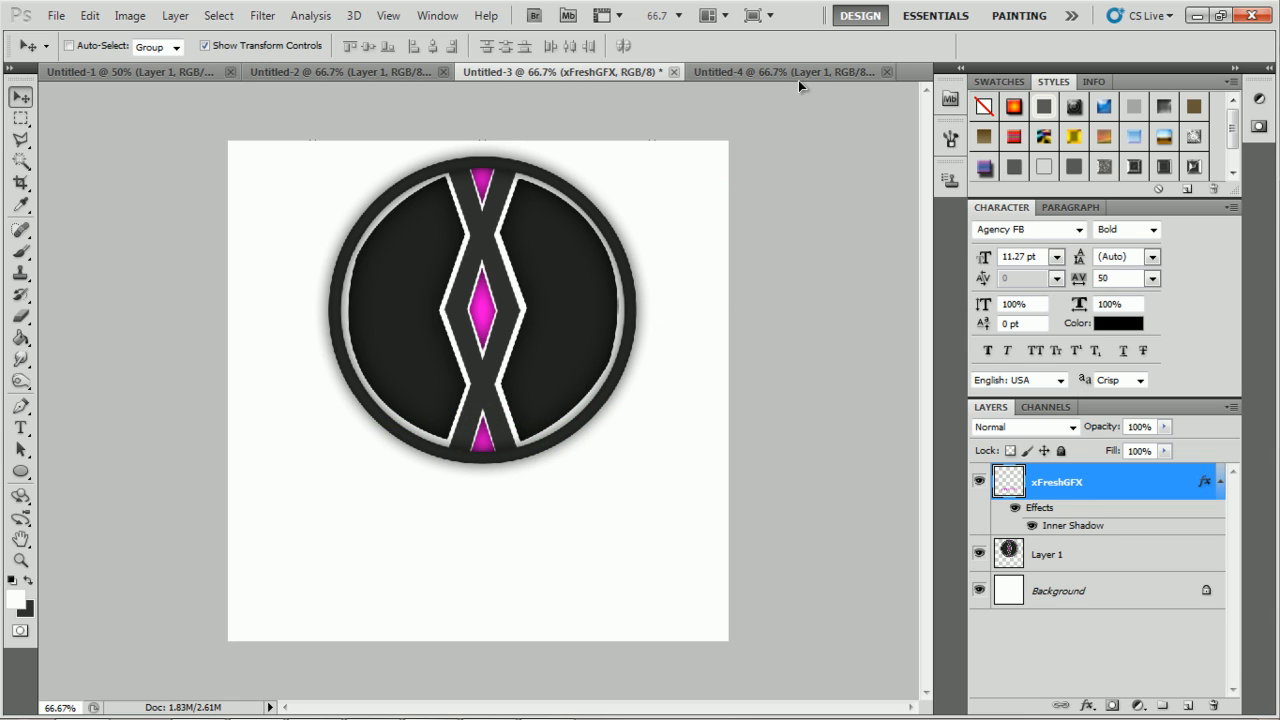
mouse_move(800, 82)
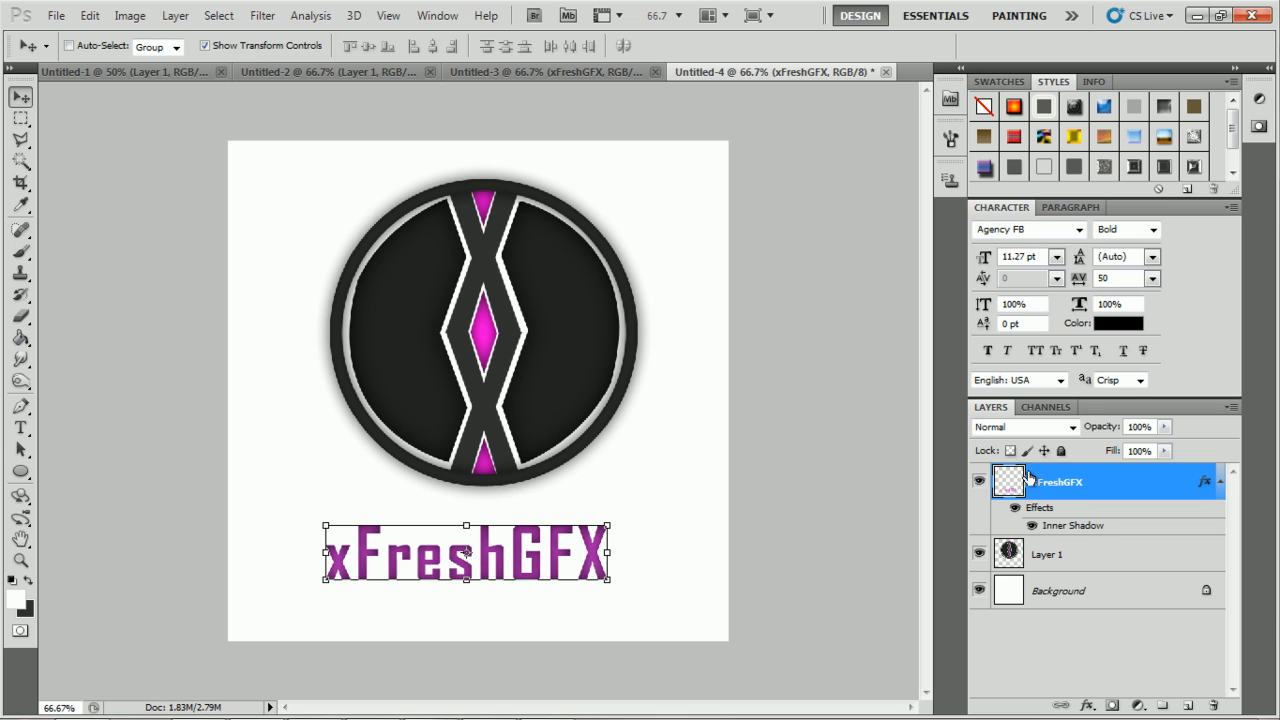
- Shift the copied logo's diamond hue to green with Hue/Saturation
left_click(129, 15)
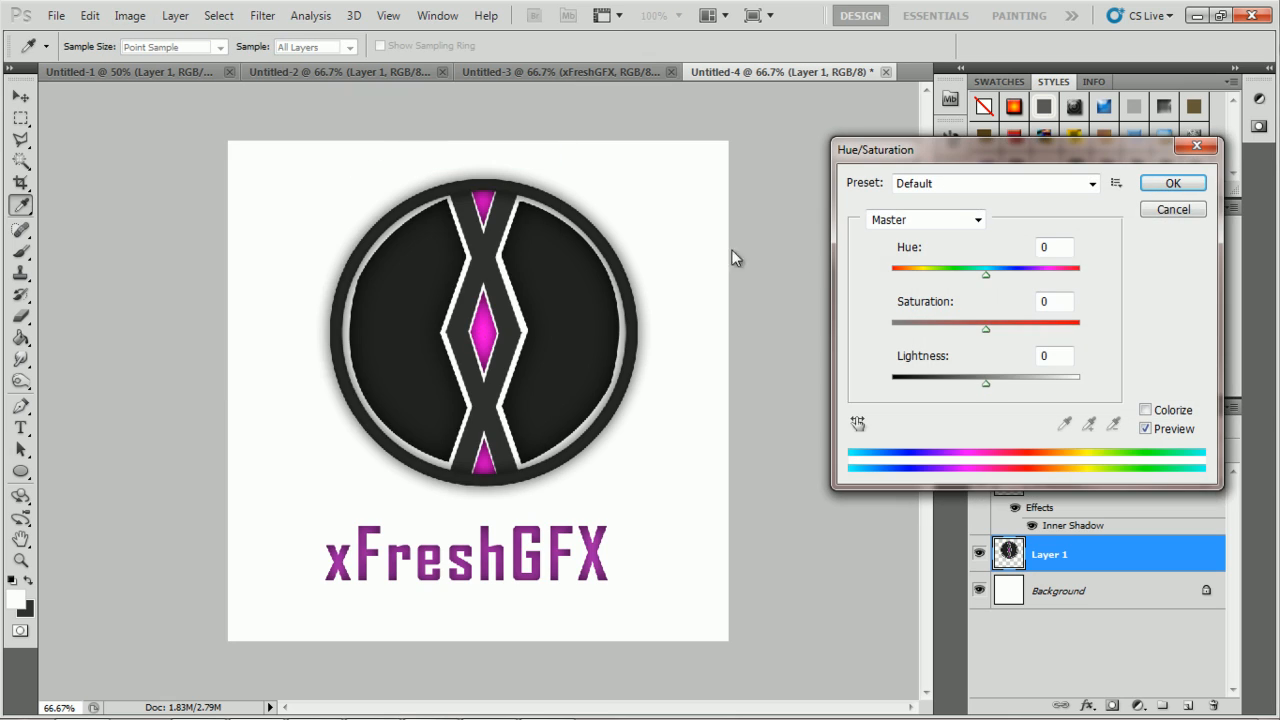
mouse_move(130, 15)
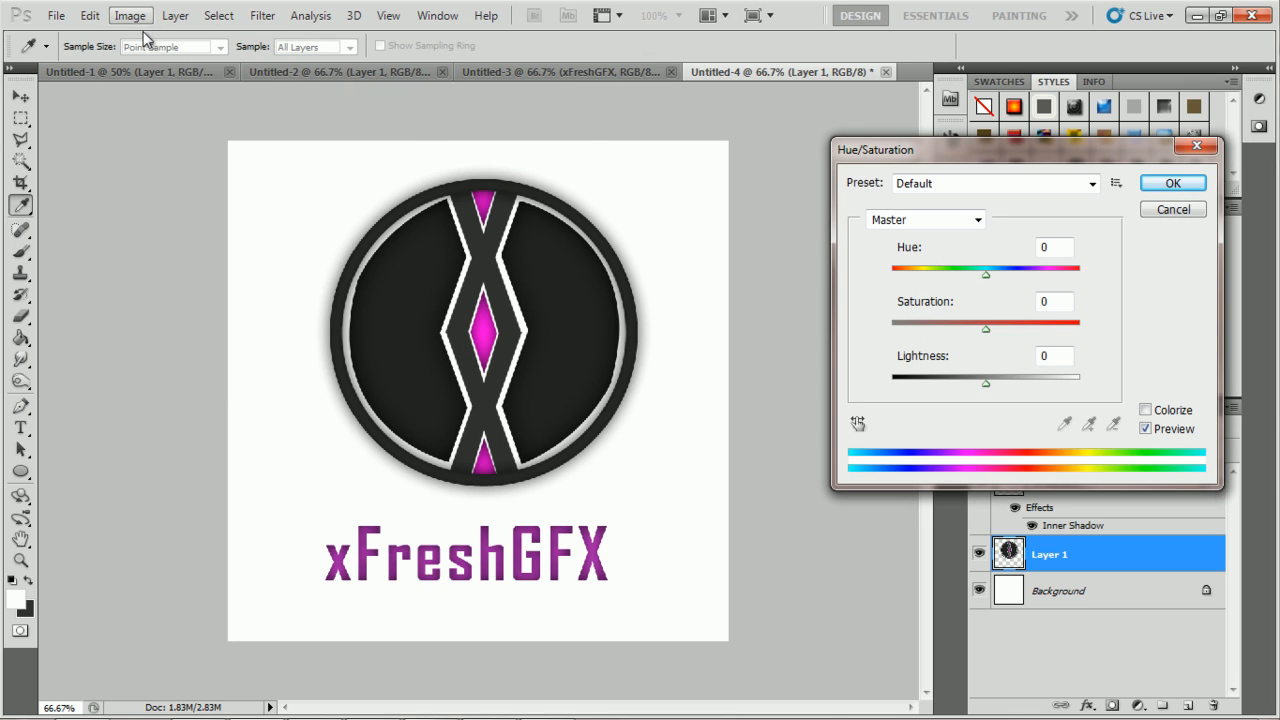
left_click(129, 15)
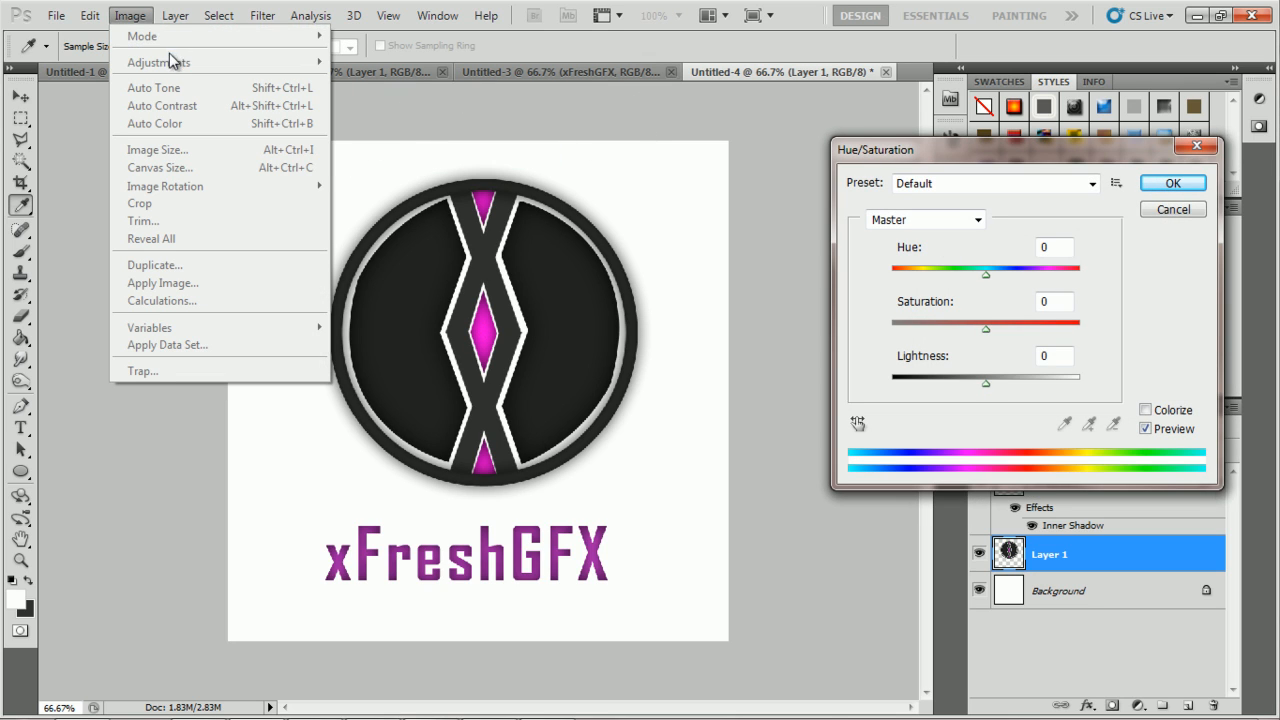
left_click(985, 280)
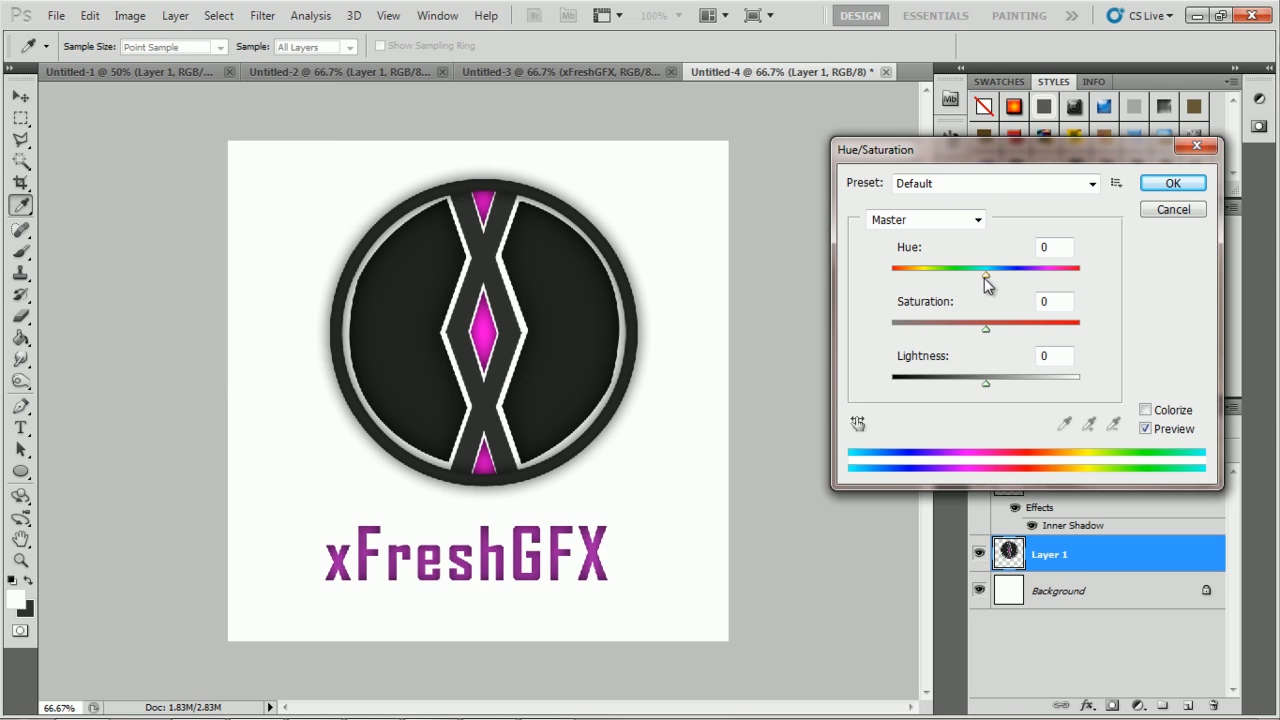
left_click_drag(985, 270, 940, 270)
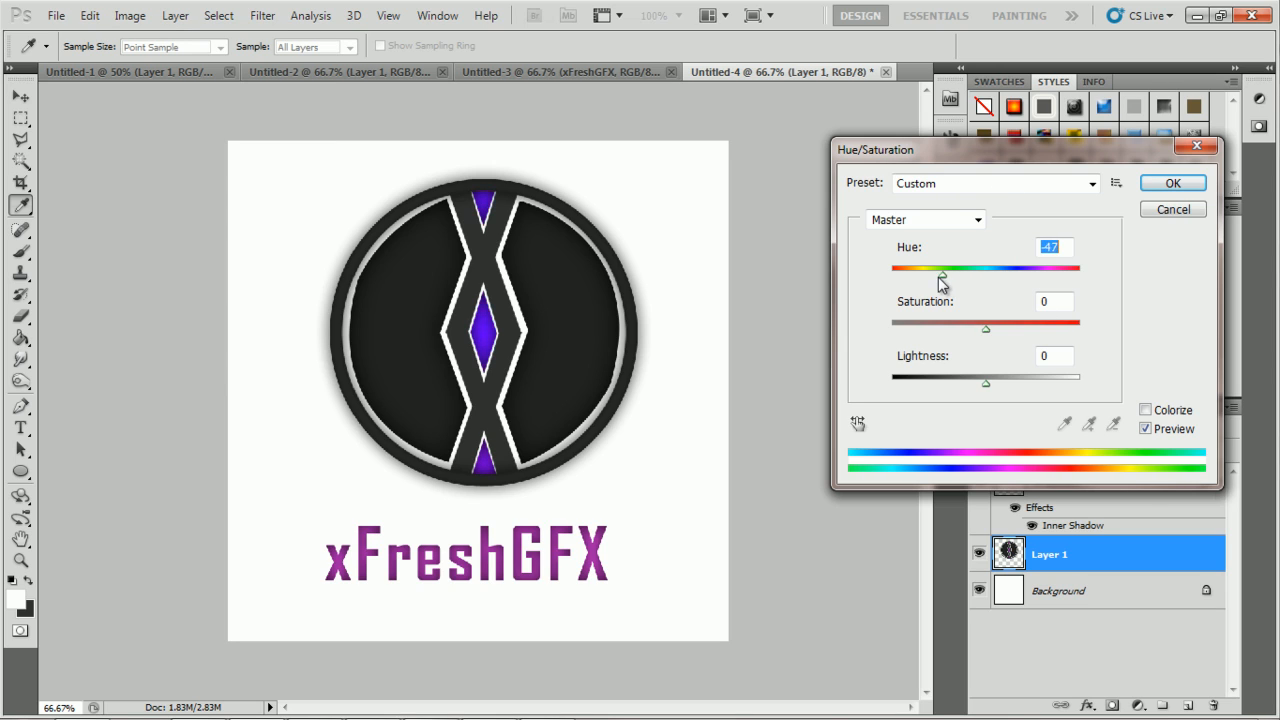
left_click_drag(940, 270, 1060, 270)
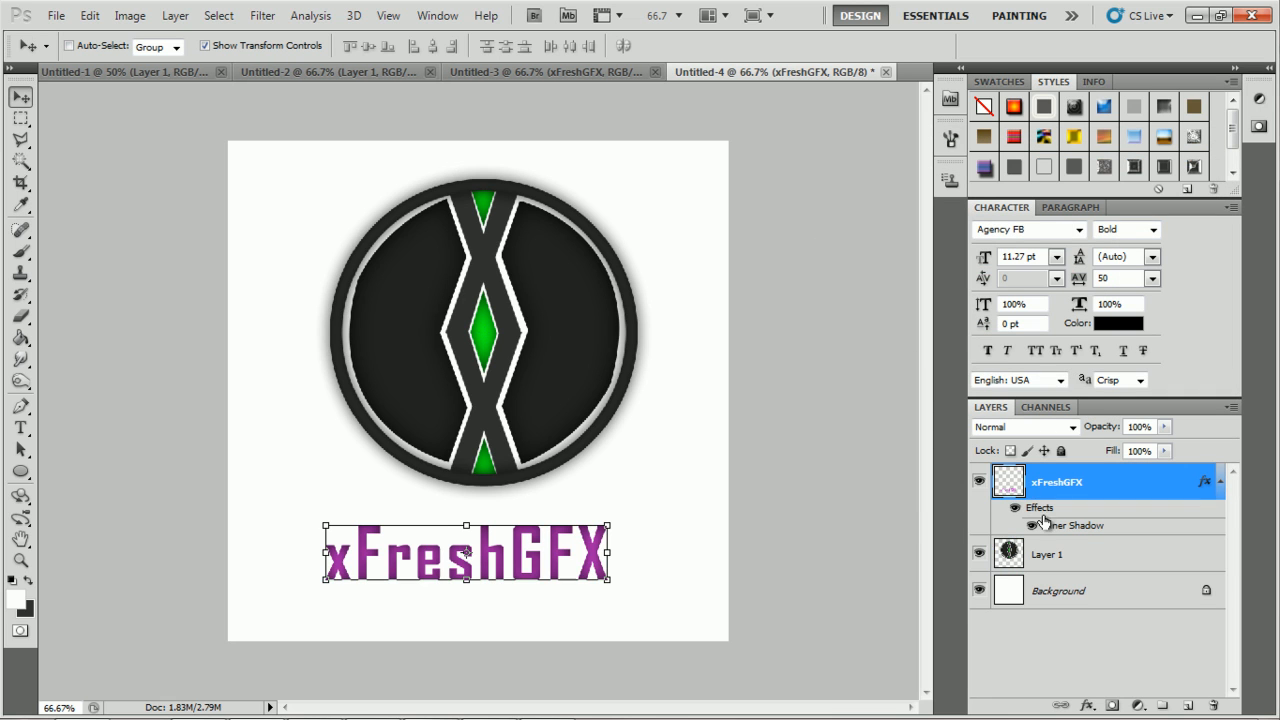
- Review the xFreshGFX layer effects without changes and browse the image adjustments
double_click(1077, 525)
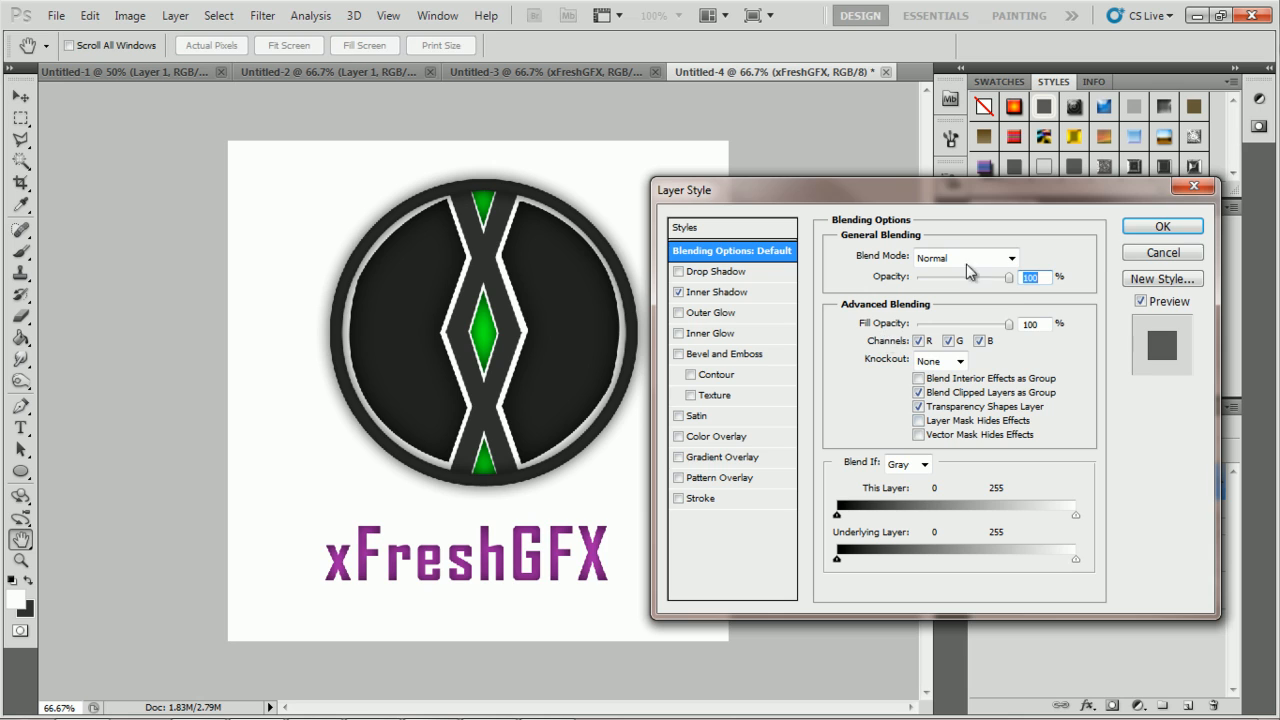
left_click(1162, 225)
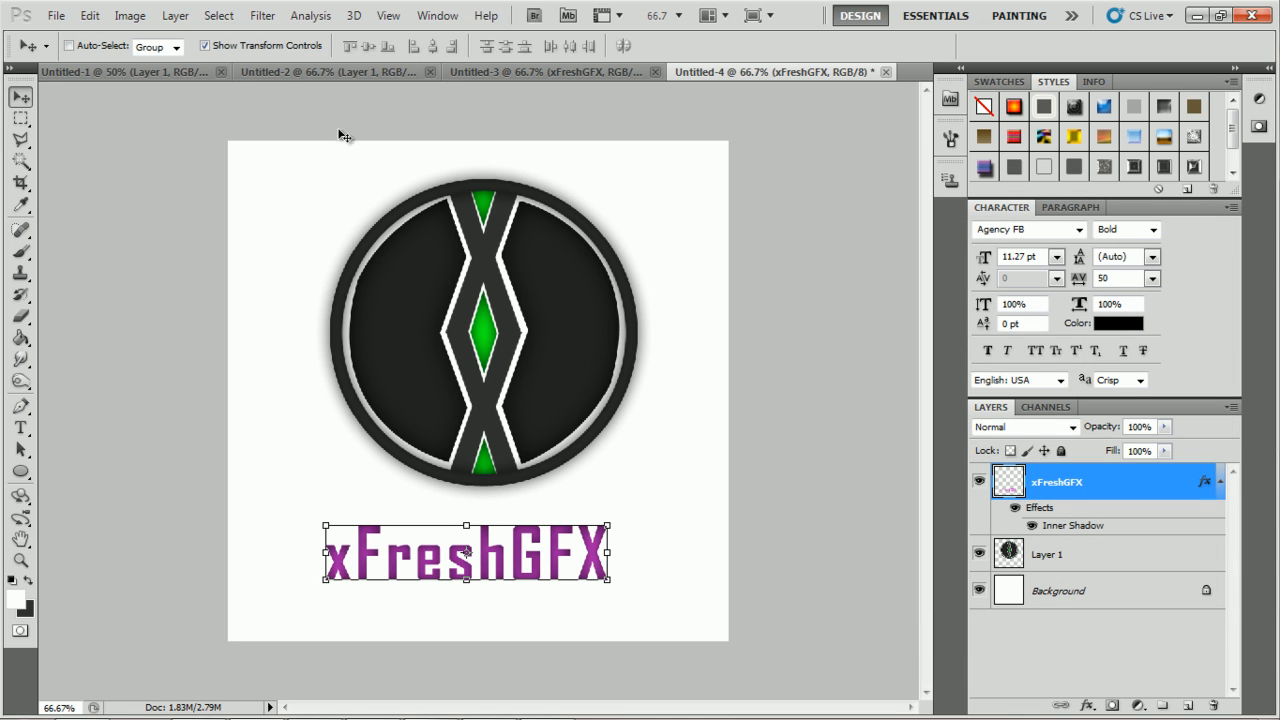
left_click(130, 15)
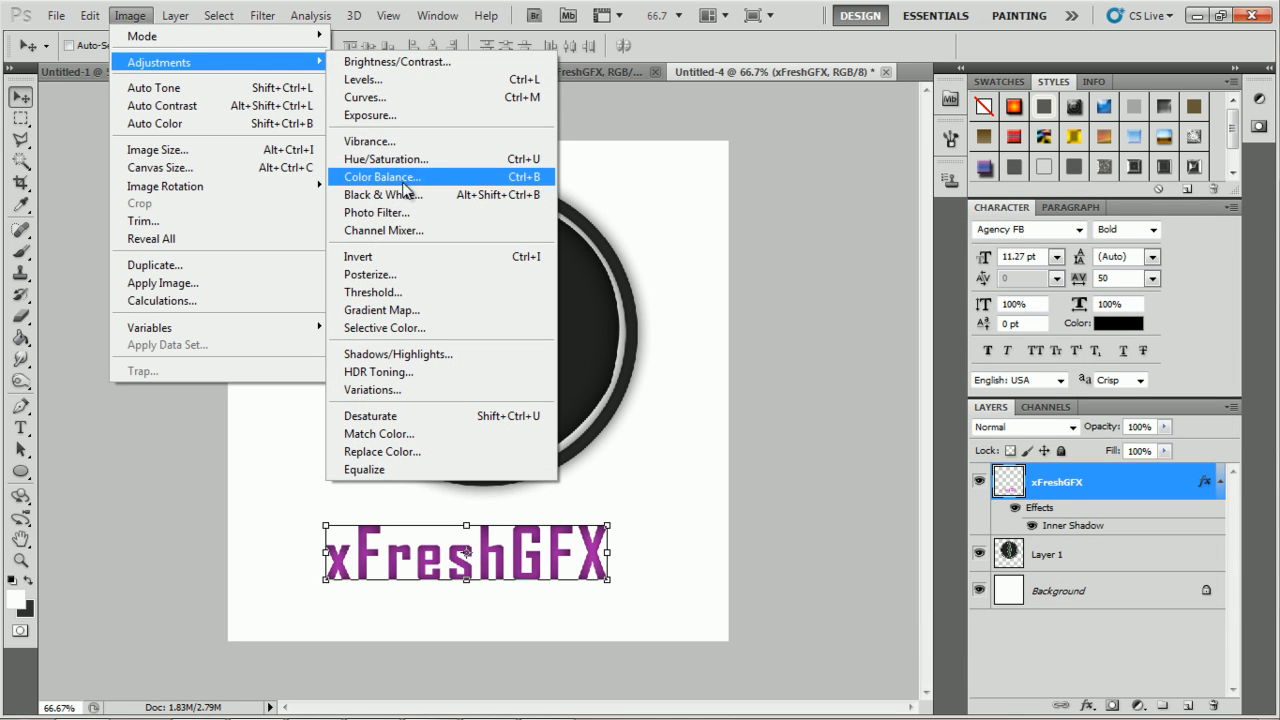
- Colorize the xFreshGFX text green (Hue 128, Saturation 77, Lightness 0)
left_click(385, 159)
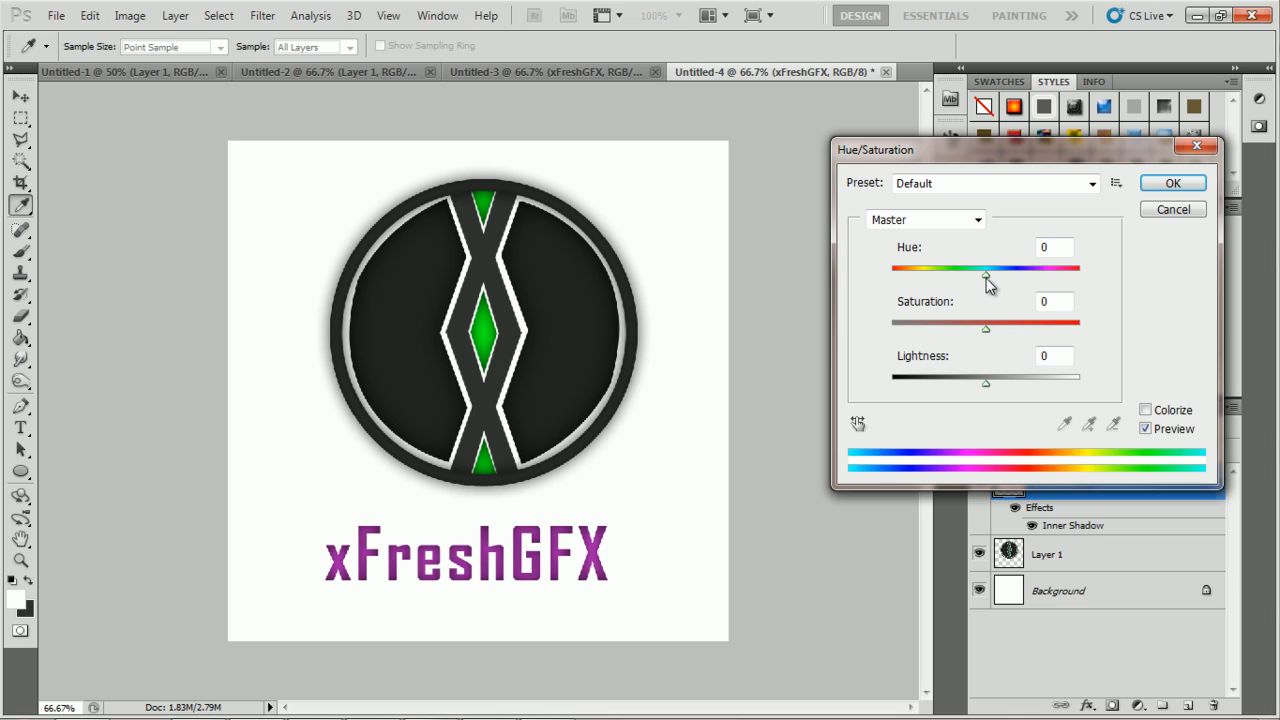
left_click_drag(985, 270, 1033, 270)
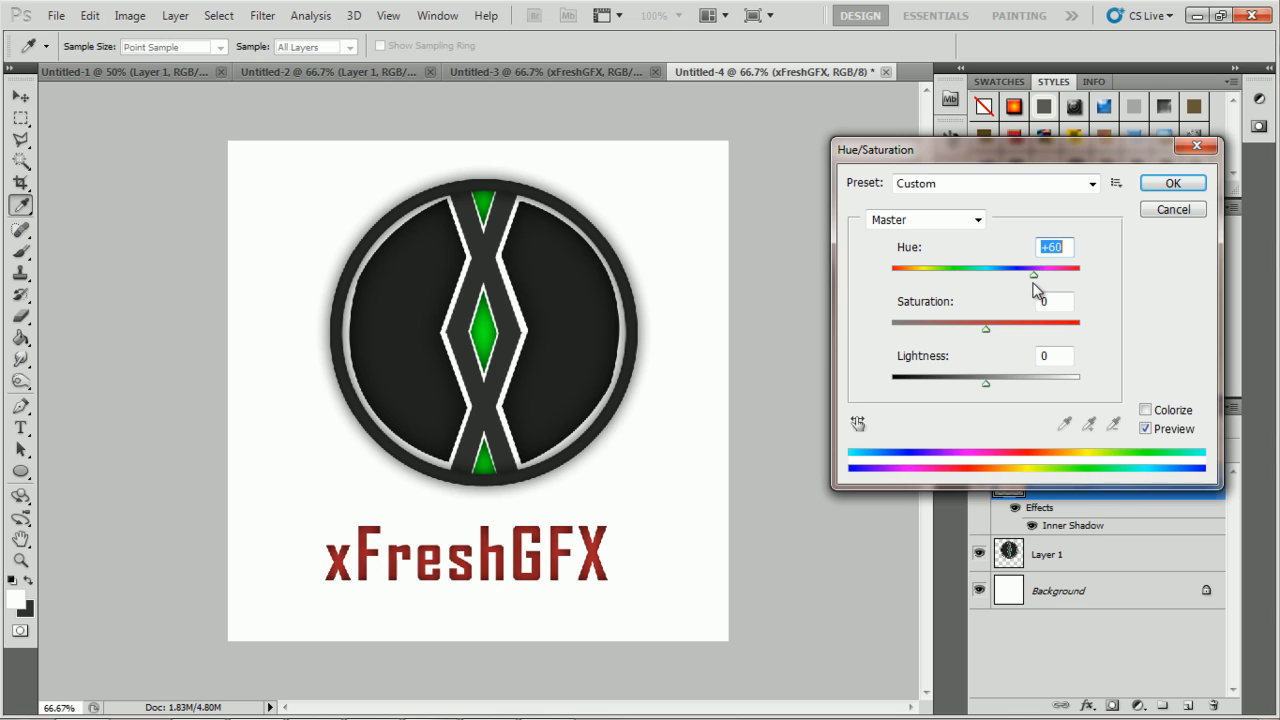
left_click(1146, 410)
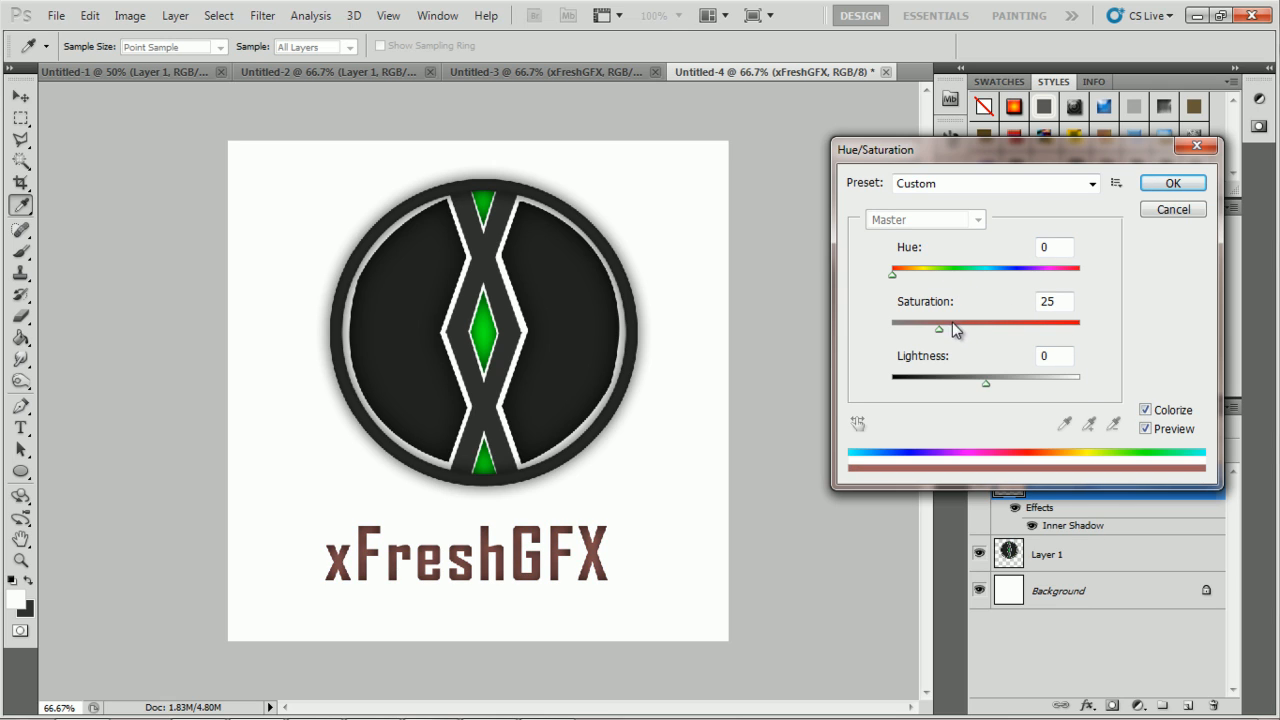
left_click_drag(938, 328, 1035, 328)
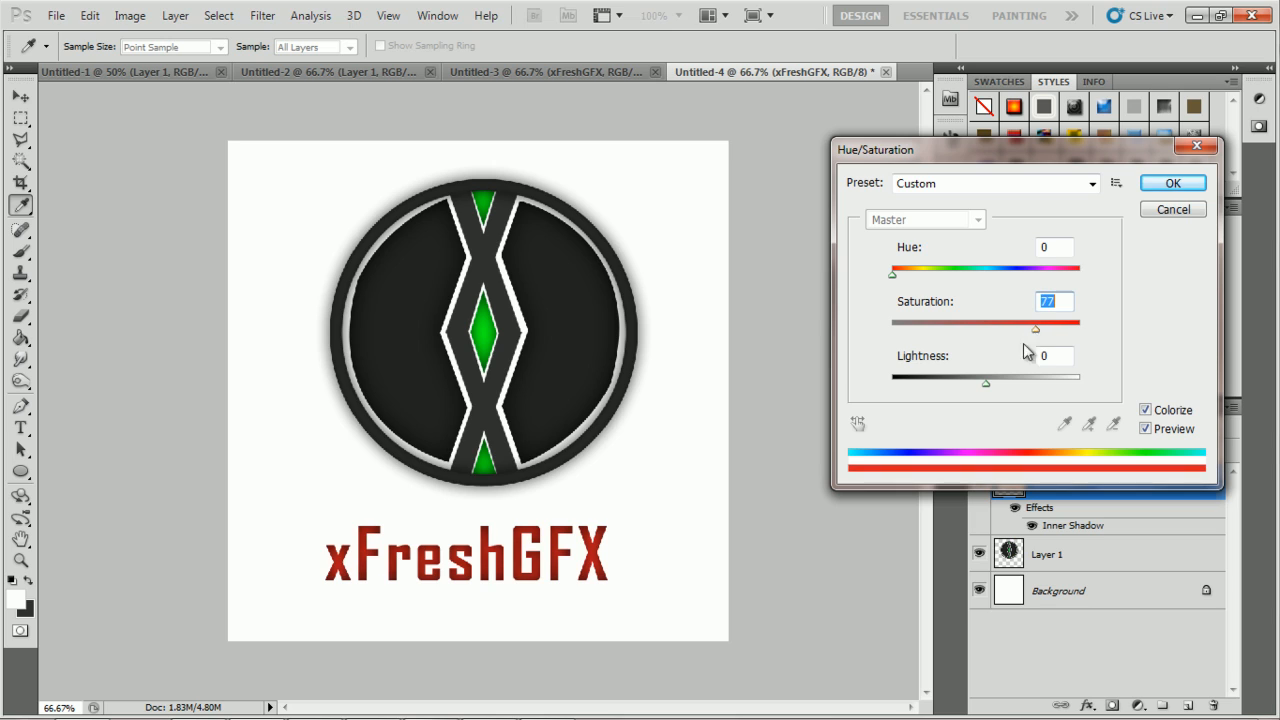
left_click_drag(985, 383, 987, 383)
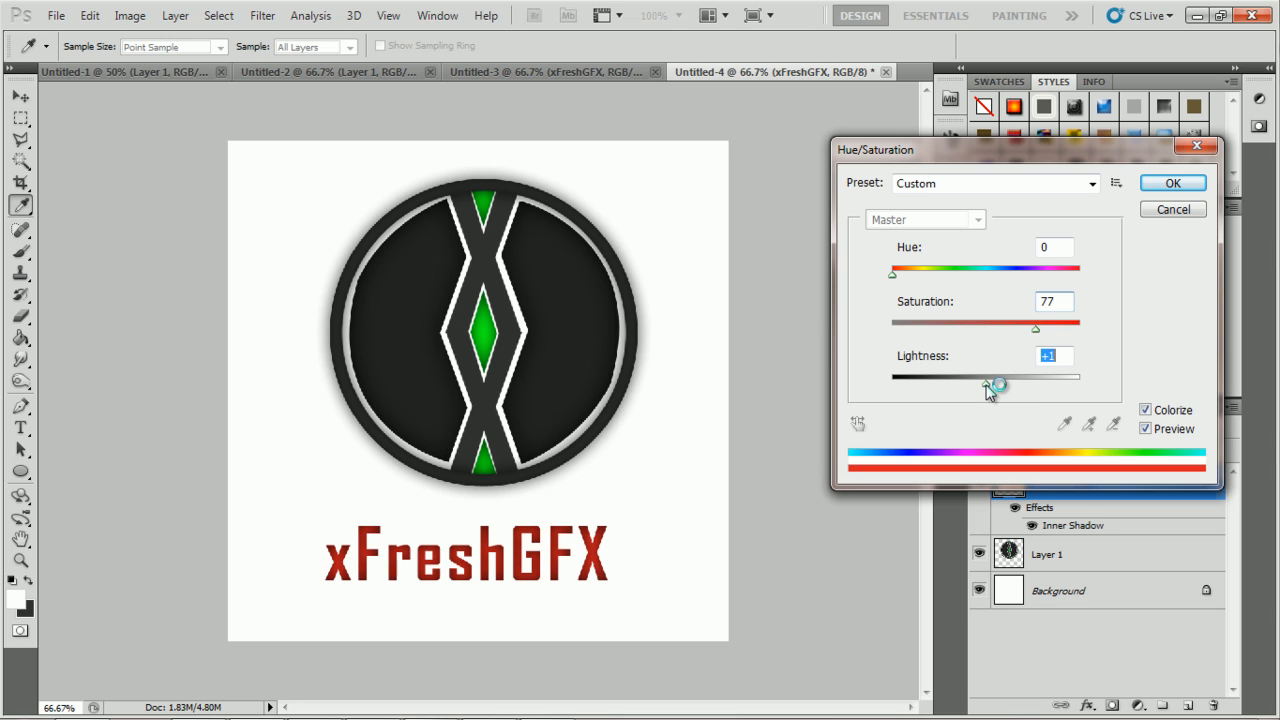
left_click_drag(892, 271, 955, 271)
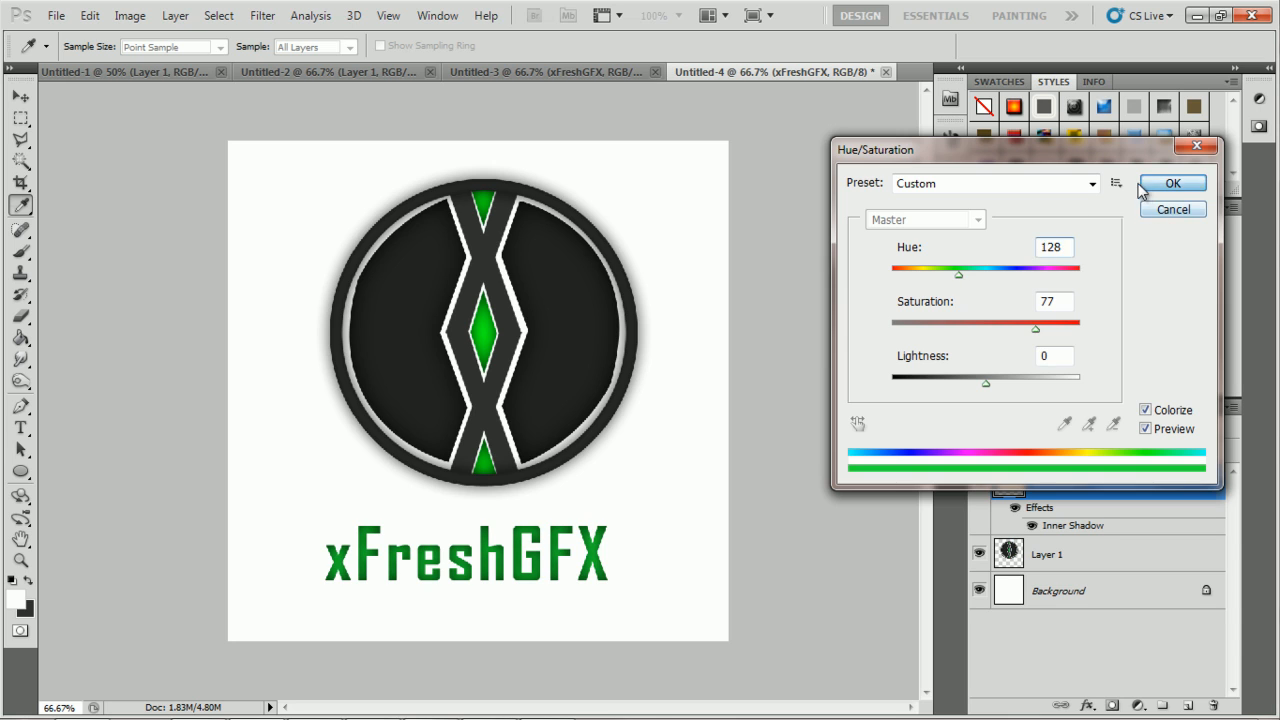
left_click(1173, 183)
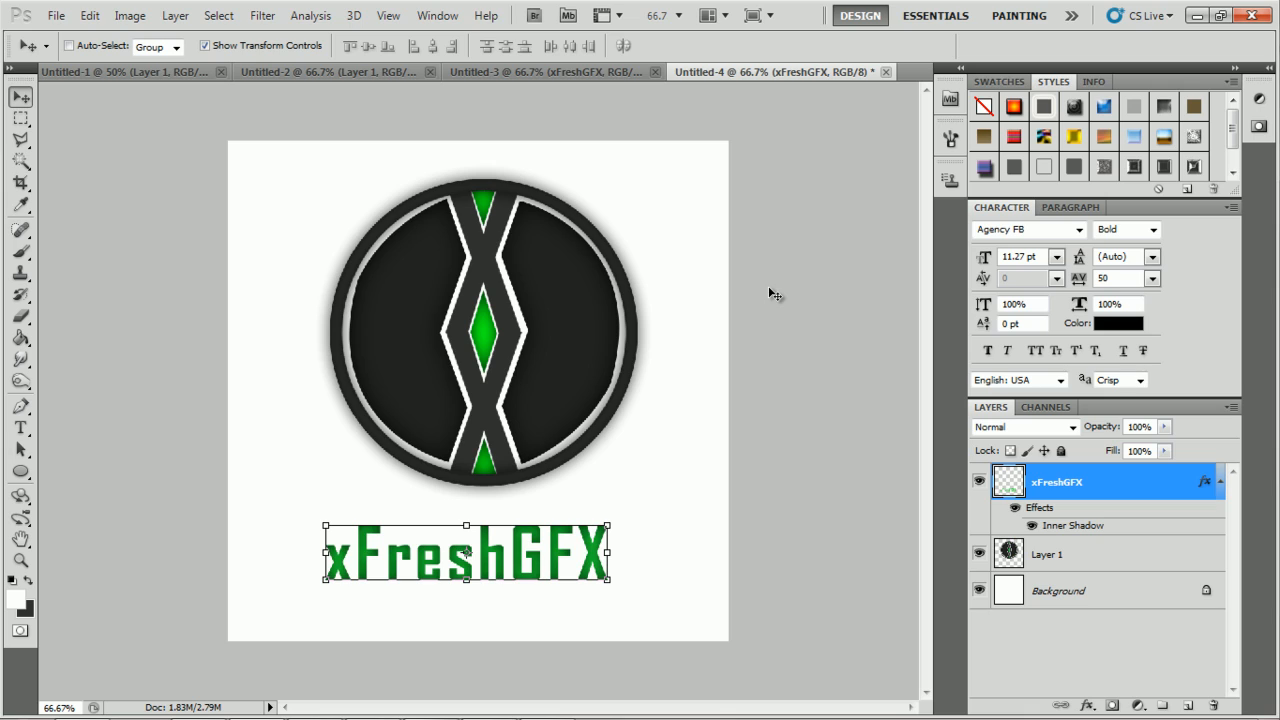
mouse_move(48, 525)
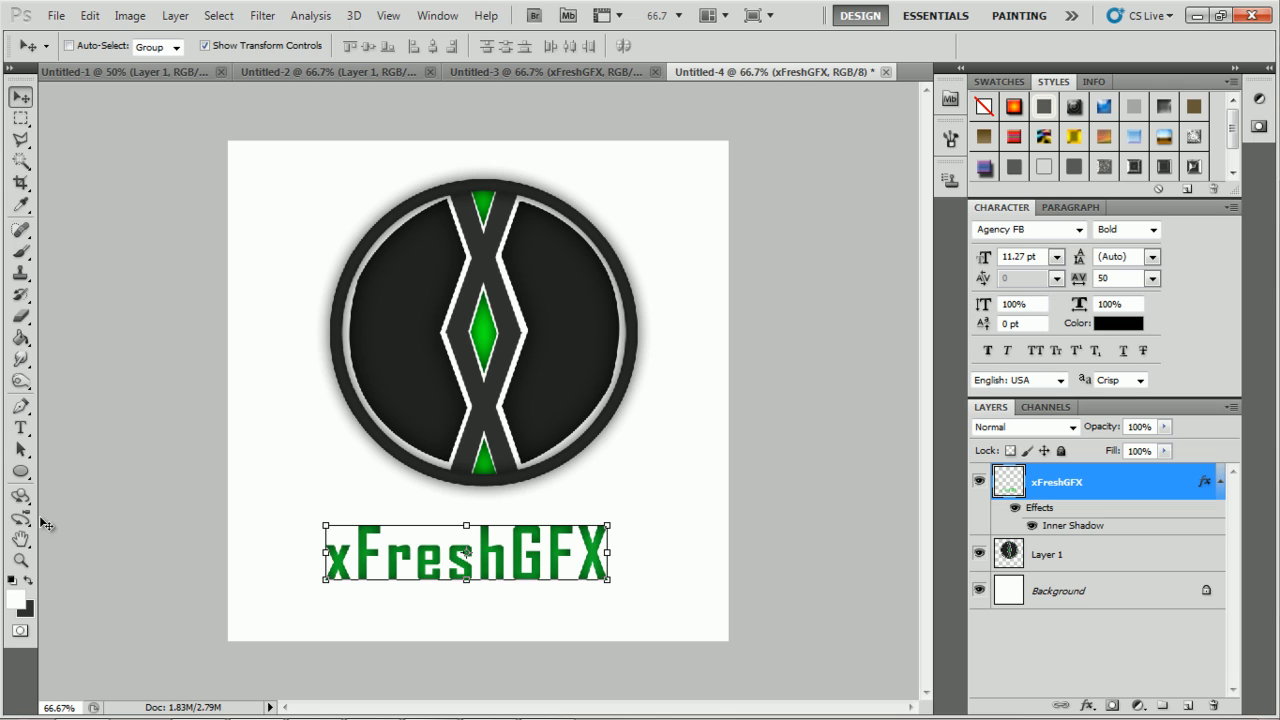